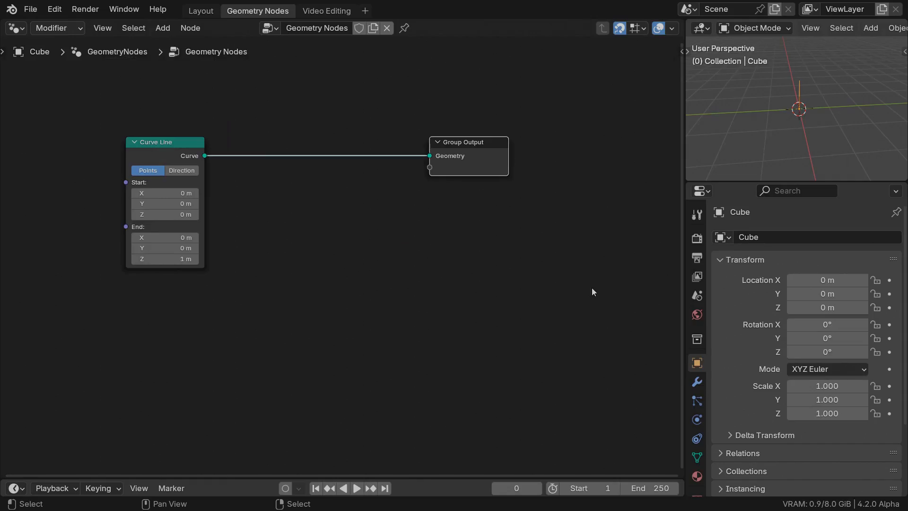
# Step: Resample the curve line to 128 points and add a Set Position node after it
pyautogui.write('re')
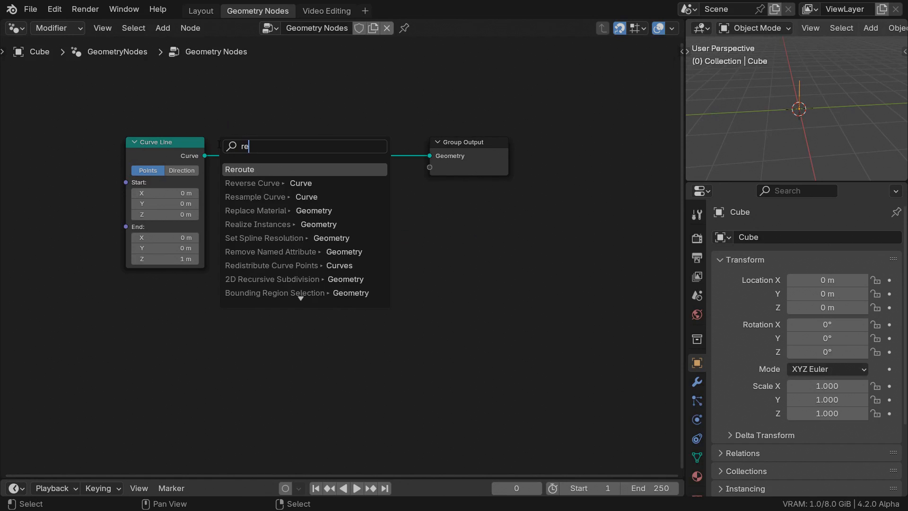
pyautogui.click(254, 197)
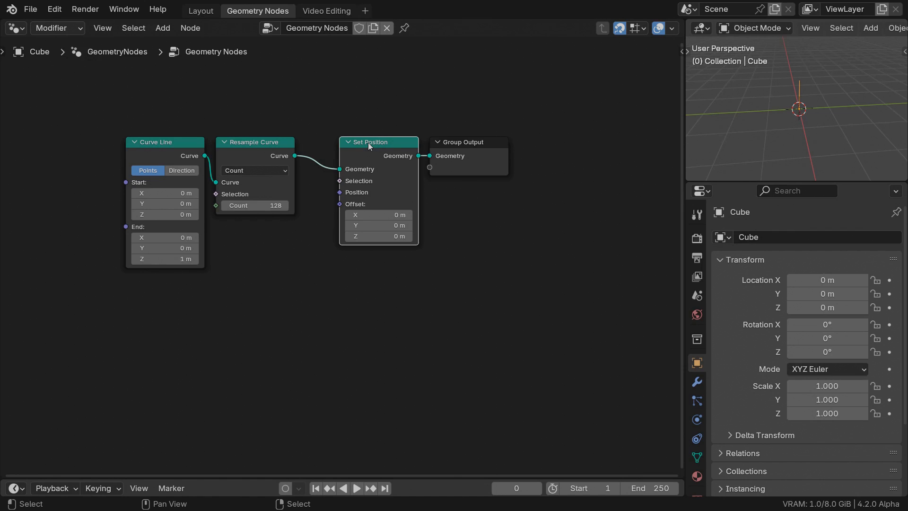
pyautogui.write('c')
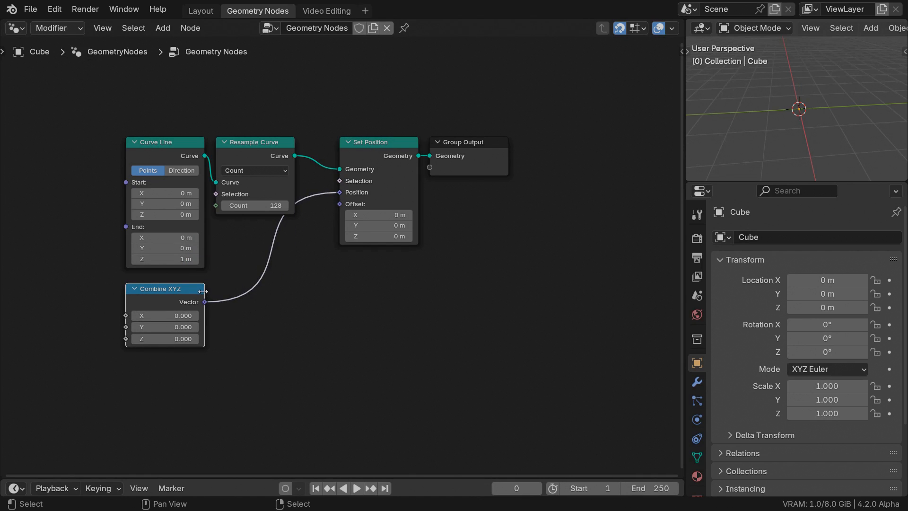
# Step: Feed Position from a Vector Rotate around Z taking a Combine XYZ with X = 1
pyautogui.write('vect')
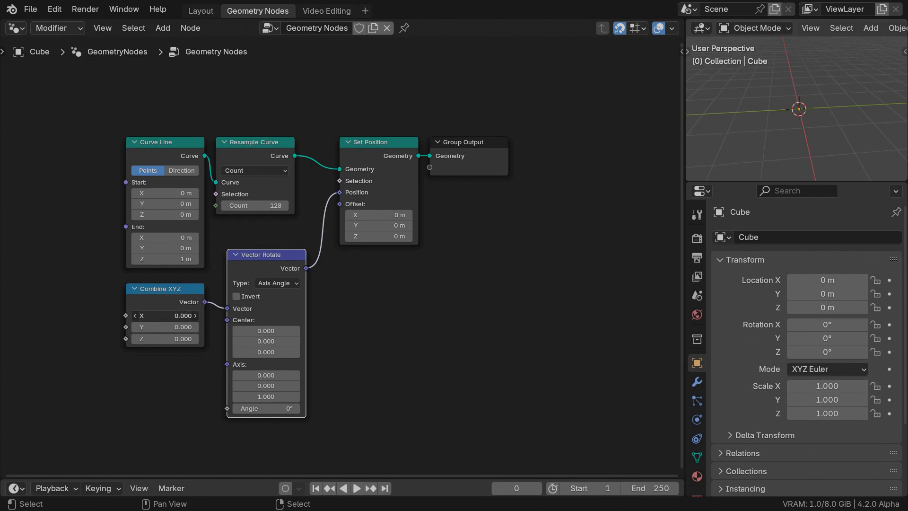
pyautogui.click(164, 314)
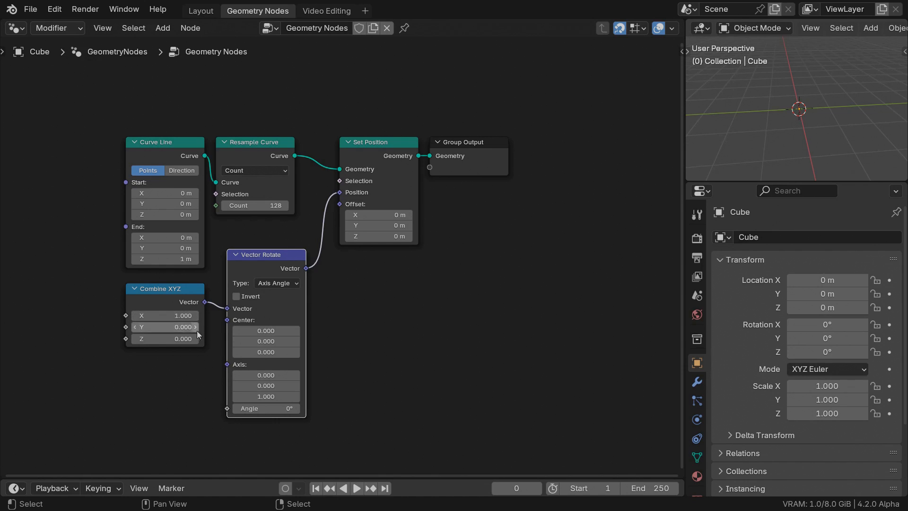
pyautogui.moveTo(208, 398)
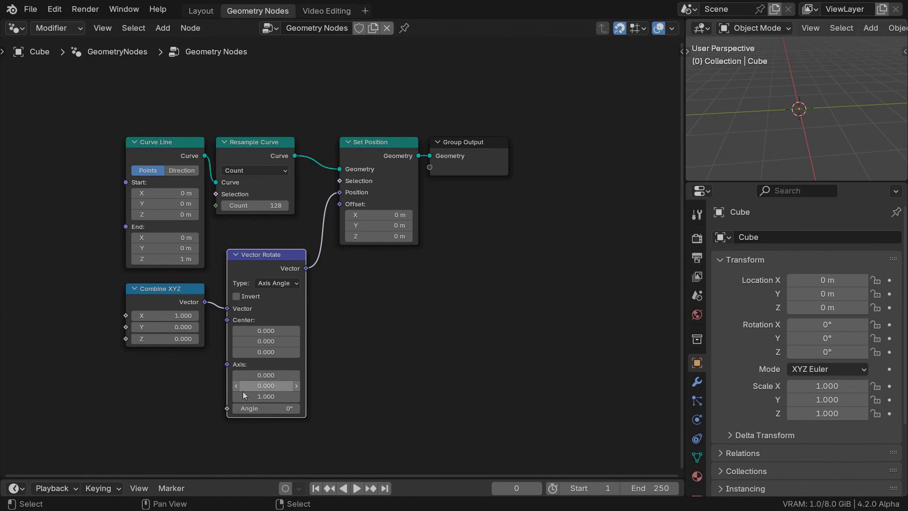
pyautogui.moveTo(265, 396)
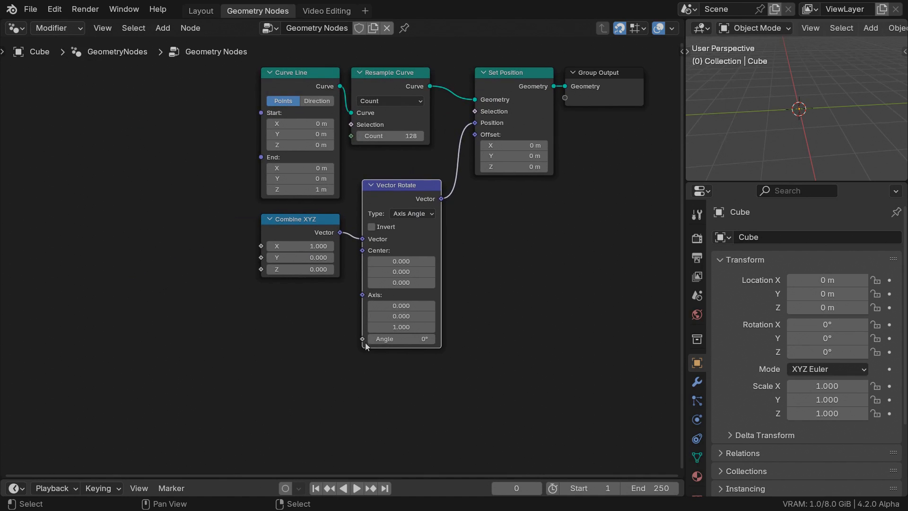
# Step: Drive the rotation Angle with Spline Parameter Factor multiplied by tau, forming a full circle
pyautogui.write('facto')
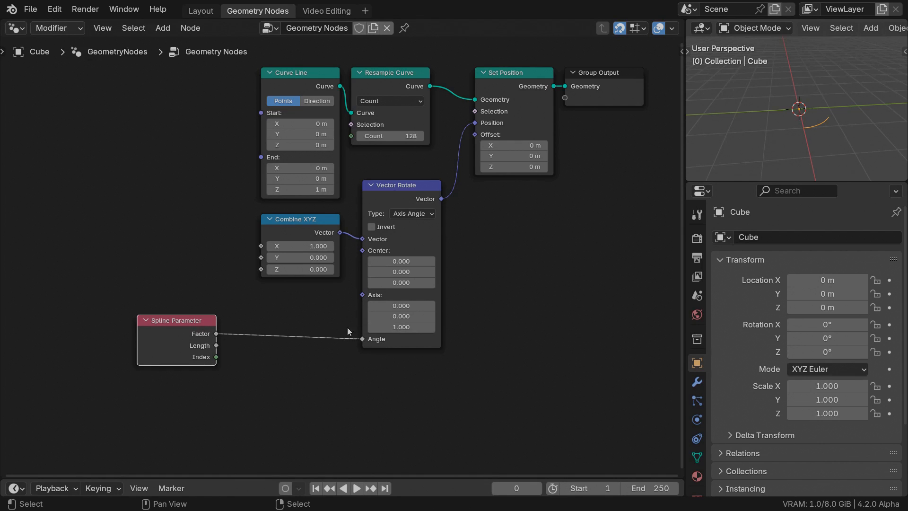
pyautogui.moveTo(217, 333); pyautogui.dragTo(347, 324)
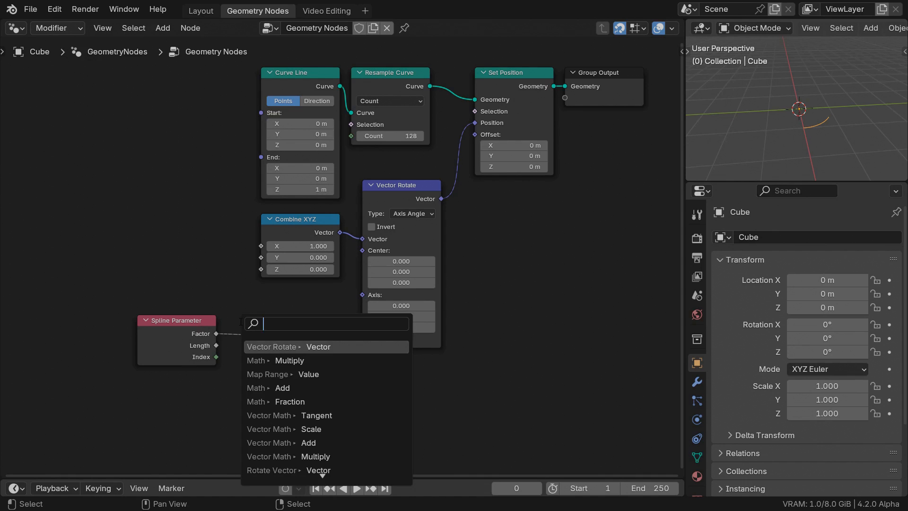
pyautogui.click(290, 361)
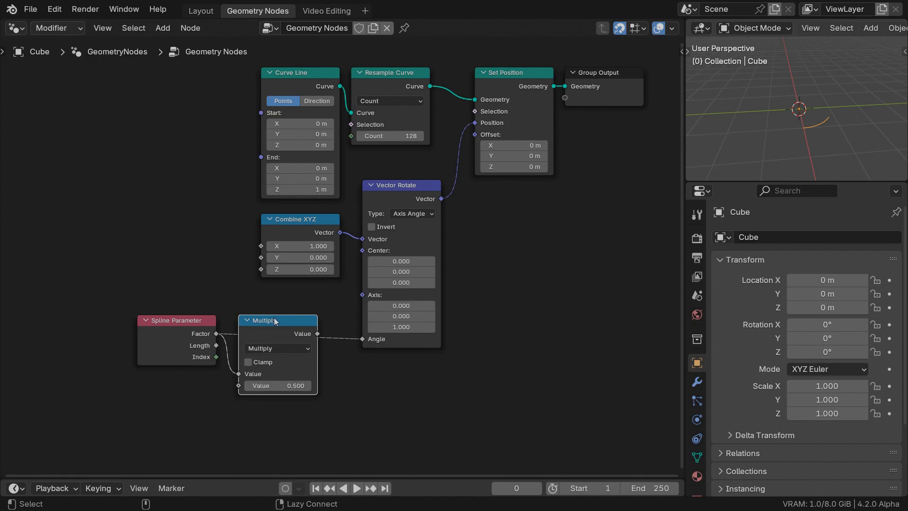
pyautogui.doubleClick(278, 385)
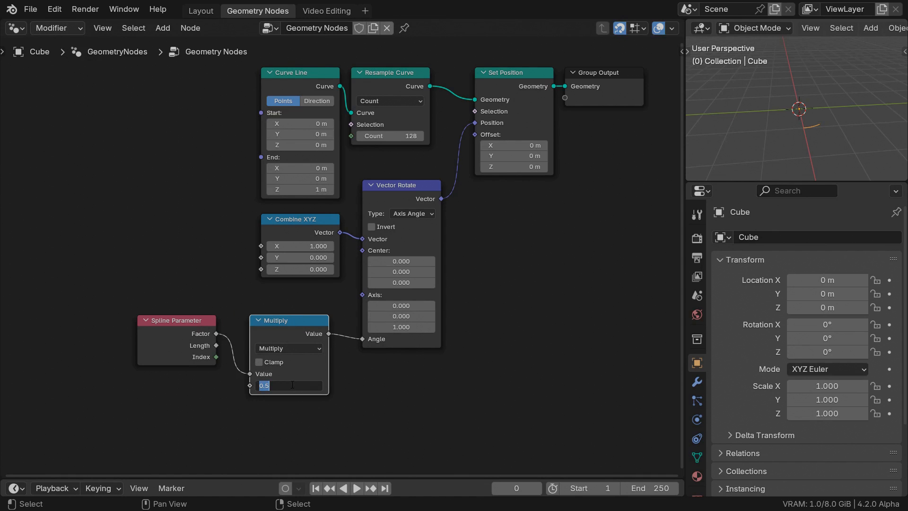
pyautogui.write('tau')
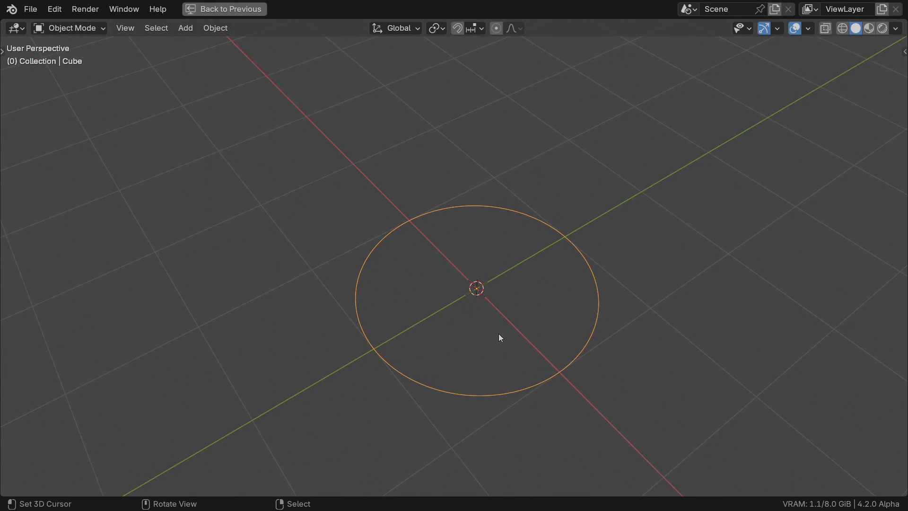
pyautogui.click(258, 10)
pyautogui.write('combine')
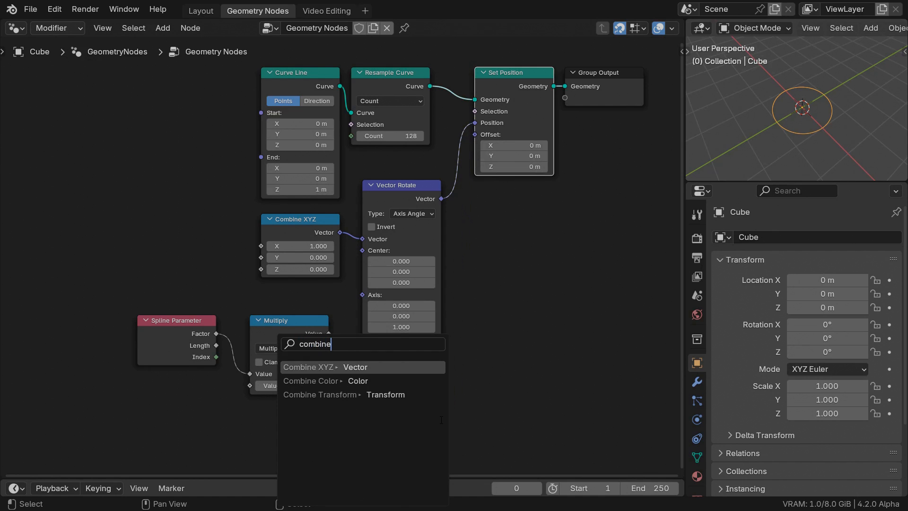
# Step: Offset Z by the spline factor and multiply turns by an Integer of 2, giving a two-loop helix
pyautogui.click(308, 366)
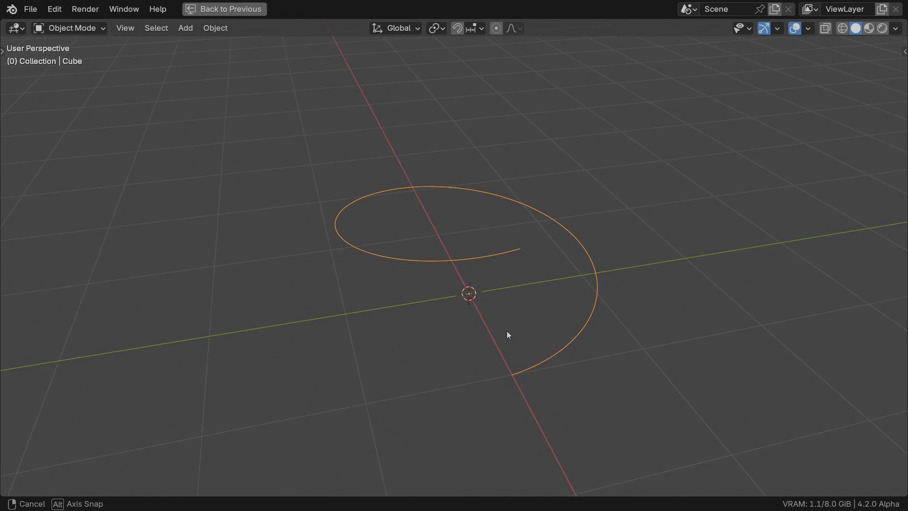
pyautogui.click(258, 10)
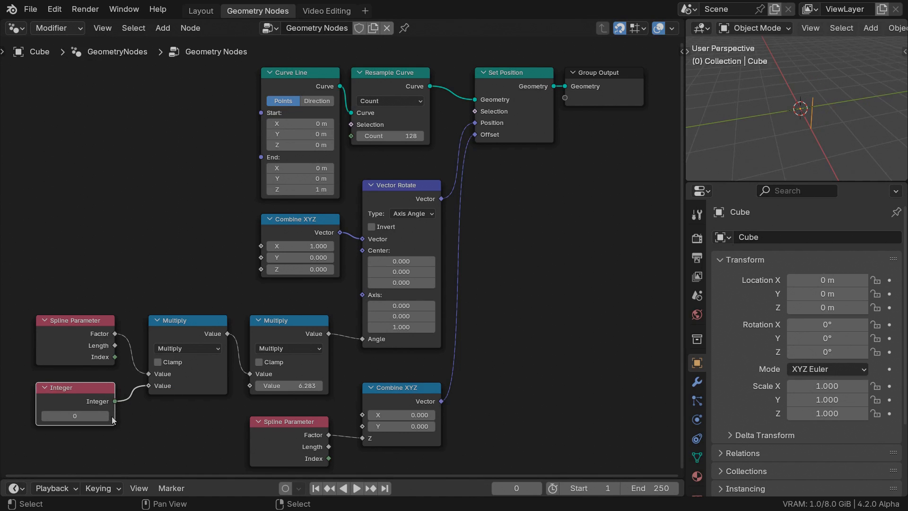
pyautogui.click(104, 416)
pyautogui.write('2')
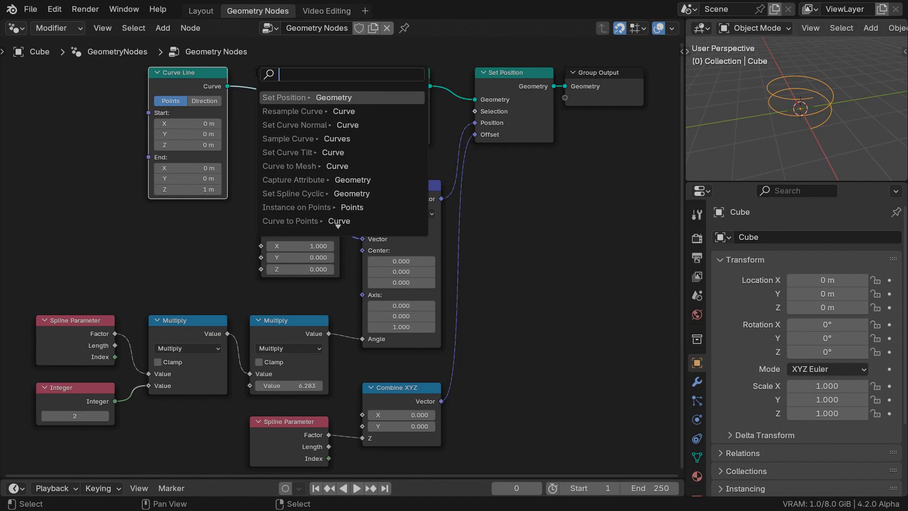
# Step: Try Set Spline Cyclic, then replace the line with a 128-resolution Curve Circle source
pyautogui.click(293, 193)
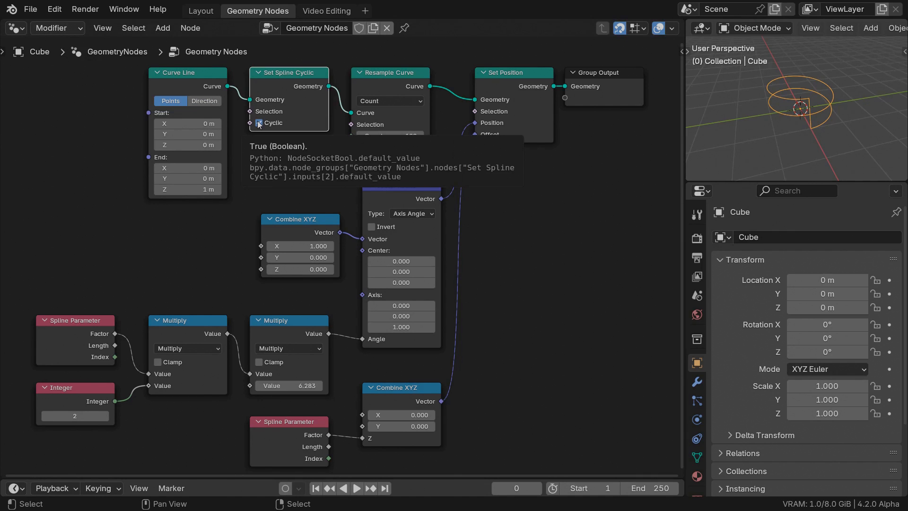
pyautogui.click(259, 122)
pyautogui.write('ci')
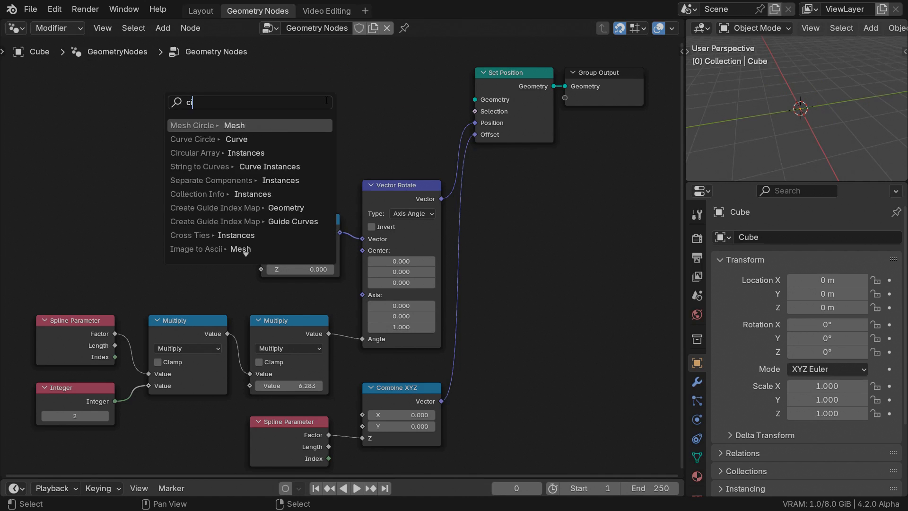
pyautogui.click(195, 139)
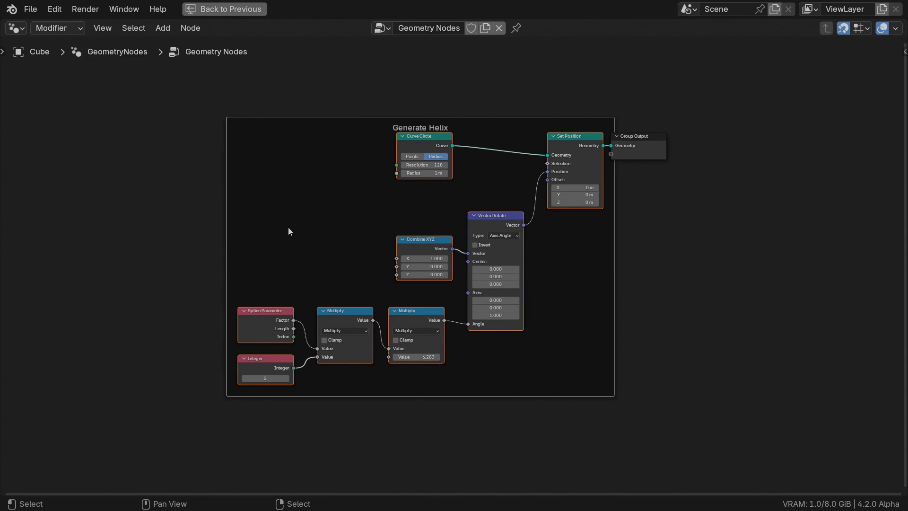
# Step: Add a second Set Position fed by a Vector Rotate with Normal as vector and Position as center
pyautogui.moveTo(636, 136); pyautogui.dragTo(829, 136)
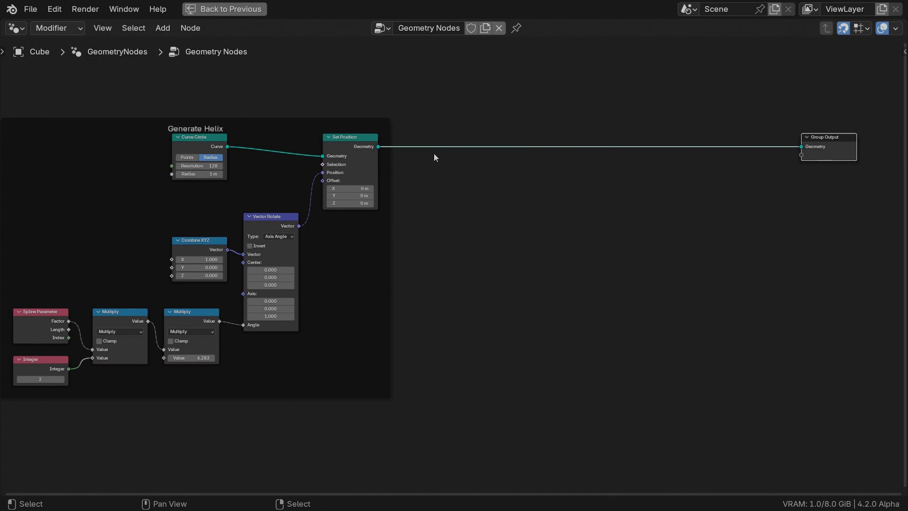
pyautogui.write('se')
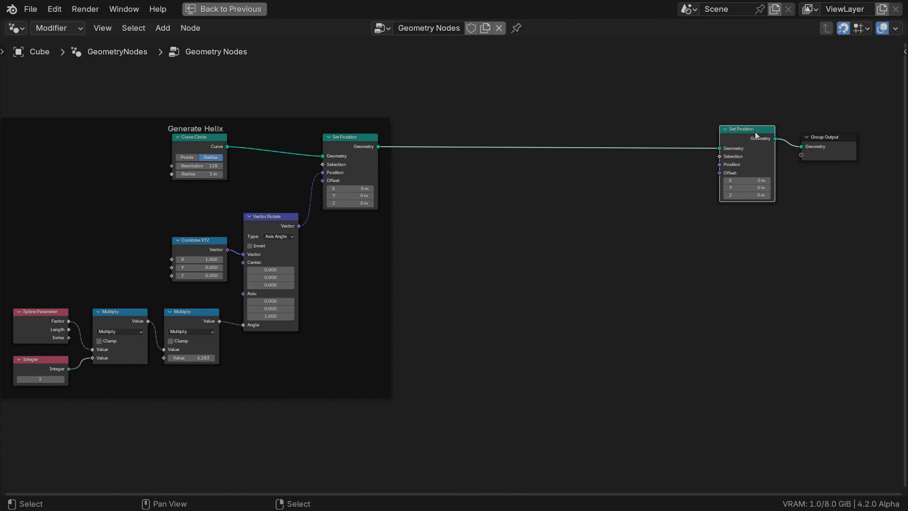
pyautogui.write('vector rotate')
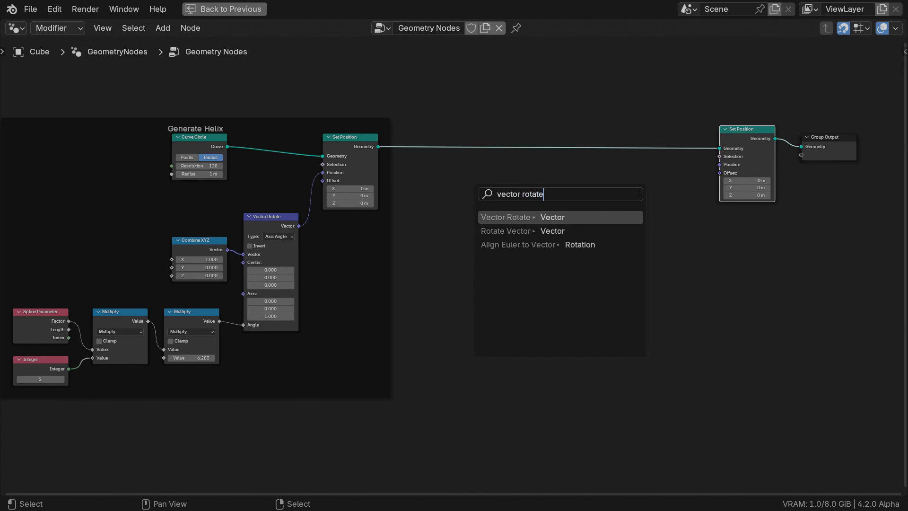
pyautogui.click(506, 216)
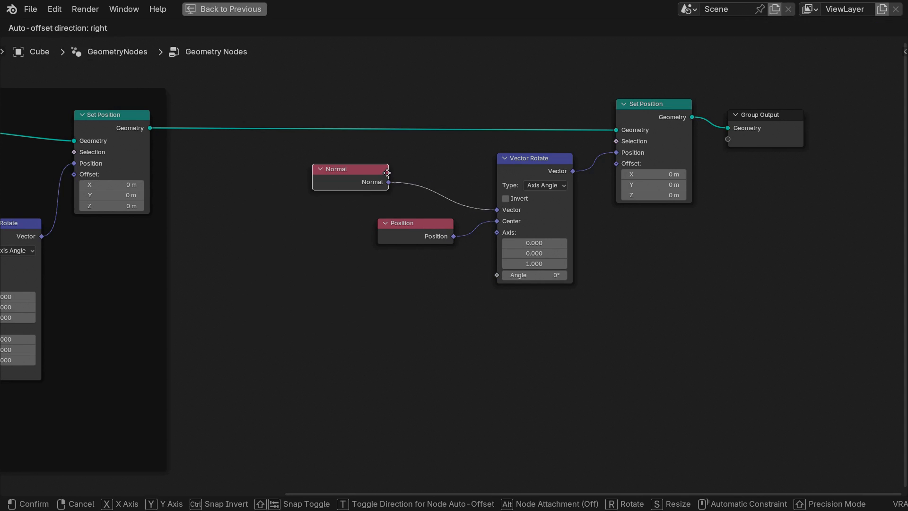
# Step: Use Curve Tangent as the axis, reuse the factor-multiply chain for Angle, Integer at 3
pyautogui.write('tange')
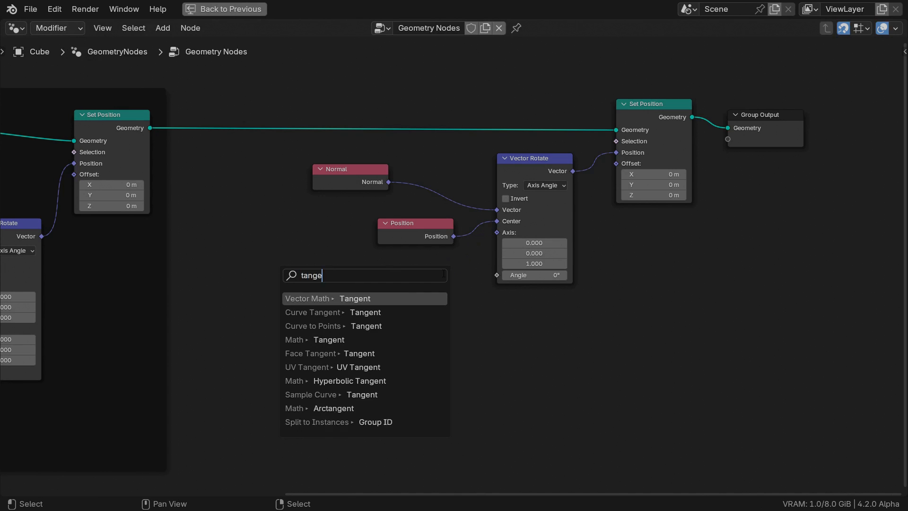
pyautogui.click(314, 312)
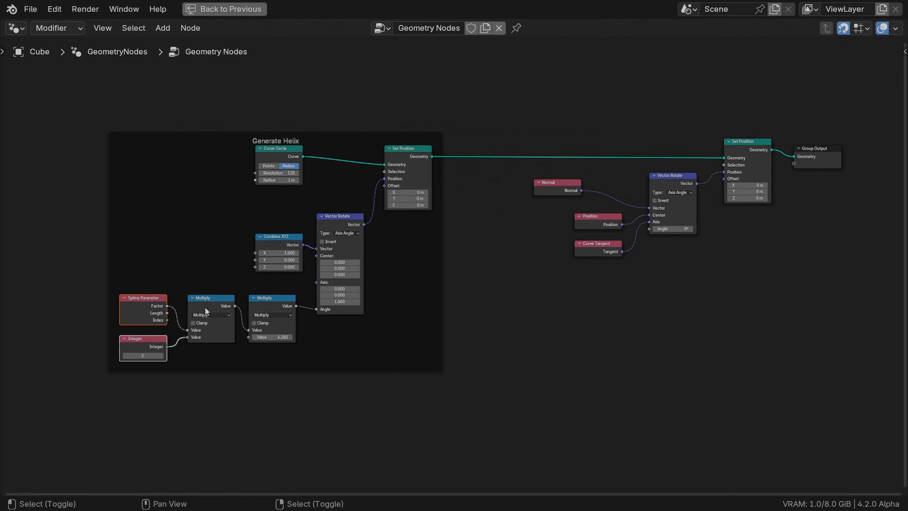
pyautogui.click(271, 298)
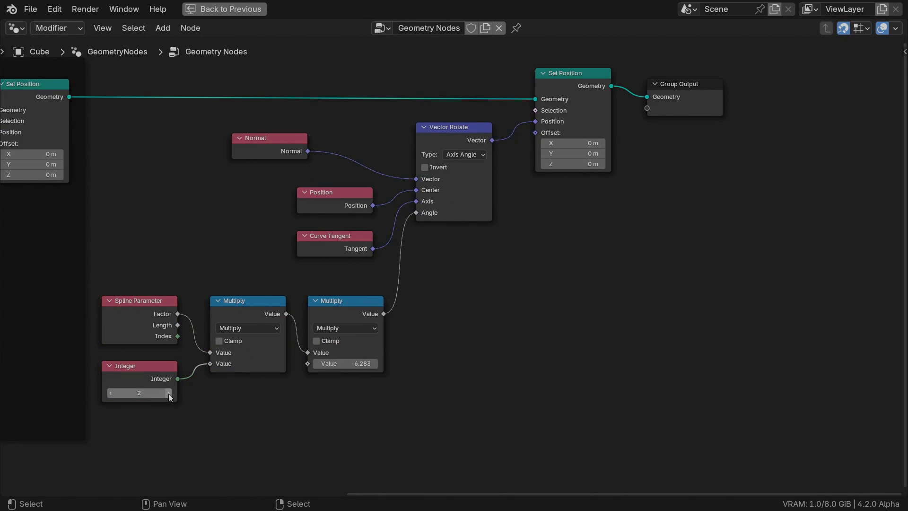
pyautogui.click(168, 392)
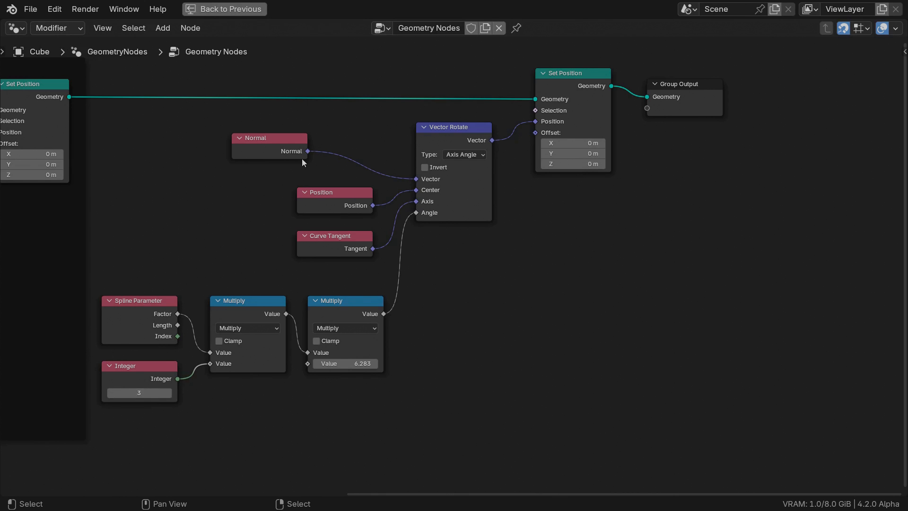
# Step: Scale the normals by 0.6 before rotating and raise the integer to 5, twisting the curve into petals
pyautogui.write('sc')
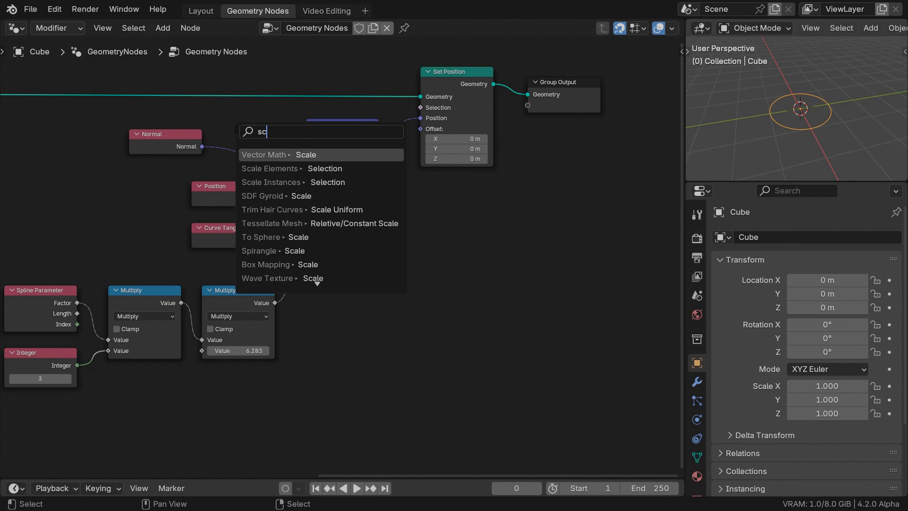
pyautogui.click(305, 154)
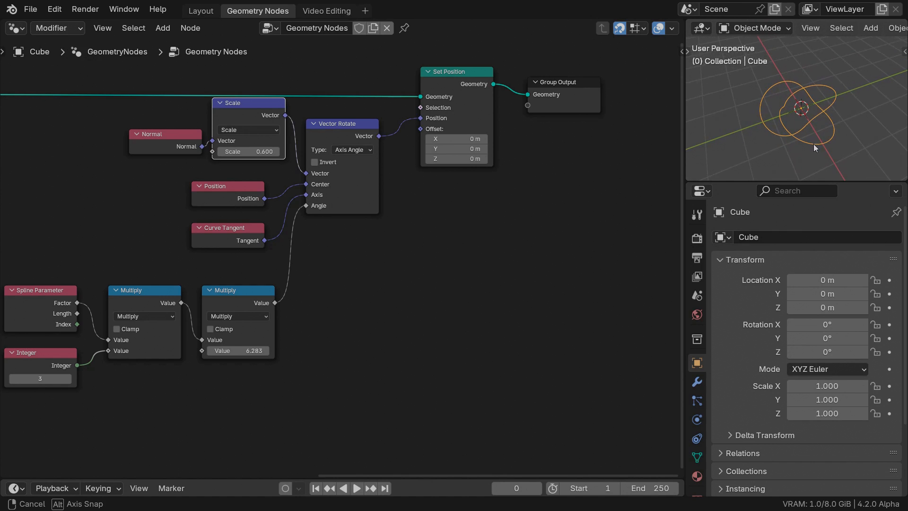
pyautogui.click(68, 378)
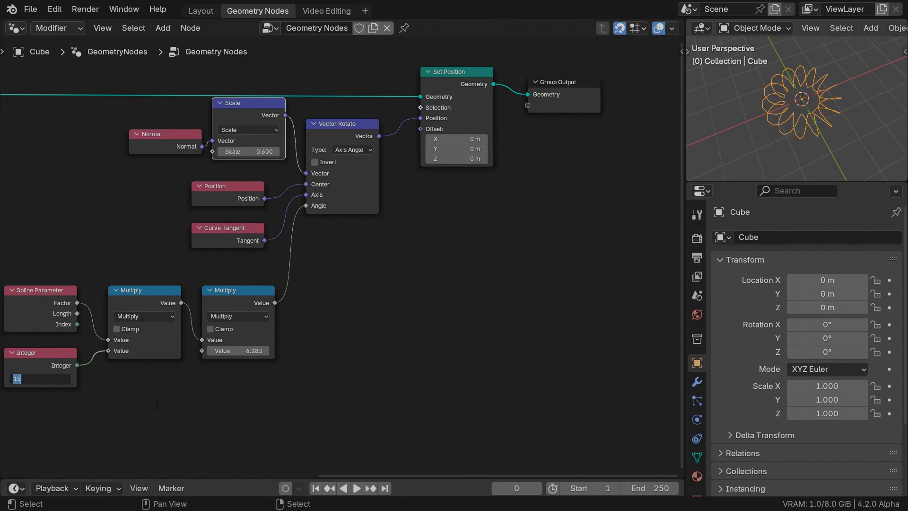
pyautogui.write('5')
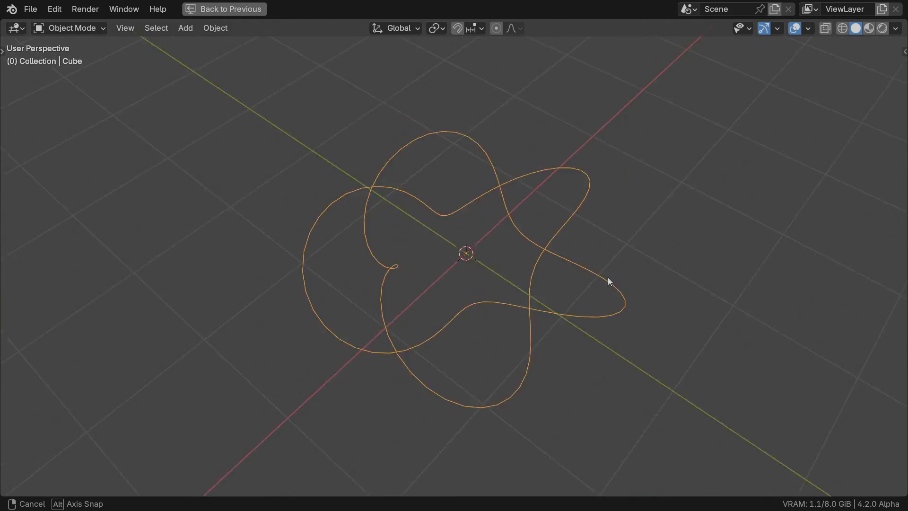
pyautogui.moveTo(607, 281); pyautogui.dragTo(629, 302)
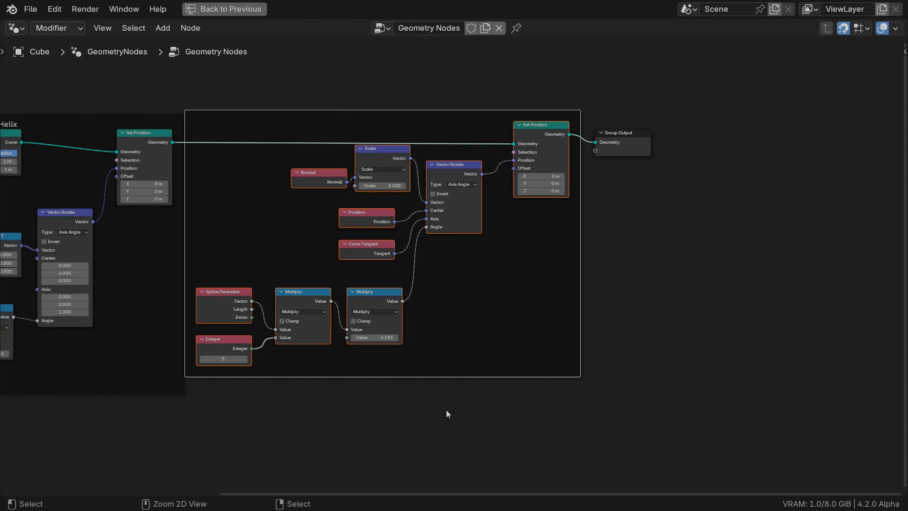
# Step: Label the frame 'Coil' and sweep the knot with a 0.3 m radius Curve Circle profile
pyautogui.write('Coil')
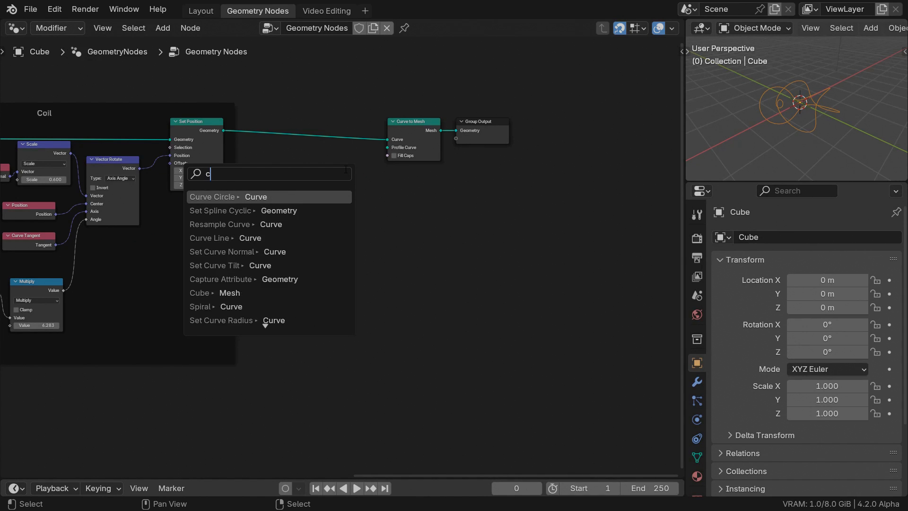
pyautogui.click(213, 197)
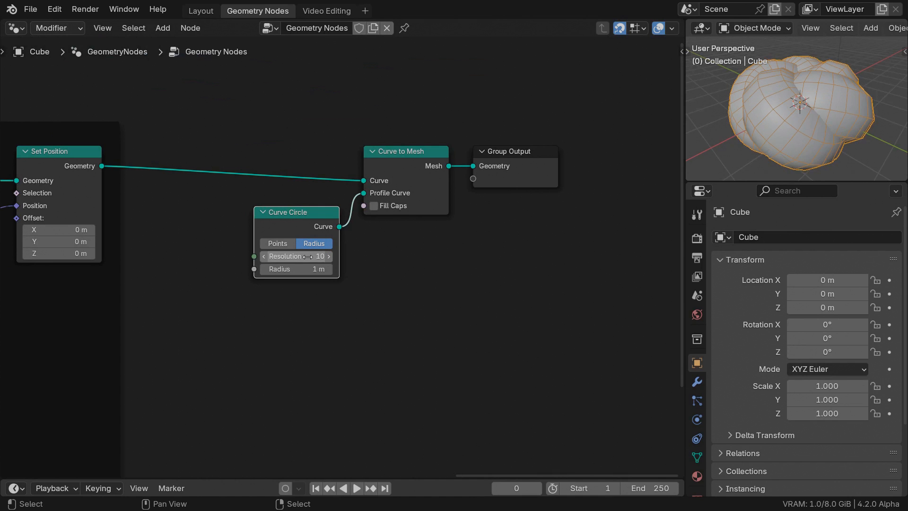
pyautogui.moveTo(313, 268); pyautogui.dragTo(295, 269)
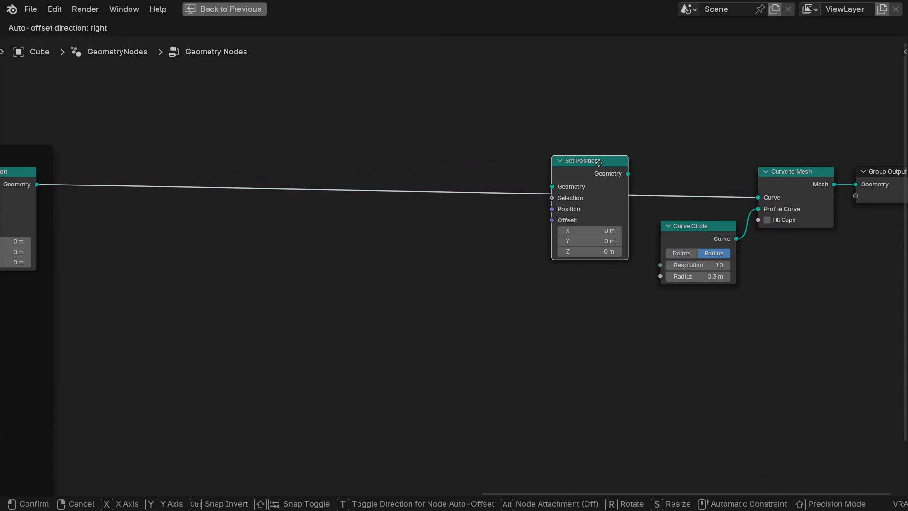
# Step: Insert a Set Position sampling the curve at spline parameter plus a Scene Time offset
pyautogui.moveTo(551, 208); pyautogui.dragTo(482, 228)
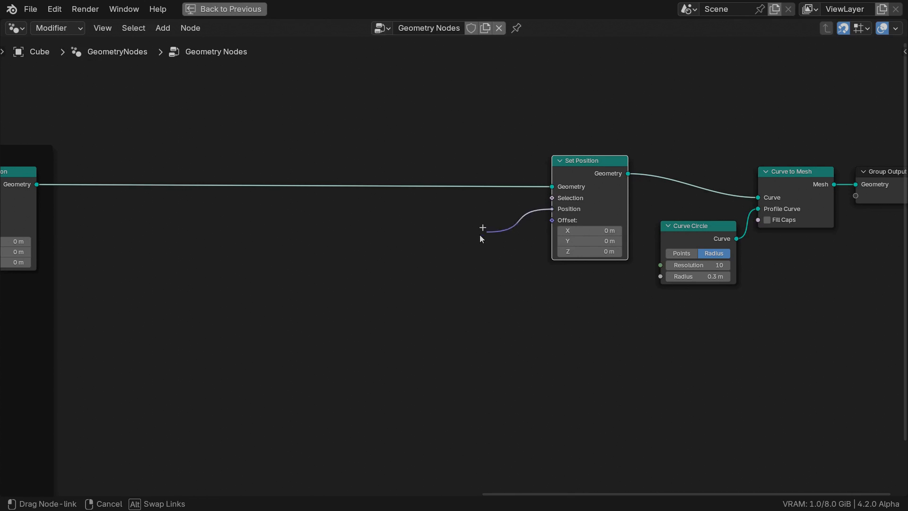
pyautogui.write('sample cu')
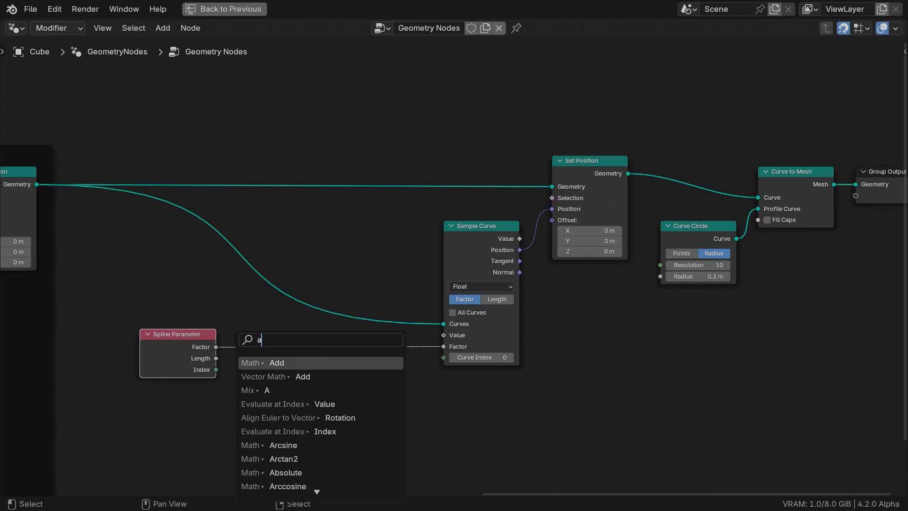
pyautogui.click(276, 362)
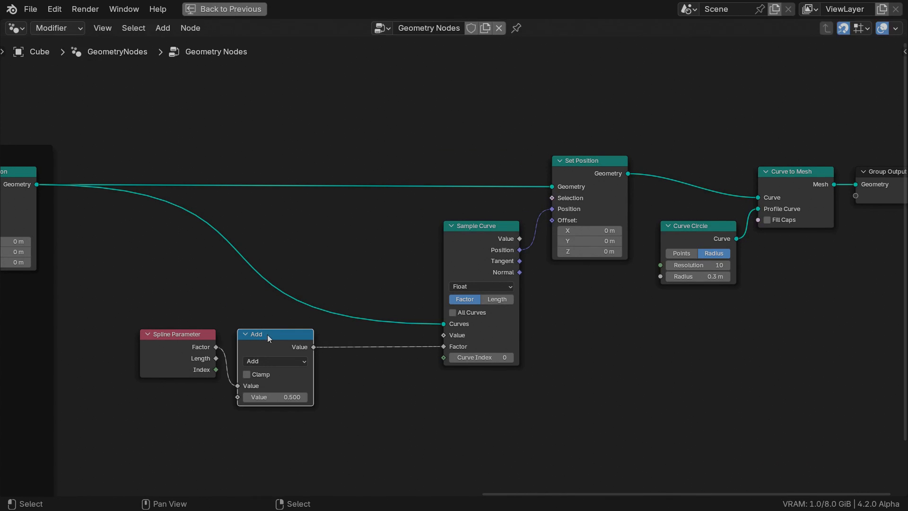
pyautogui.moveTo(237, 396); pyautogui.dragTo(105, 396)
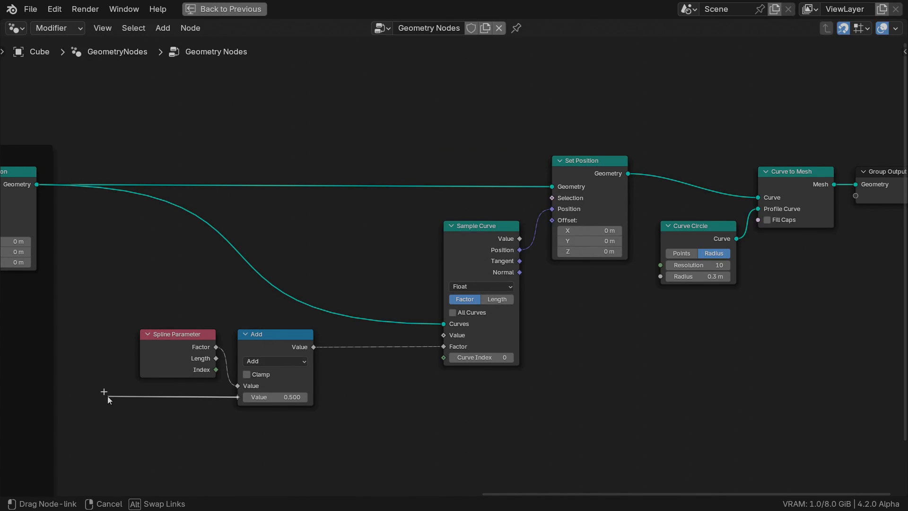
pyautogui.click(112, 399)
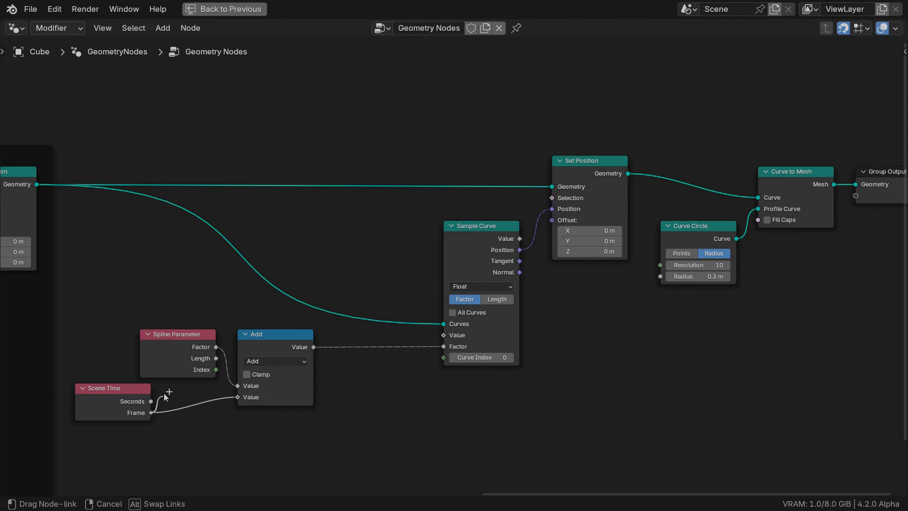
# Step: Map frames 0–250 to the offset and wrap the summed factor with a Fraction node
pyautogui.write('map range')
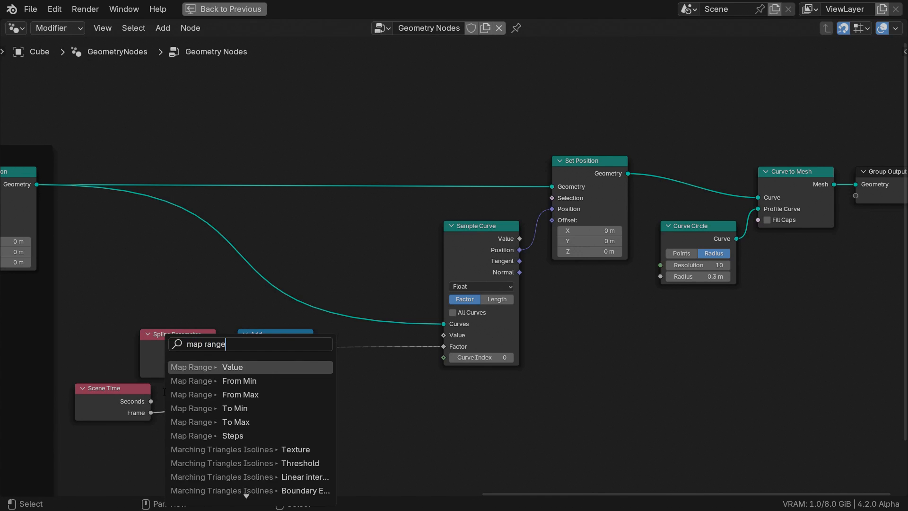
pyautogui.click(232, 367)
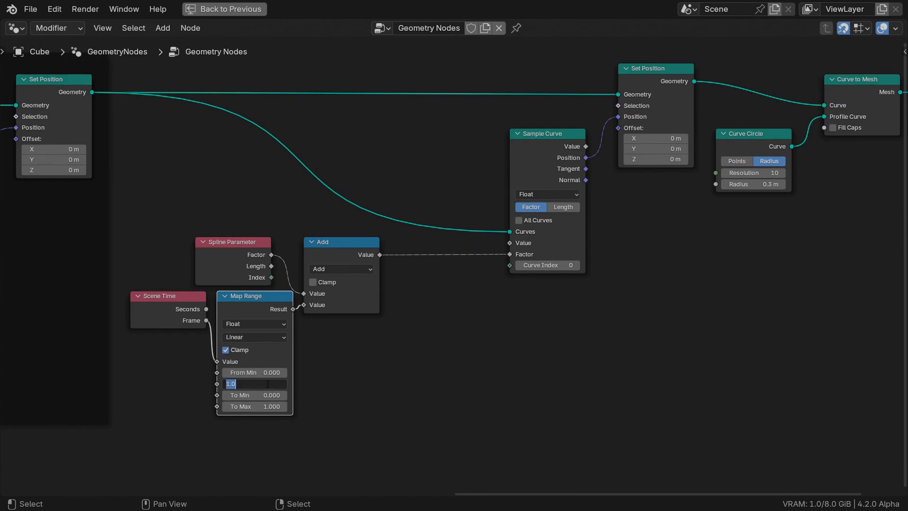
pyautogui.write('250')
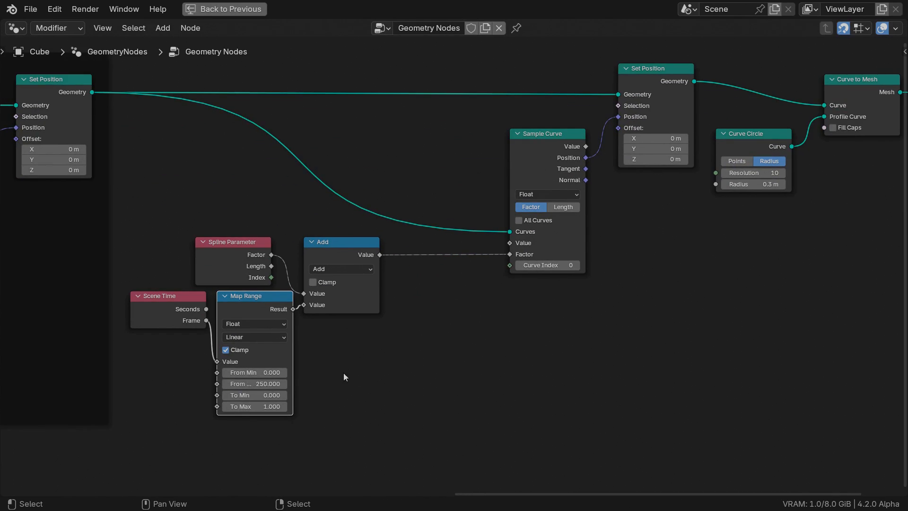
pyautogui.moveTo(387, 406)
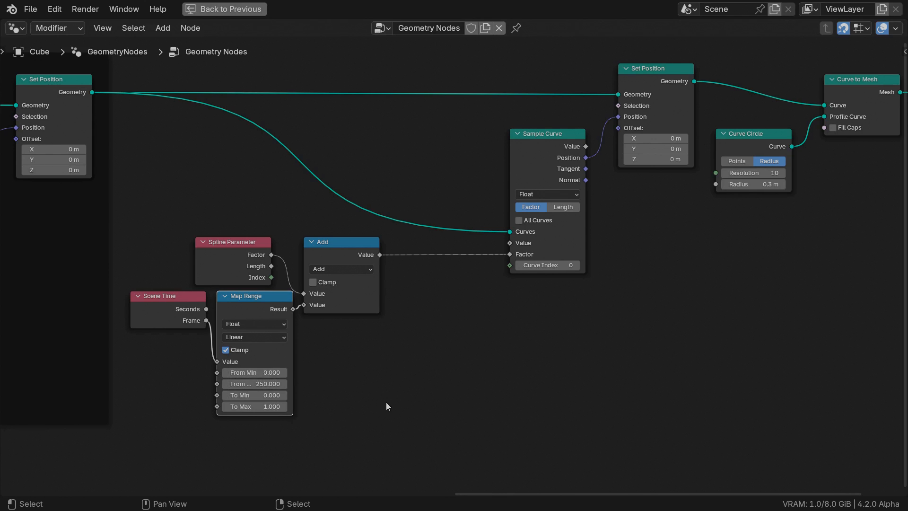
pyautogui.moveTo(388, 257)
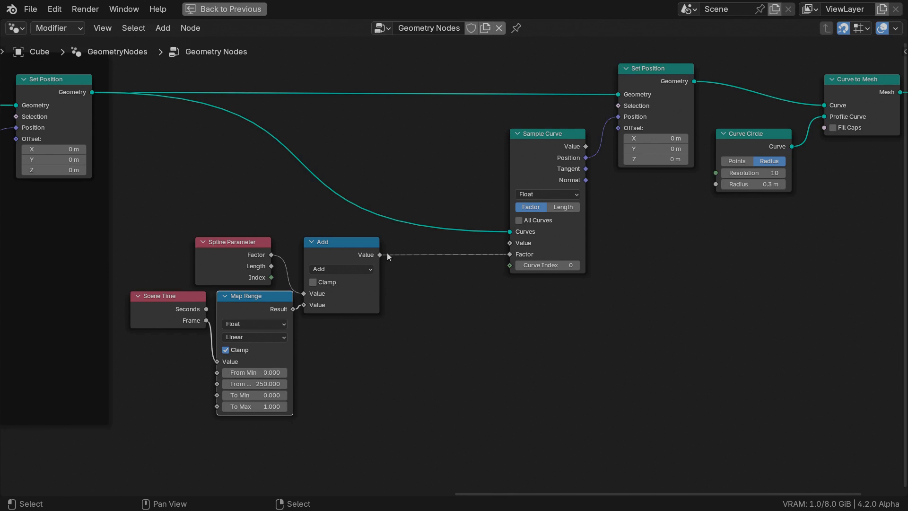
pyautogui.write('fraction')
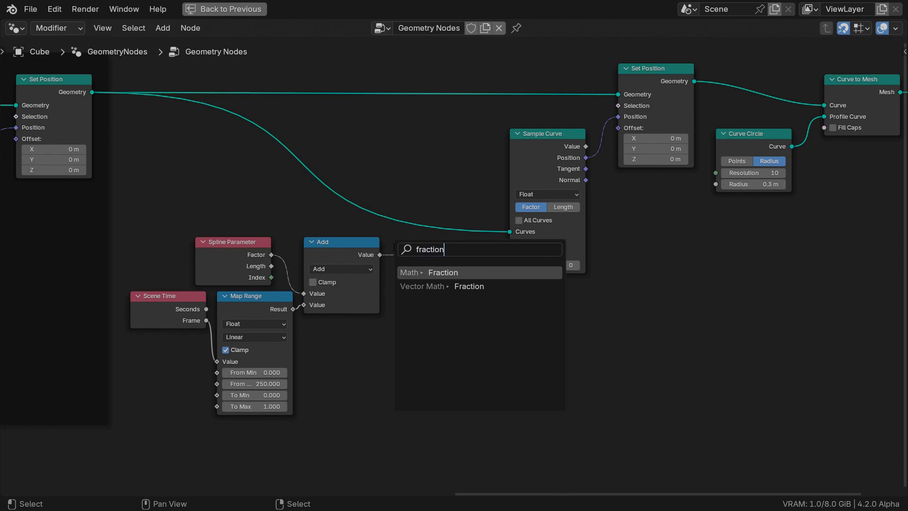
pyautogui.click(442, 272)
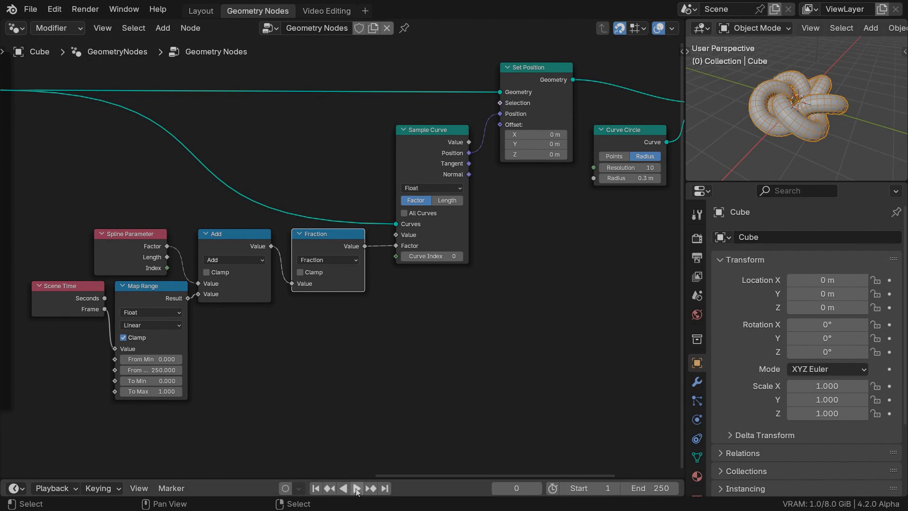
# Step: Play the sliding animation to frame 101 and attach a Viewer to the repositioned curve
pyautogui.click(356, 487)
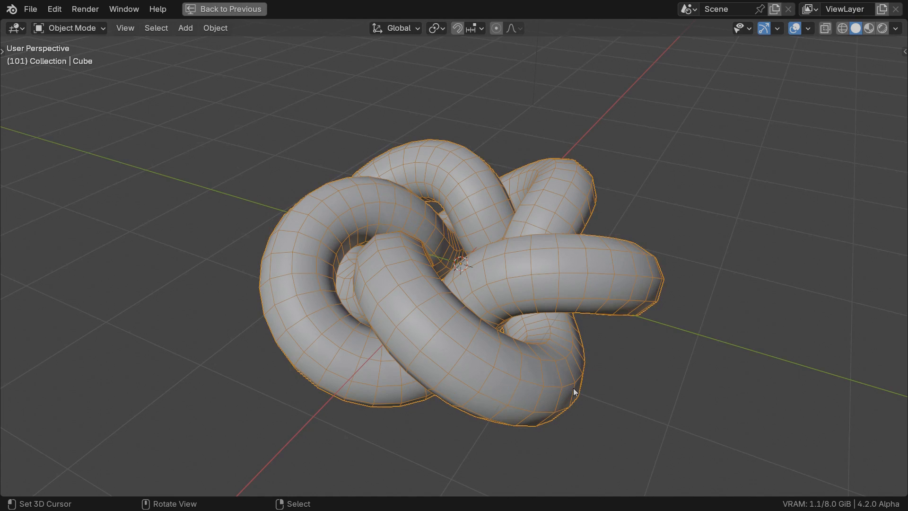
pyautogui.moveTo(566, 274)
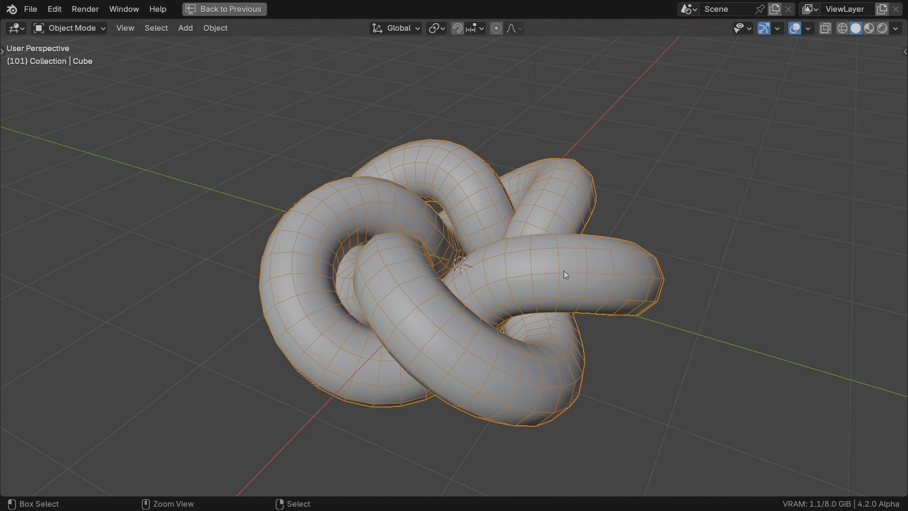
pyautogui.click(257, 10)
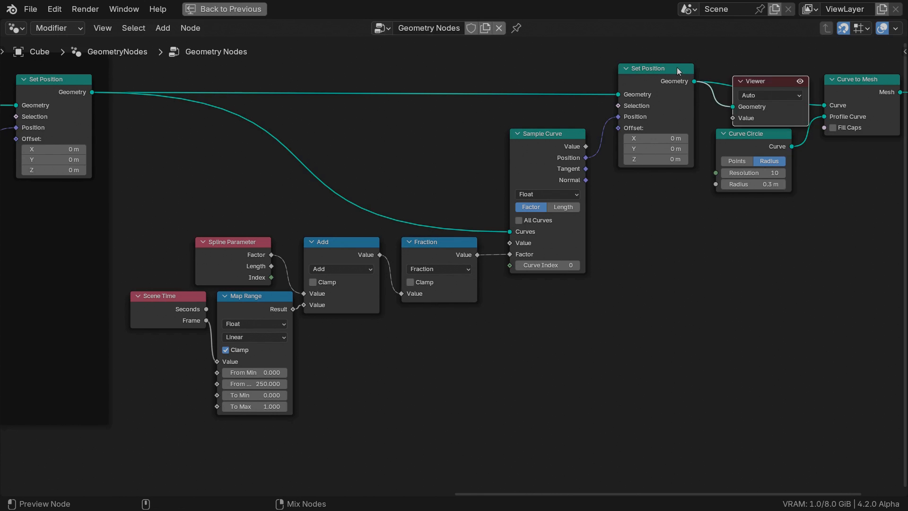
# Step: Preview the Viewer's bare knot curve in the viewport to inspect its normal arrow
pyautogui.click(228, 9)
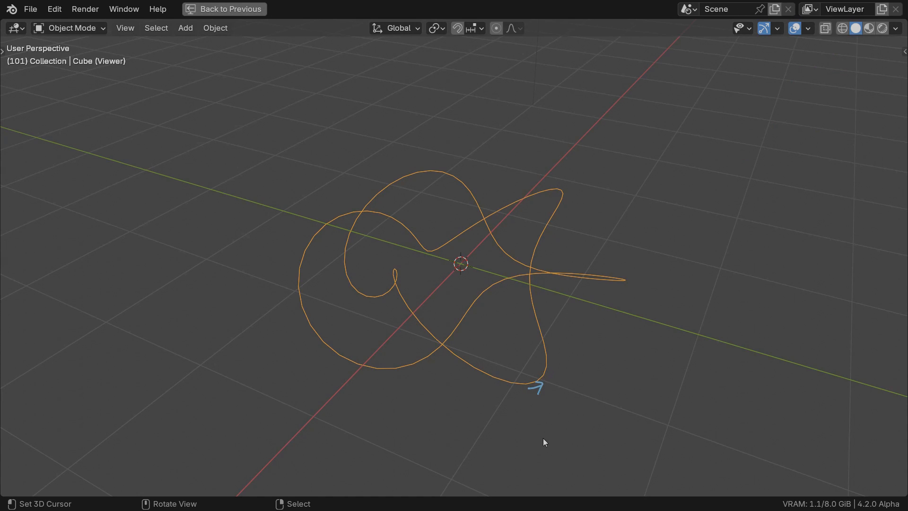
pyautogui.moveTo(564, 388)
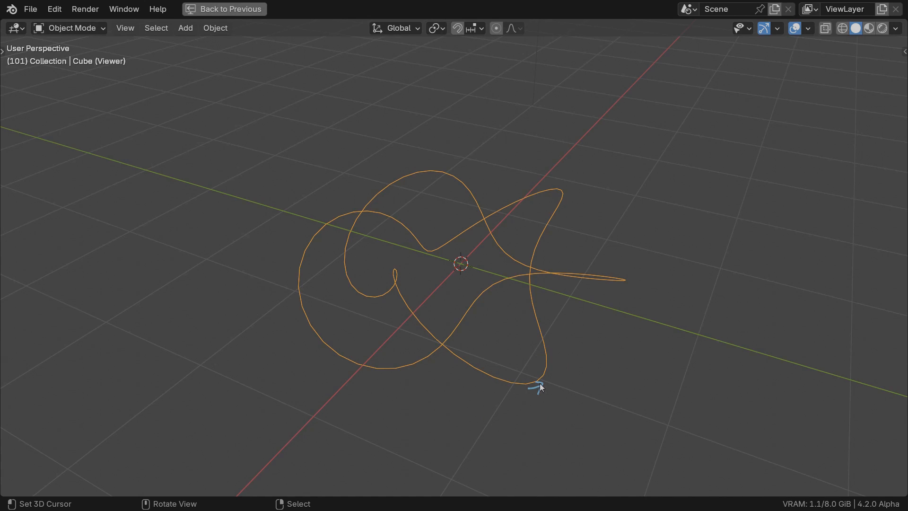
pyautogui.moveTo(528, 391)
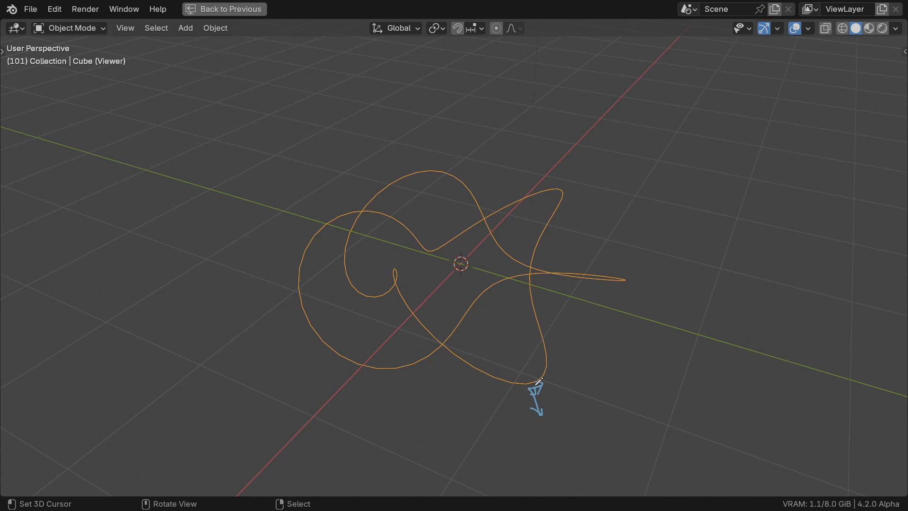
pyautogui.moveTo(545, 435)
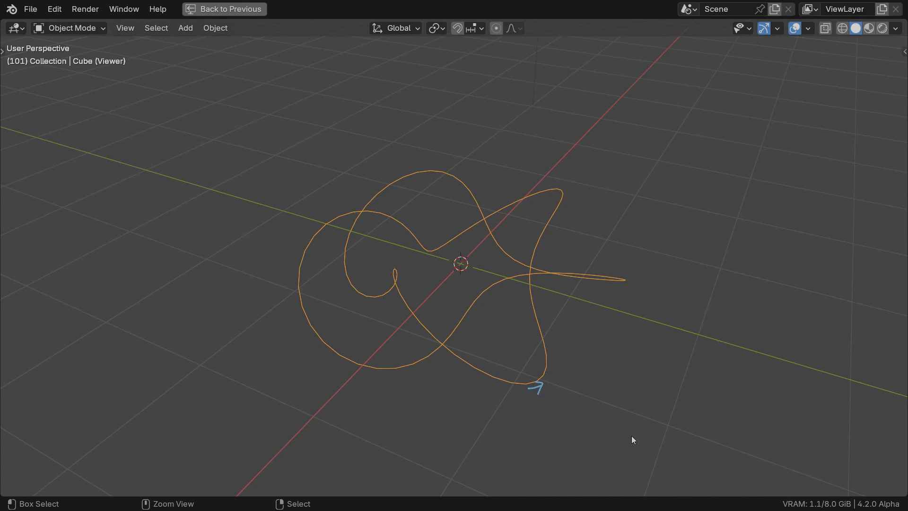
pyautogui.moveTo(629, 437)
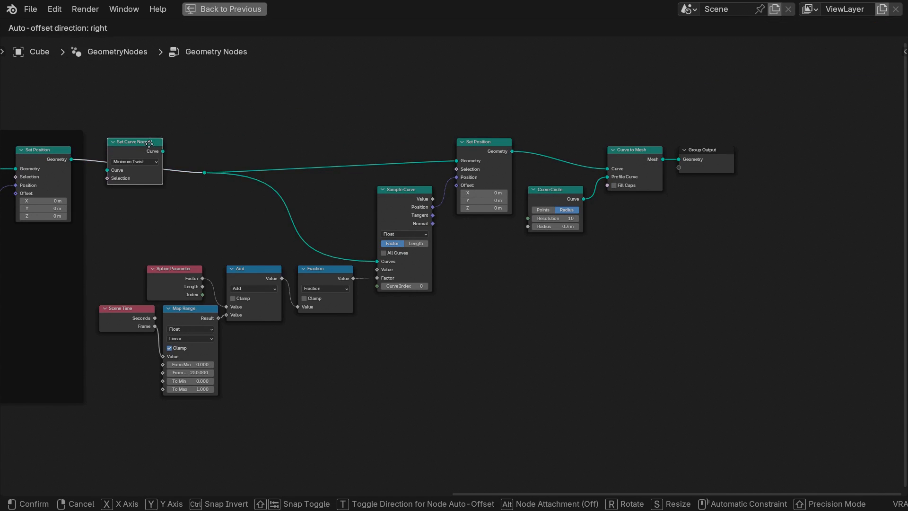
# Step: Insert a Set Curve Normal node on the curve link with its mode set to Z Up
pyautogui.click(135, 161)
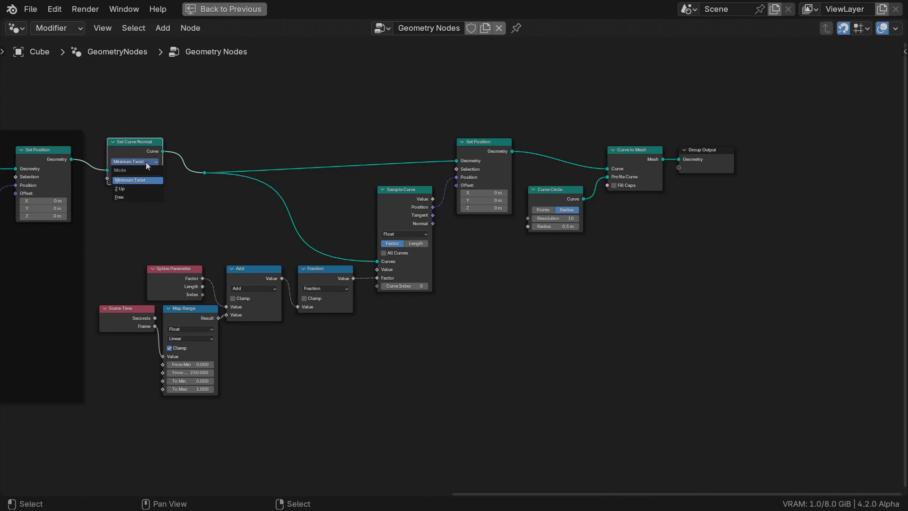
pyautogui.click(120, 188)
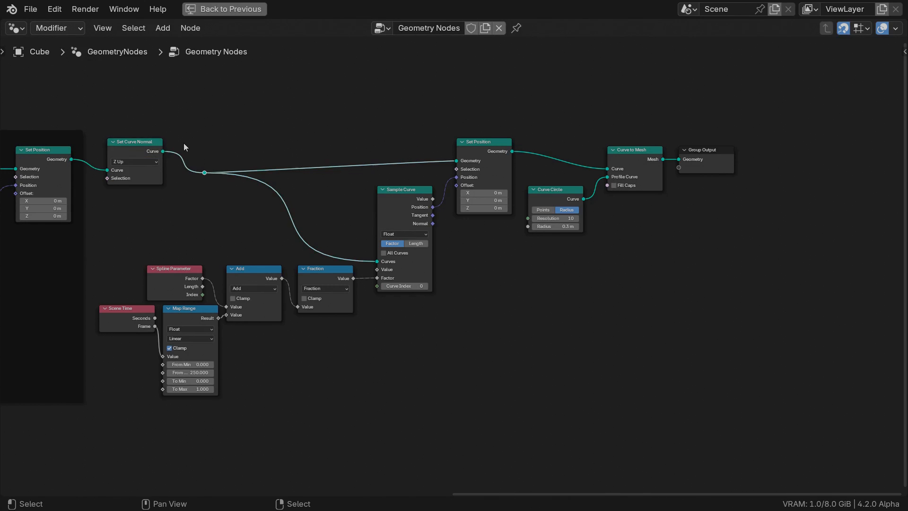
pyautogui.click(223, 9)
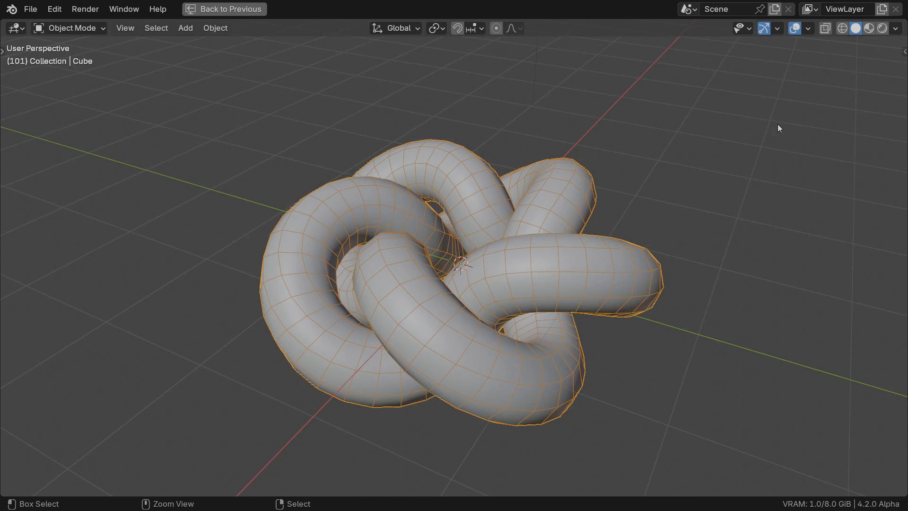
pyautogui.press('space')
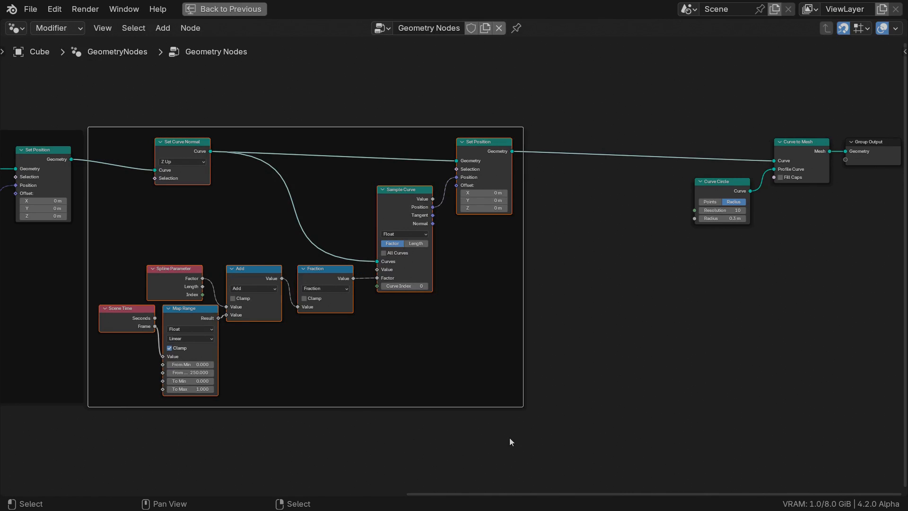
# Step: Name the frame around the sliding nodes 'Animation'
pyautogui.write('Animation')
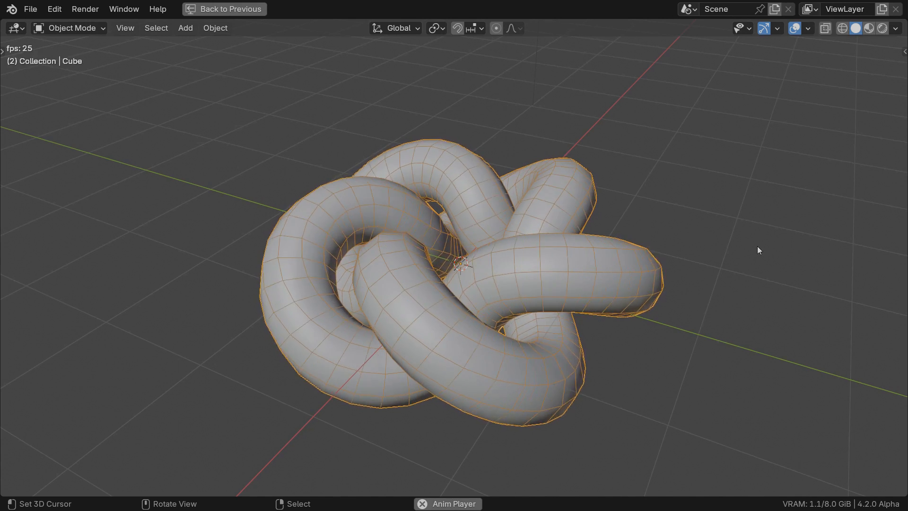
# Step: Add an Instance on Points node after Curve to Mesh in the node tree
pyautogui.click(257, 10)
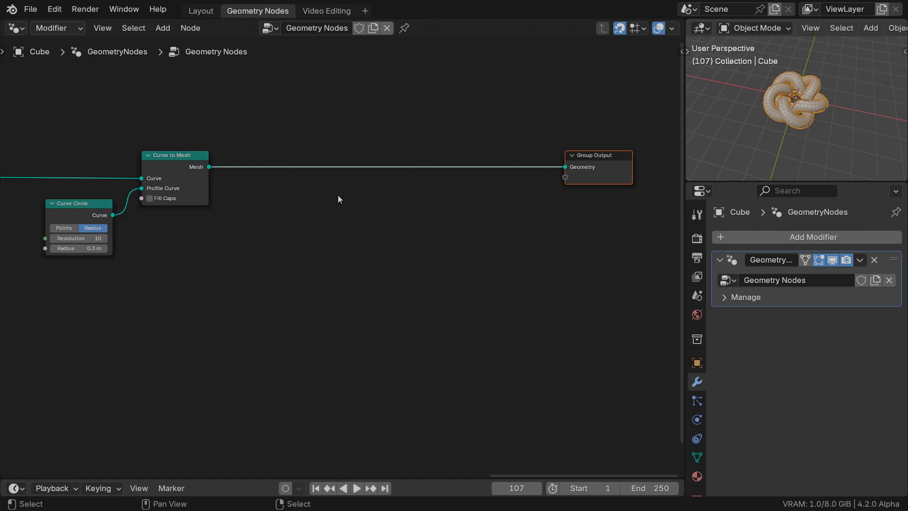
pyautogui.write('instance')
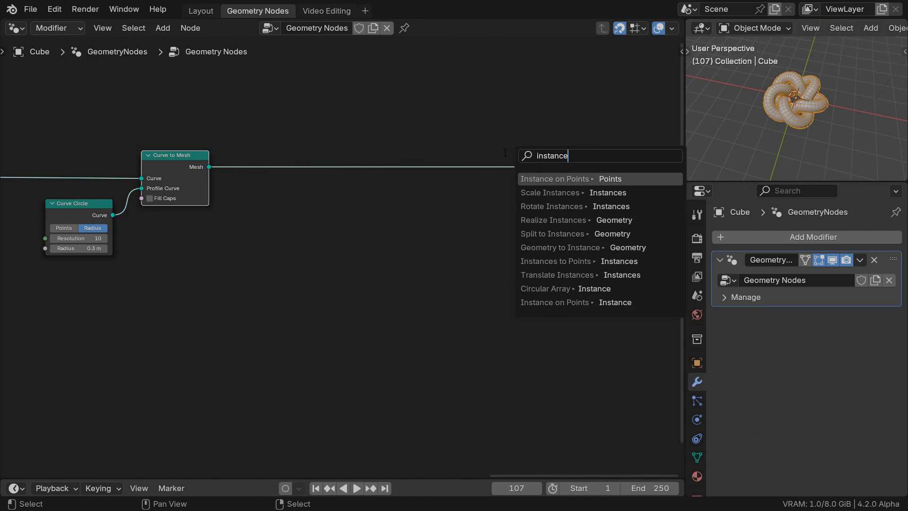
pyautogui.click(556, 179)
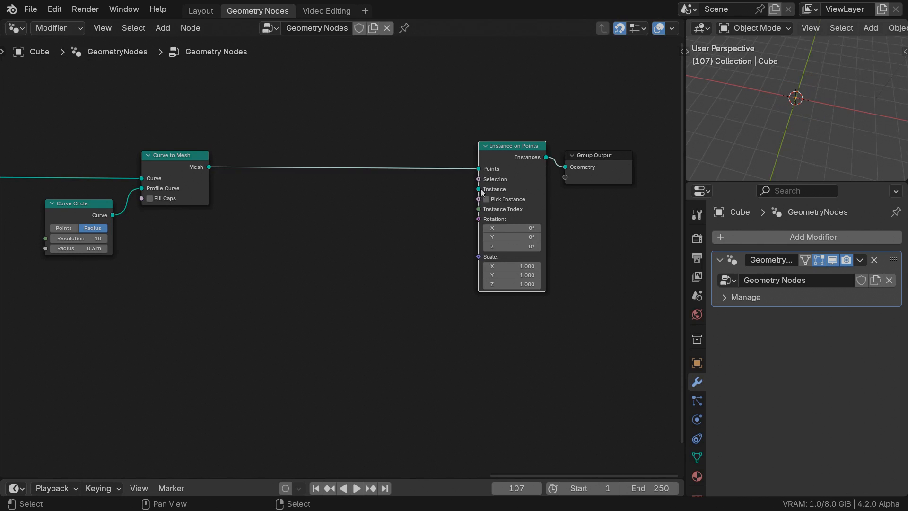
# Step: Feed String to Curves, driven by a Group Input string 'MOTION DESIGN', into the Instance input
pyautogui.write('stringt')
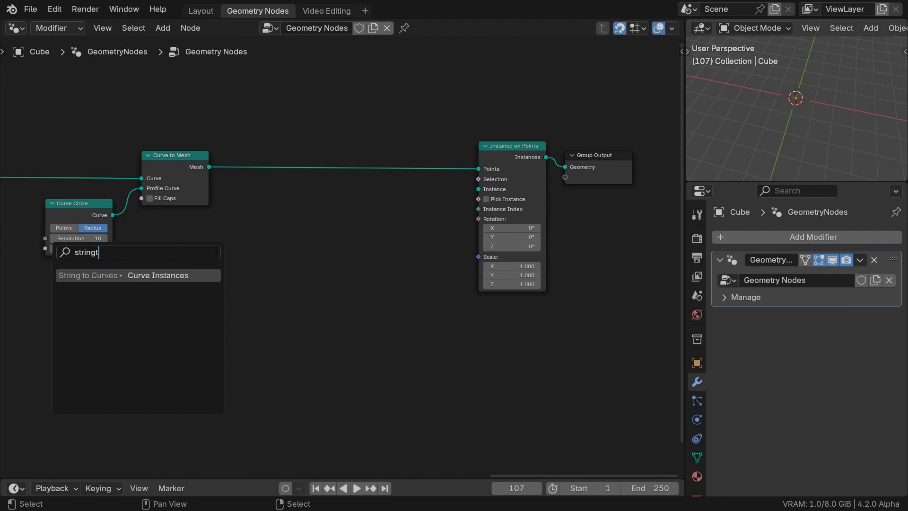
pyautogui.click(158, 276)
pyautogui.write('input')
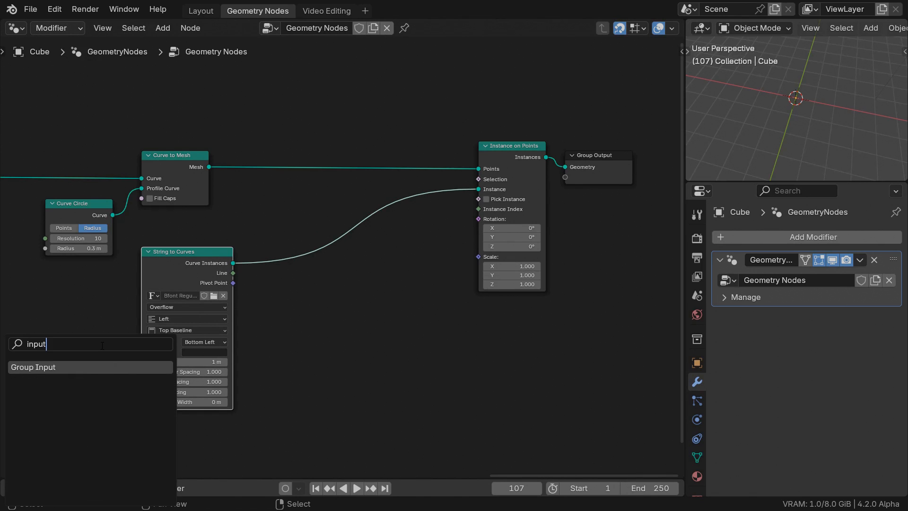
pyautogui.click(34, 367)
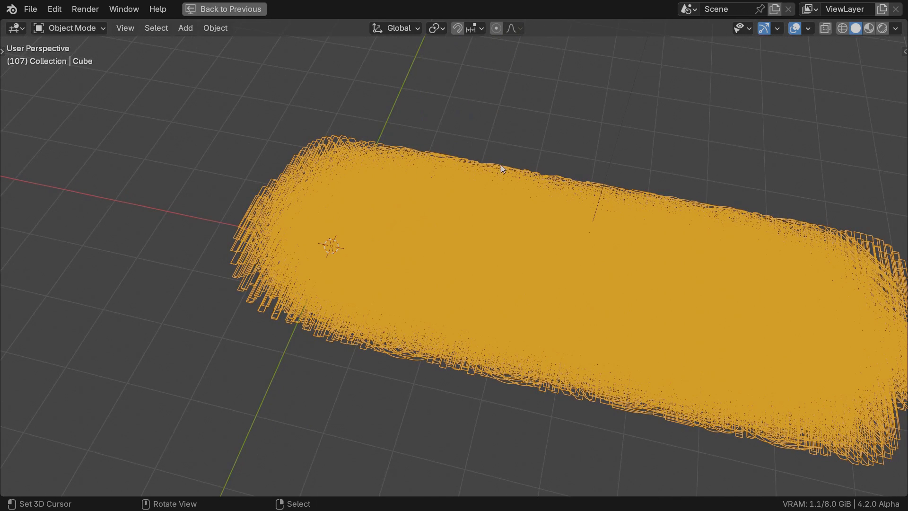
pyautogui.click(257, 11)
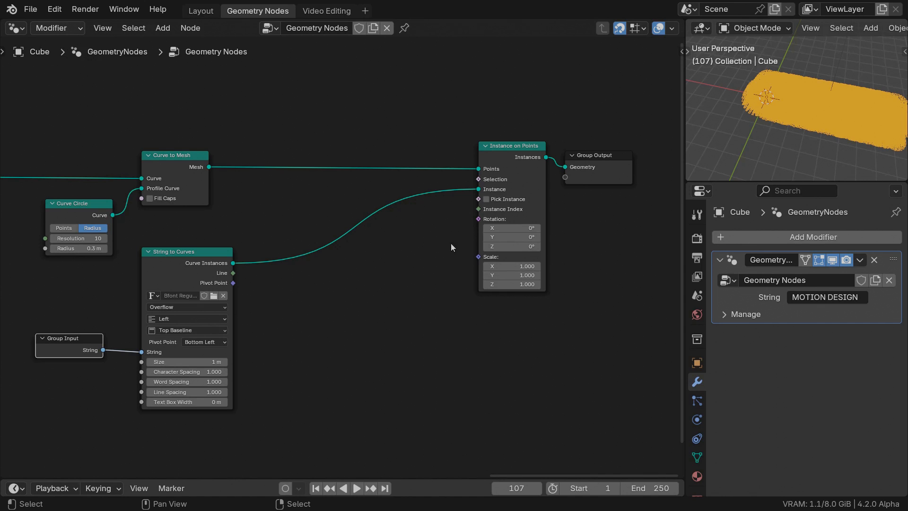
# Step: Enable Pick Instance and set the String to Curves size to 0.125 m
pyautogui.click(486, 198)
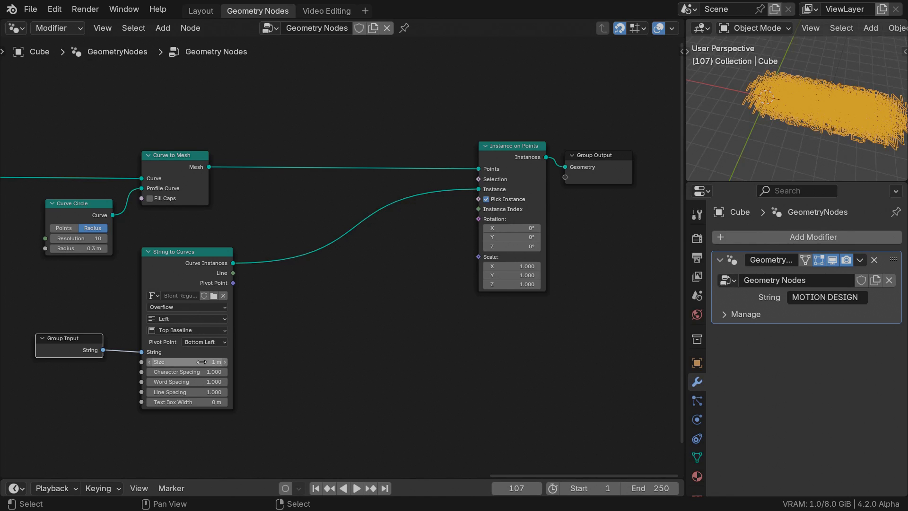
pyautogui.write('0.')
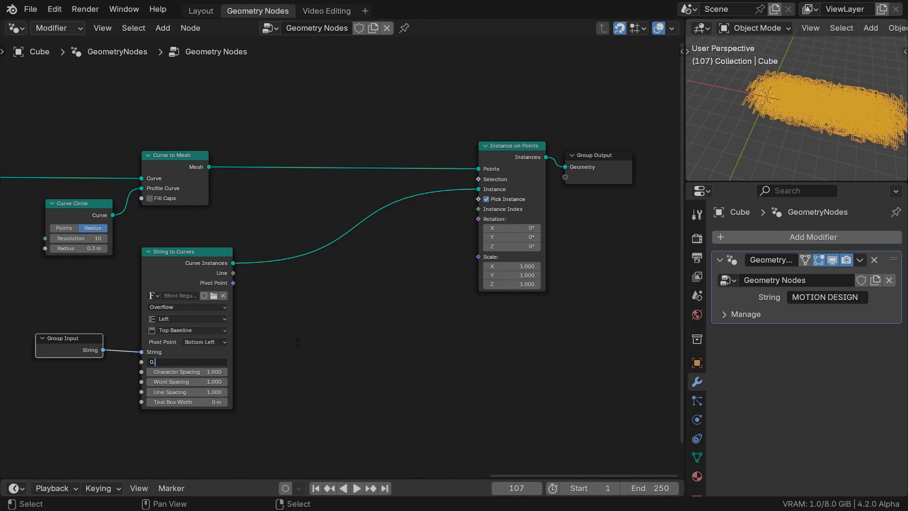
pyautogui.write('0.125')
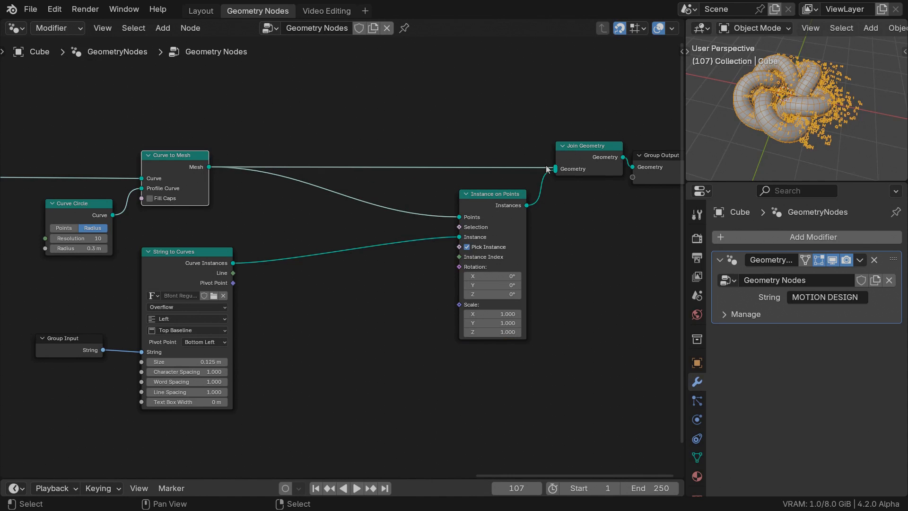
# Step: Insert a Mesh to Points node before instancing, generating points from Faces
pyautogui.write('mesh to p')
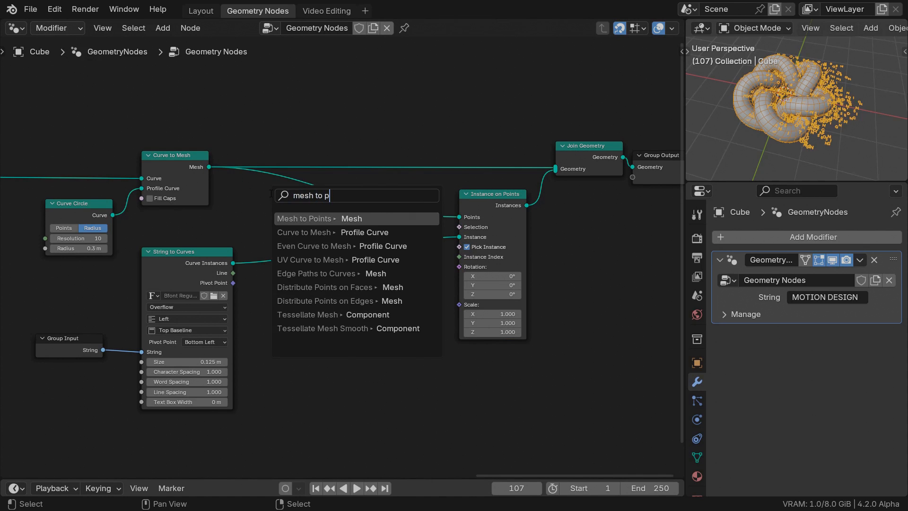
pyautogui.click(305, 219)
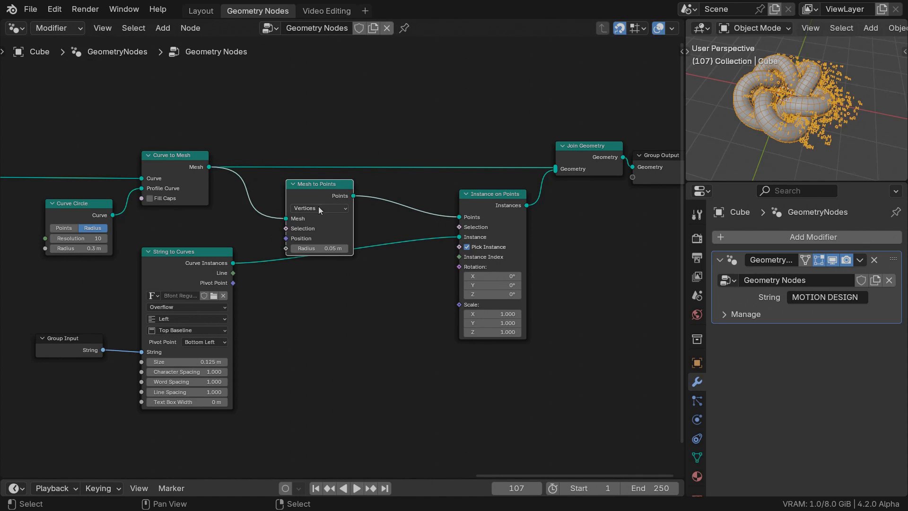
pyautogui.click(318, 208)
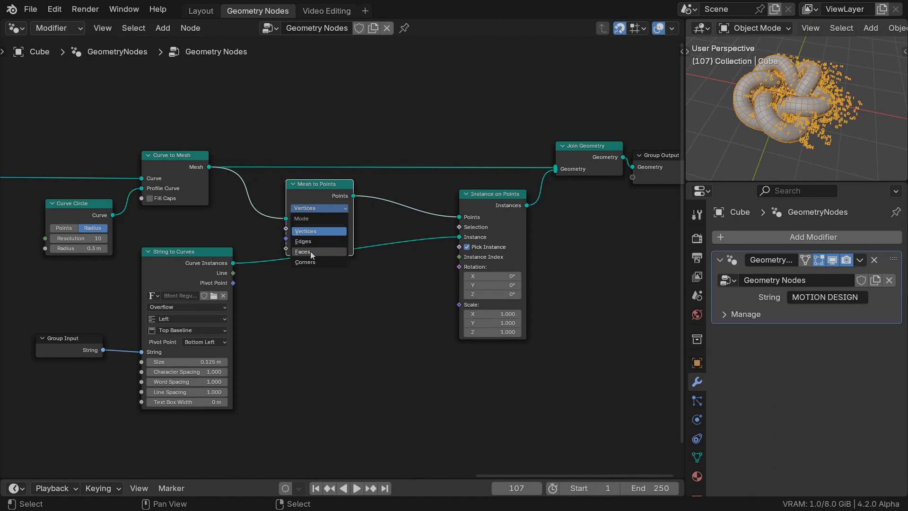
pyautogui.click(303, 251)
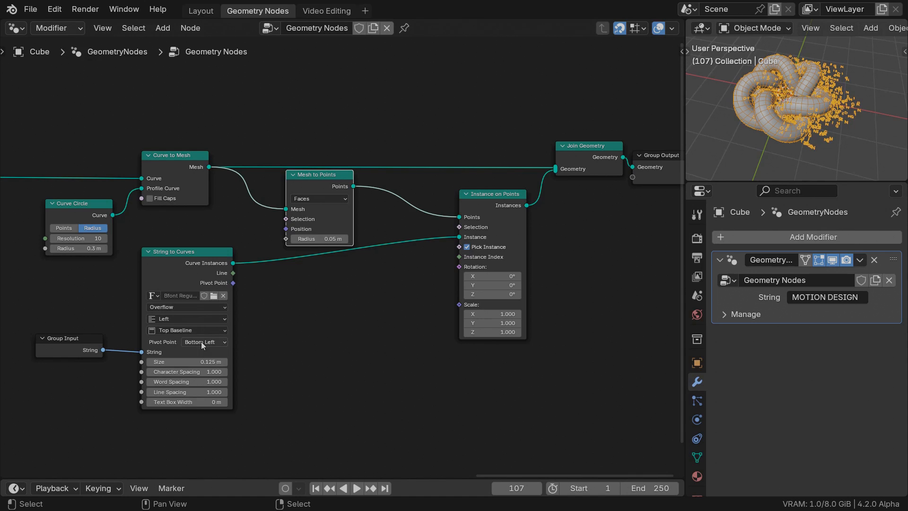
# Step: Set the letters' pivot point to Midpoint and add a Set Position node for them
pyautogui.click(205, 341)
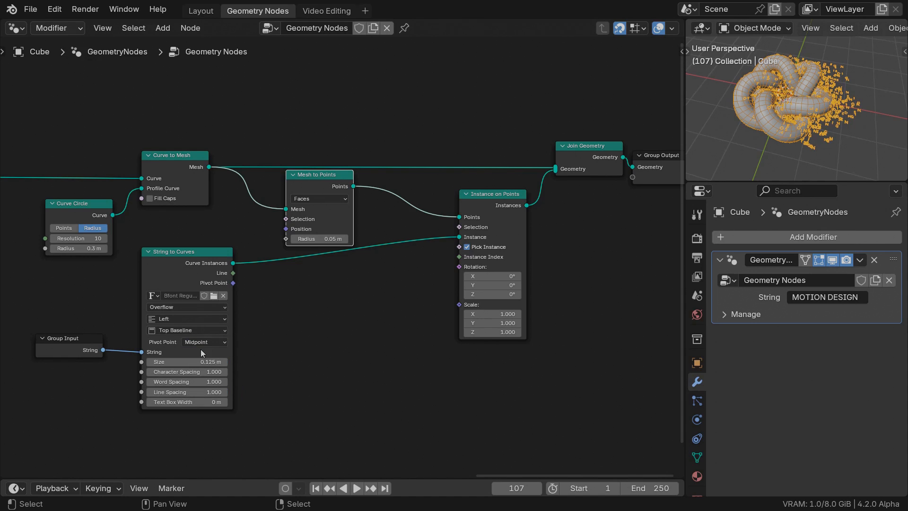
pyautogui.moveTo(233, 263)
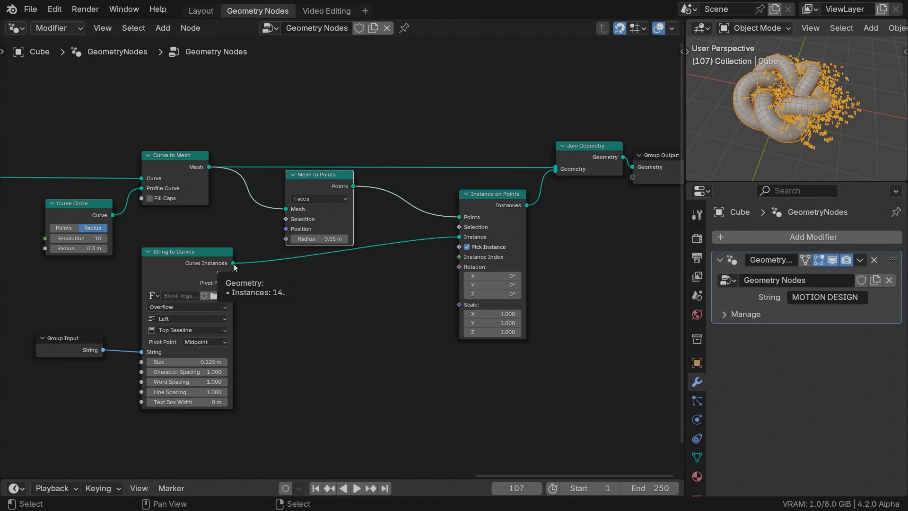
pyautogui.write('set')
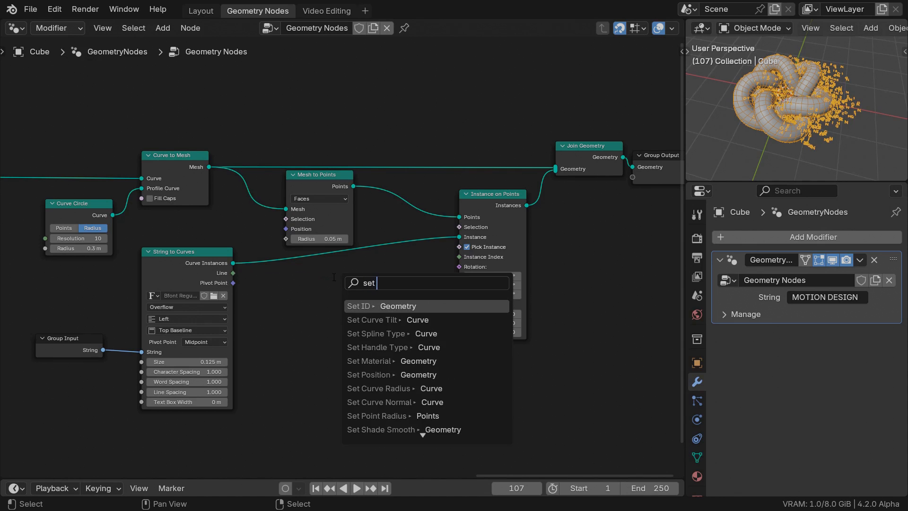
pyautogui.click(373, 375)
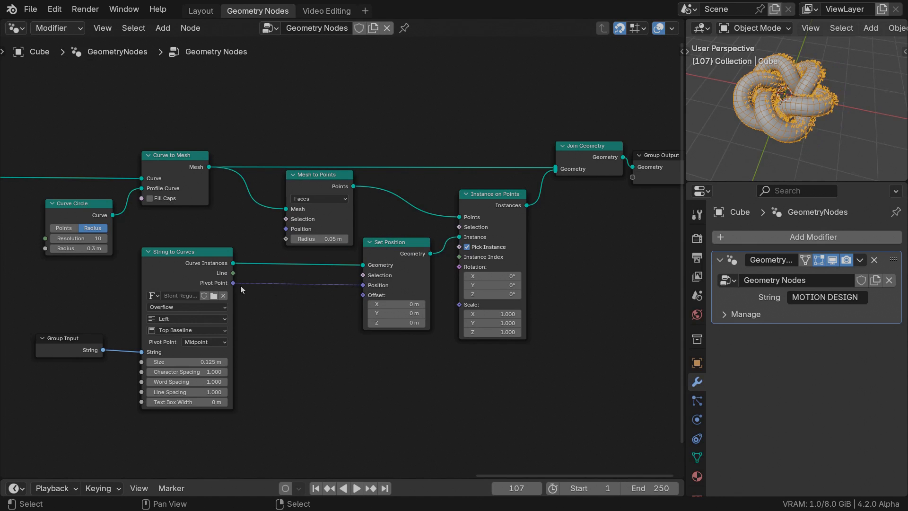
# Step: Add a Vector Math Scale node between the letters' pivot points and the Set Position offset
pyautogui.write('scale')
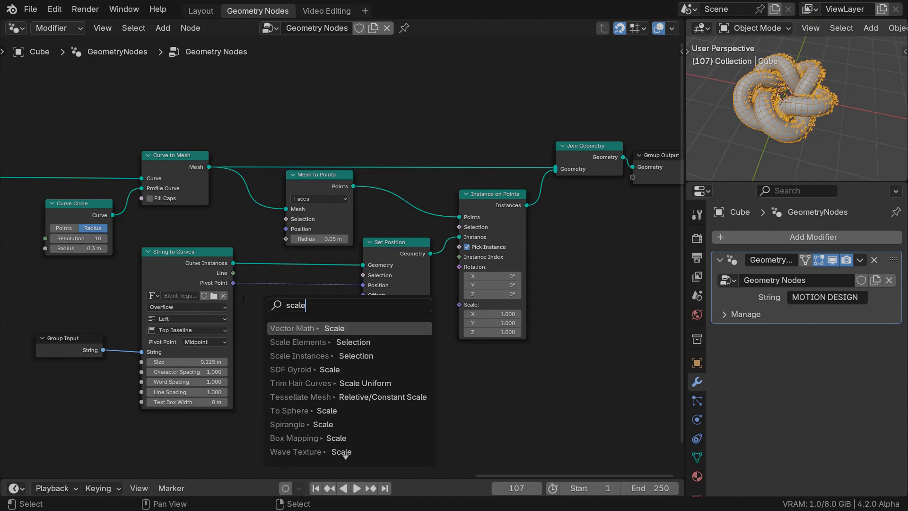
pyautogui.click(334, 328)
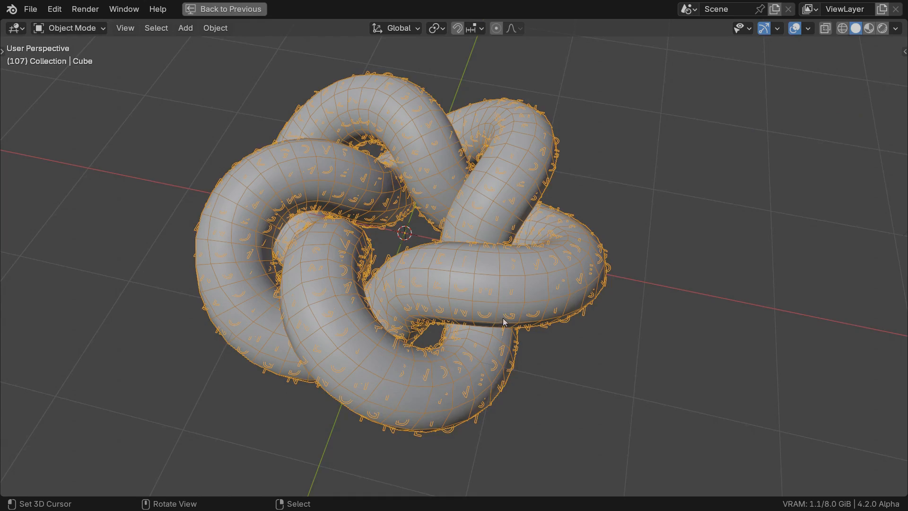
pyautogui.moveTo(508, 315)
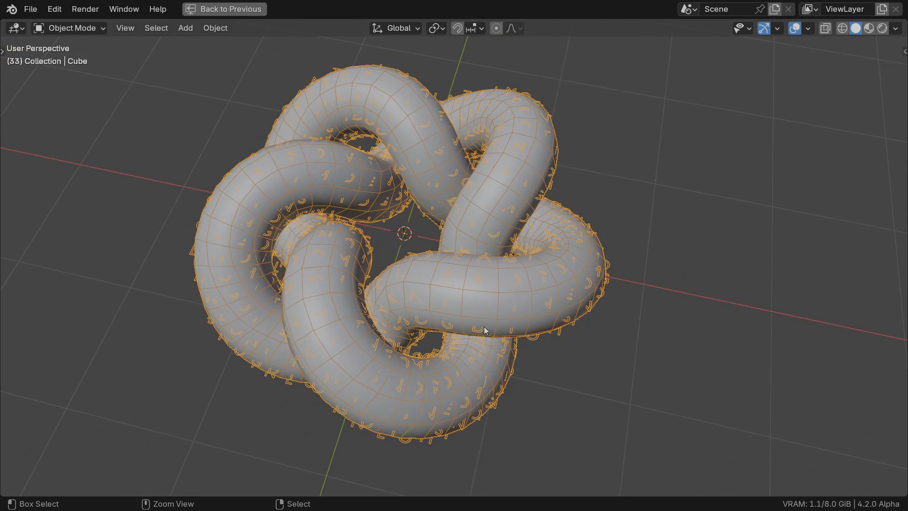
pyautogui.click(257, 10)
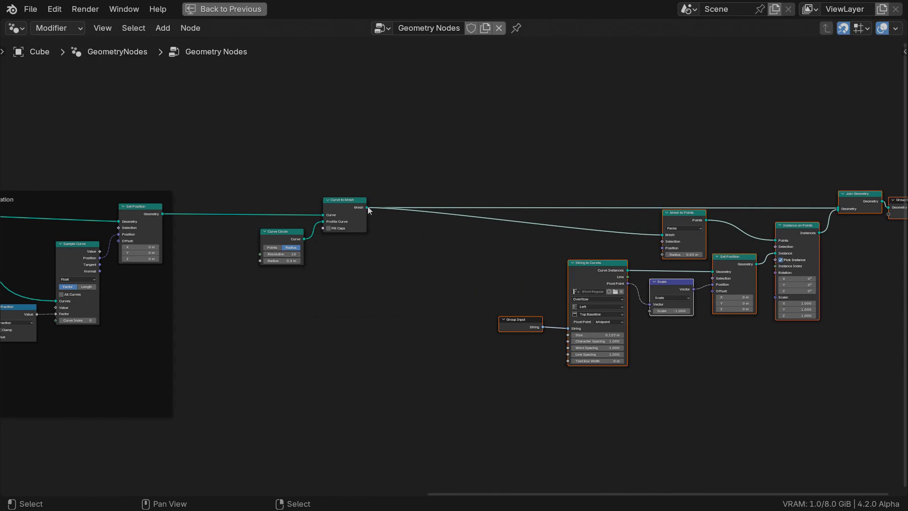
# Step: Add a Sample Index node on the tube mesh, sampling Vector values on the Face domain
pyautogui.write('sample')
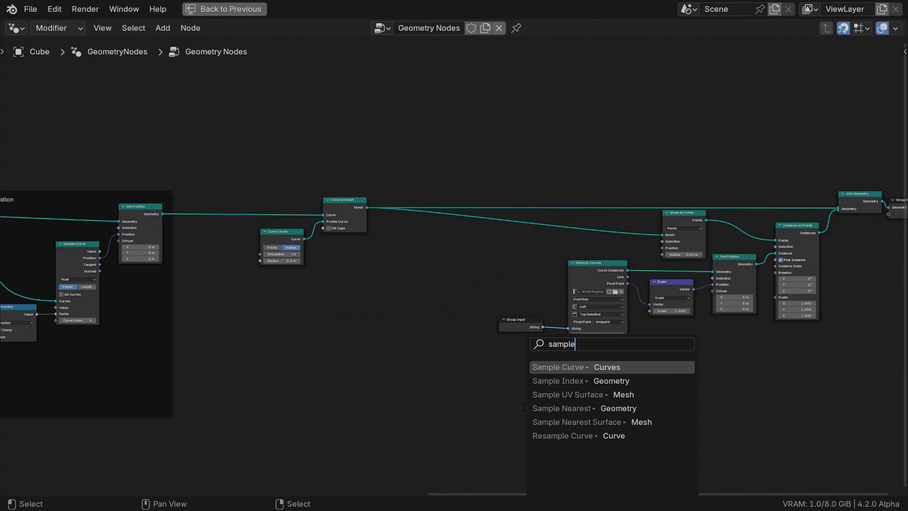
pyautogui.click(559, 381)
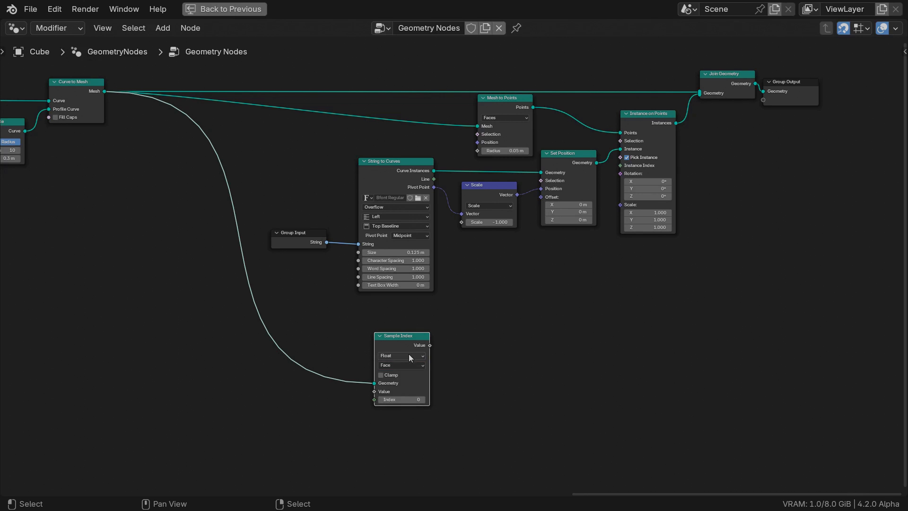
pyautogui.click(401, 354)
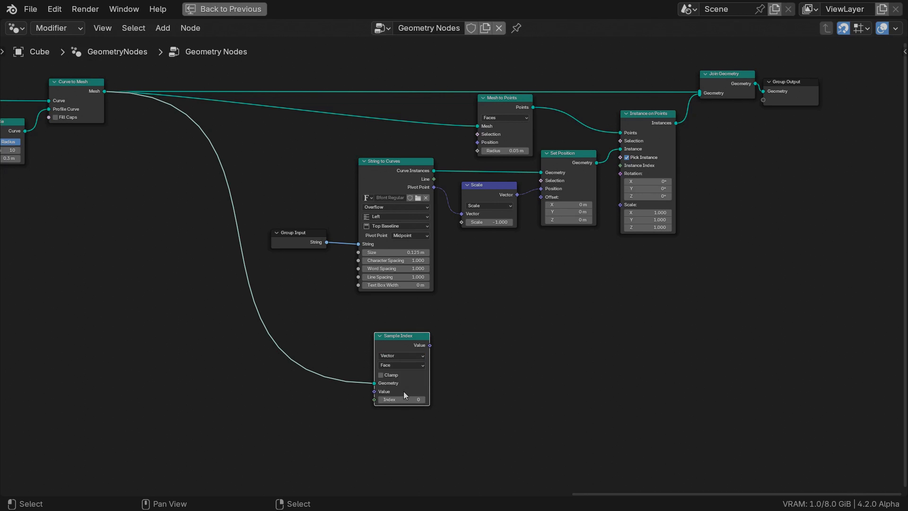
pyautogui.moveTo(395, 392)
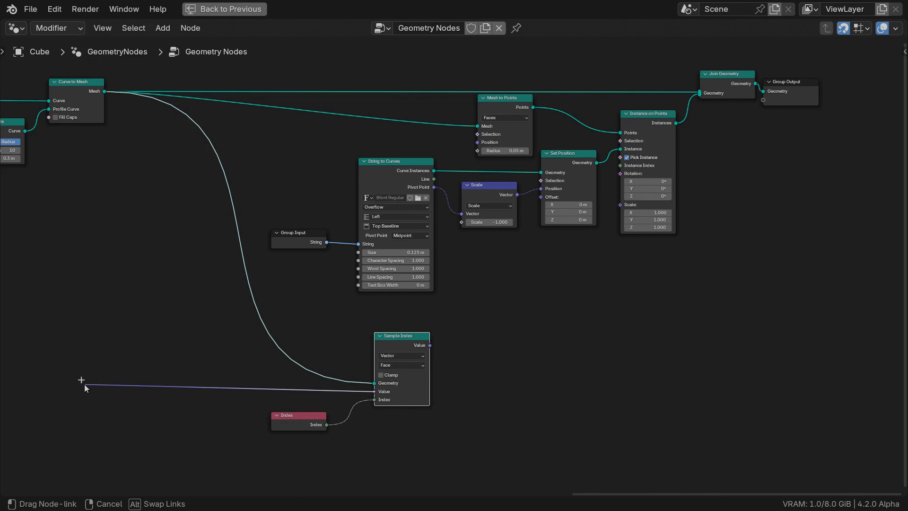
# Step: Add a Normal node to drive the letters' face-aligned rotation
pyautogui.write('norma')
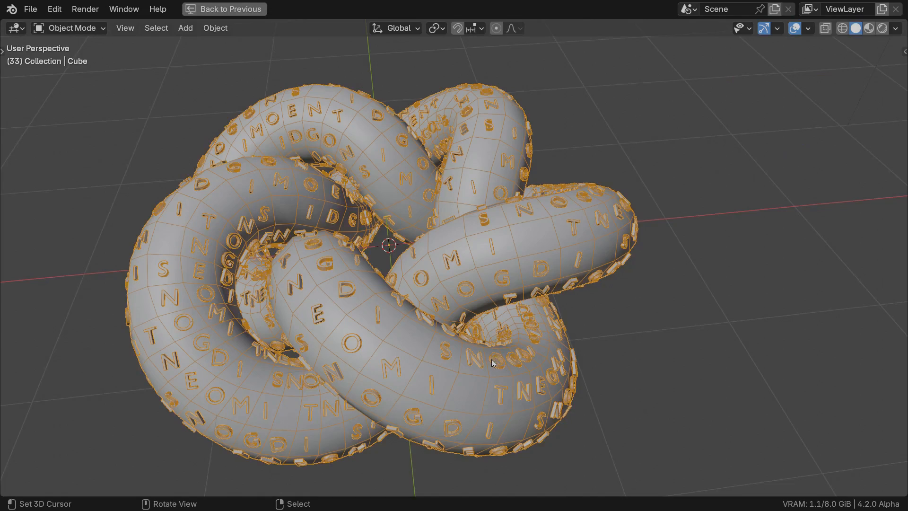
pyautogui.moveTo(491, 363); pyautogui.dragTo(445, 356)
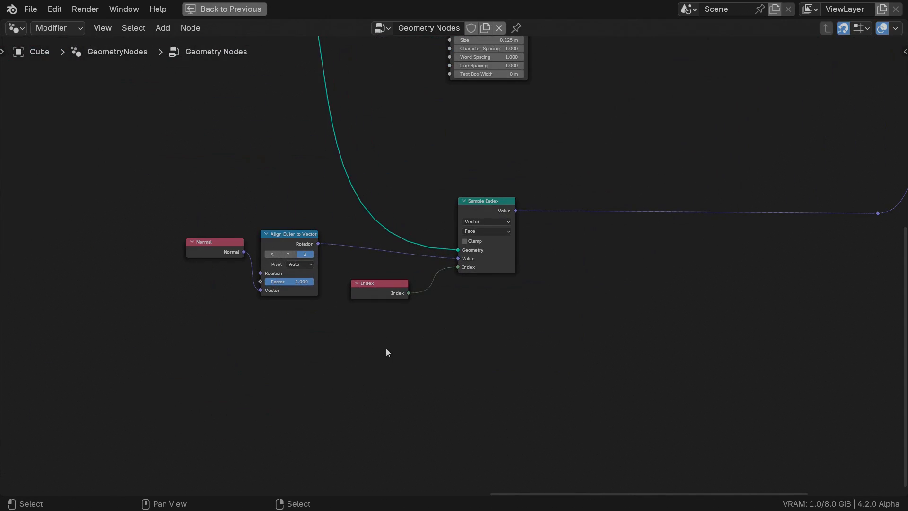
pyautogui.click(229, 9)
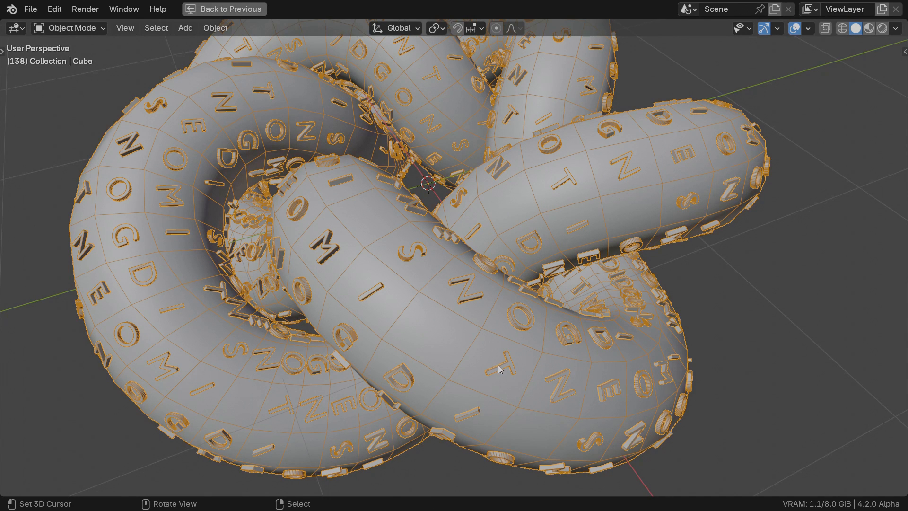
pyautogui.moveTo(473, 356)
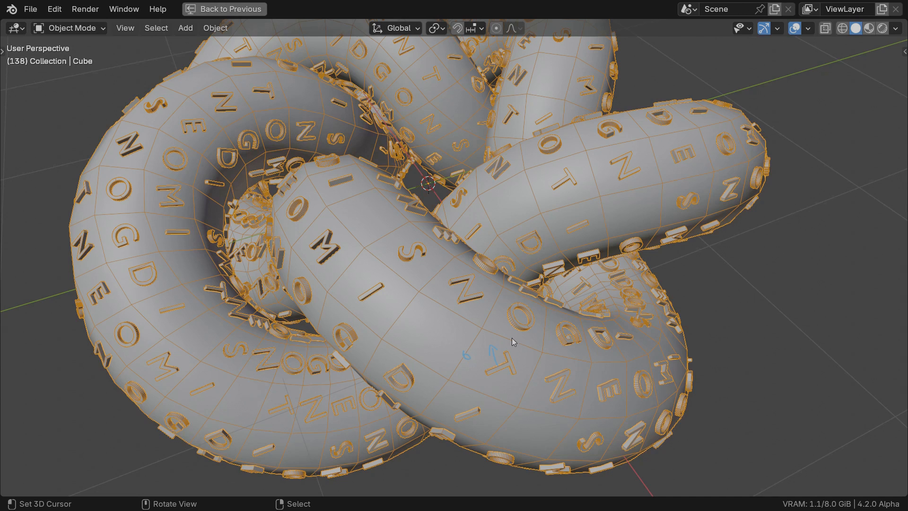
pyautogui.moveTo(526, 381)
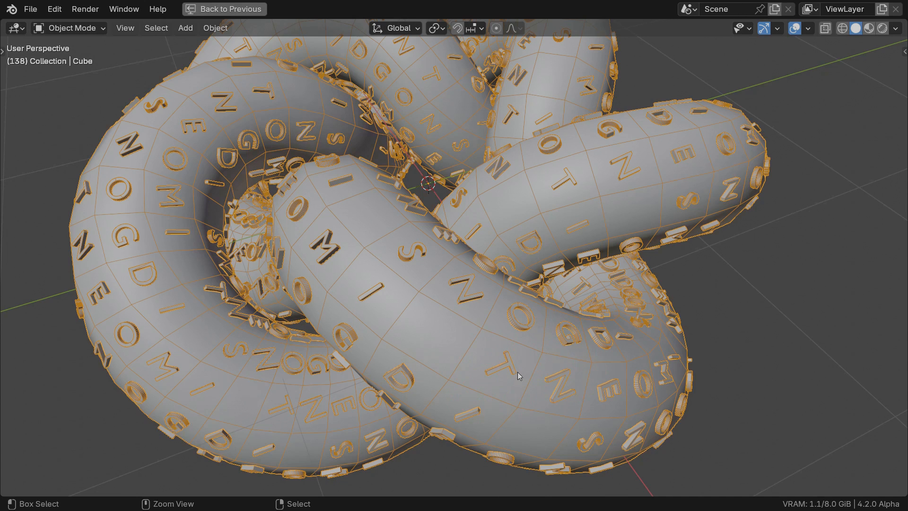
# Step: Return to the node editing layout with the lettered knot preview
pyautogui.click(257, 10)
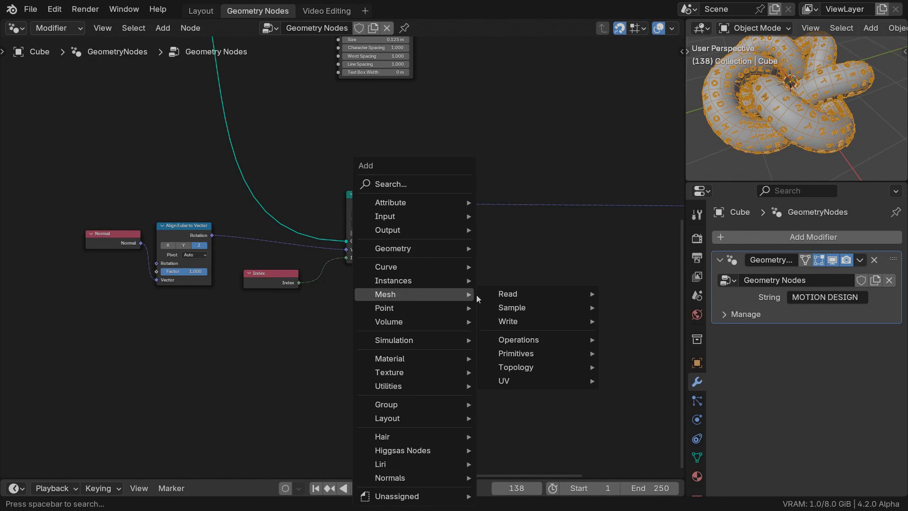
pyautogui.moveTo(515, 367)
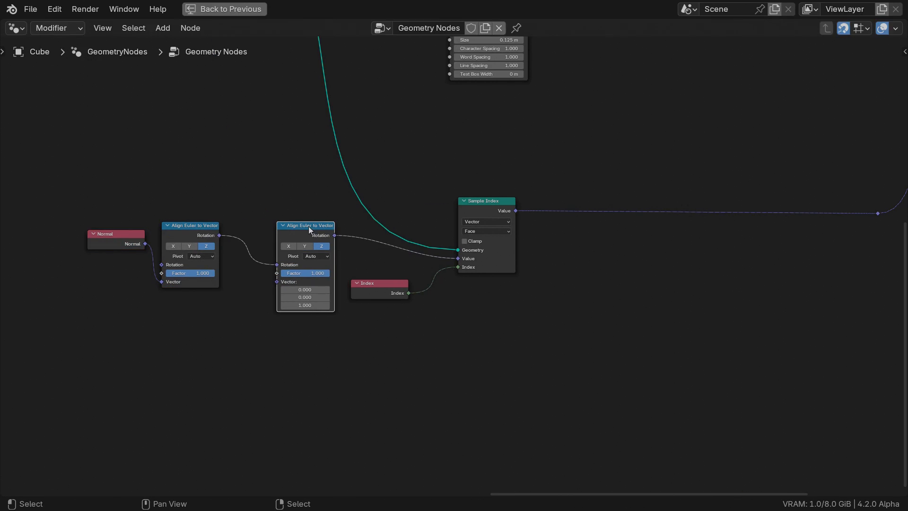
pyautogui.moveTo(287, 246)
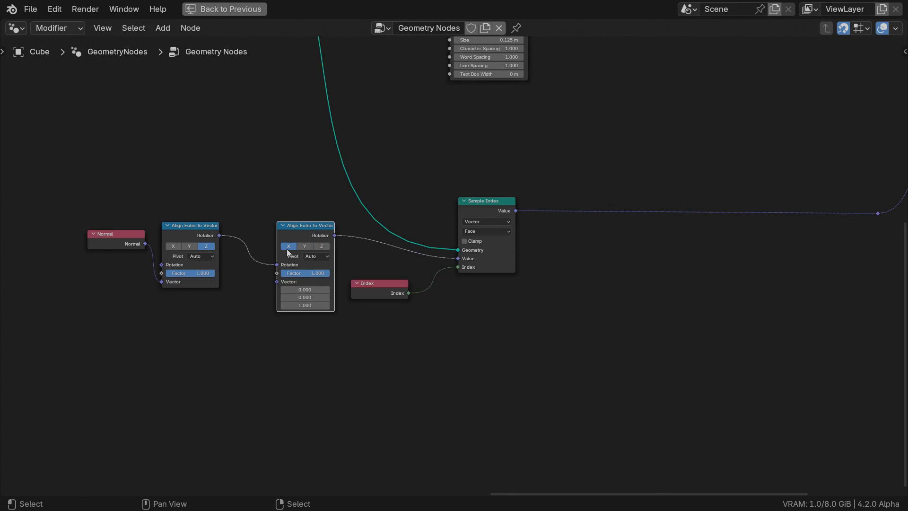
# Step: Add an Evaluate at Index node on the Edge domain into the second alignment's vector, then search for a Position node
pyautogui.write('e')
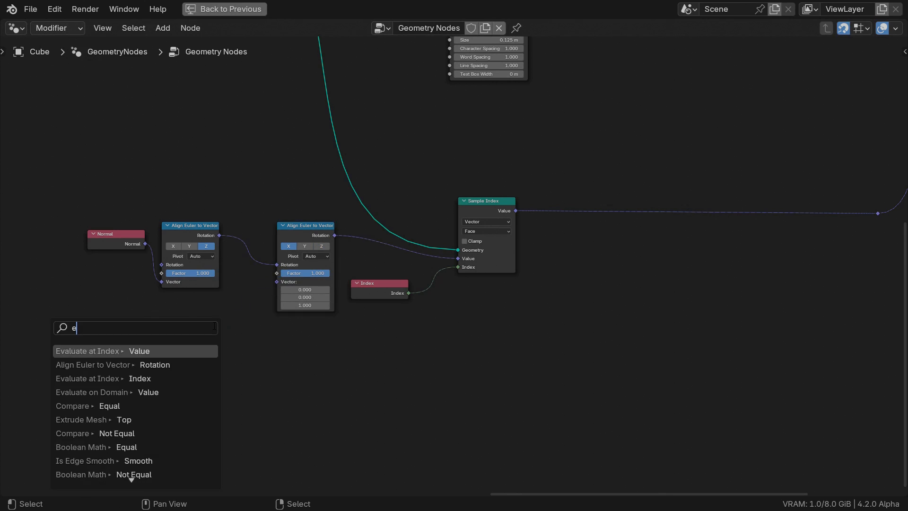
pyautogui.click(112, 350)
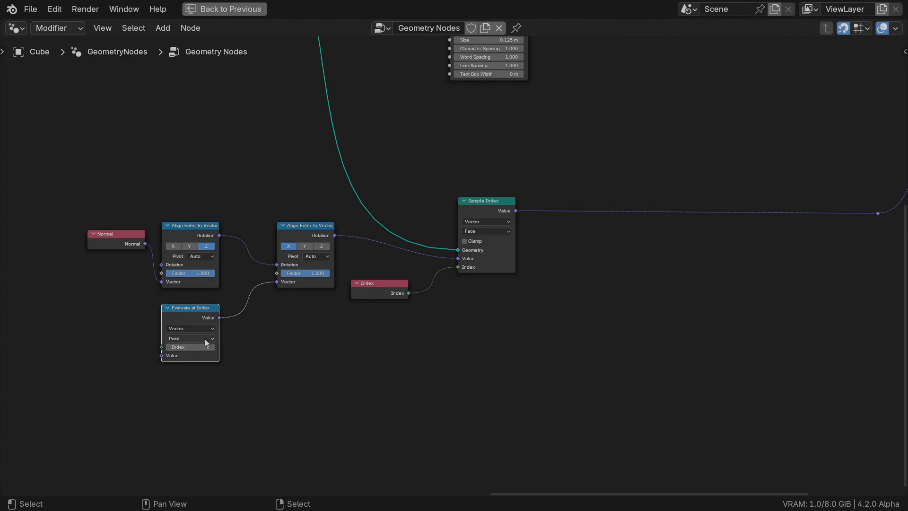
pyautogui.click(190, 338)
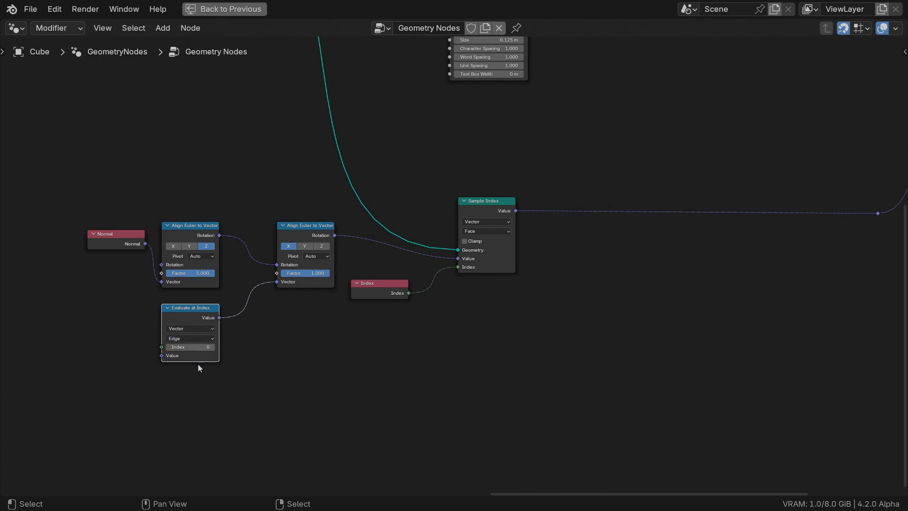
pyautogui.moveTo(165, 349)
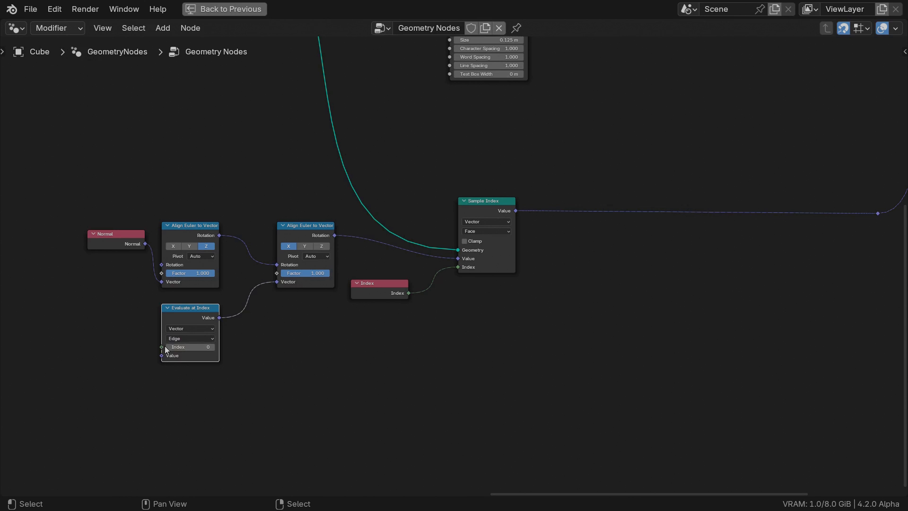
pyautogui.write('posi')
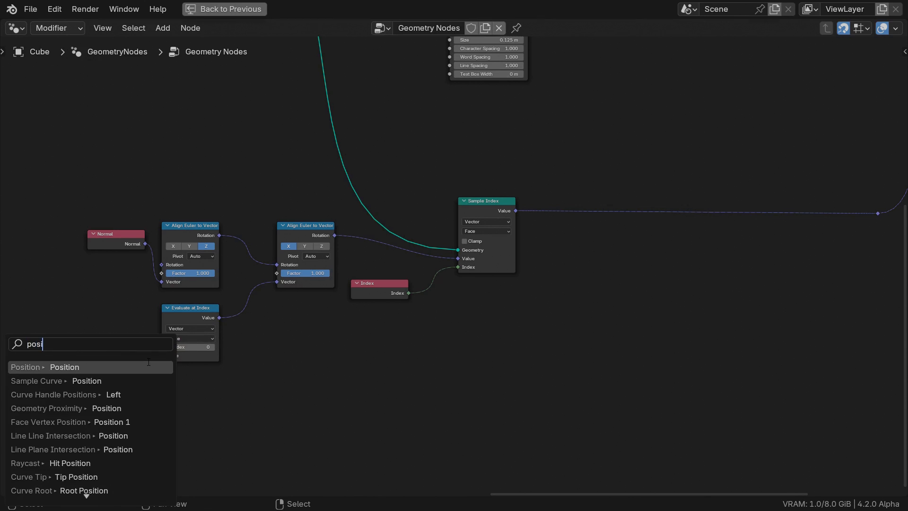
pyautogui.click(64, 367)
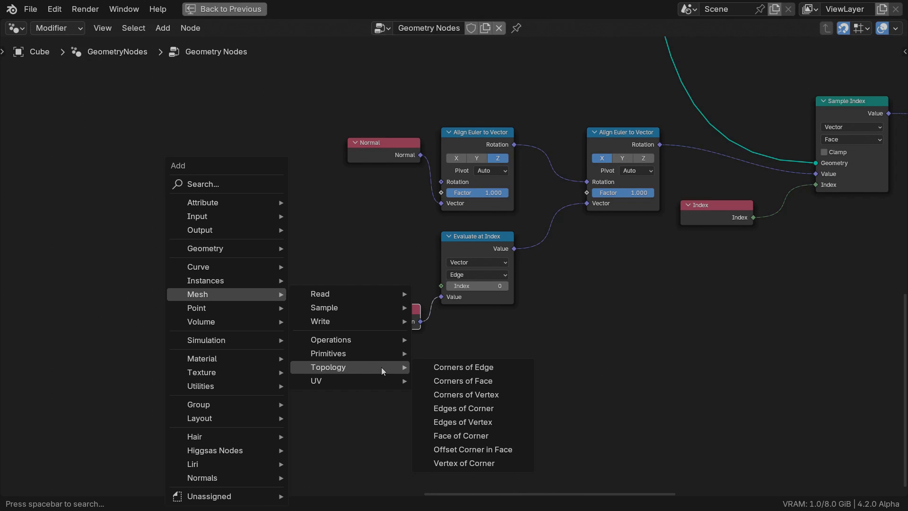
pyautogui.moveTo(462, 367)
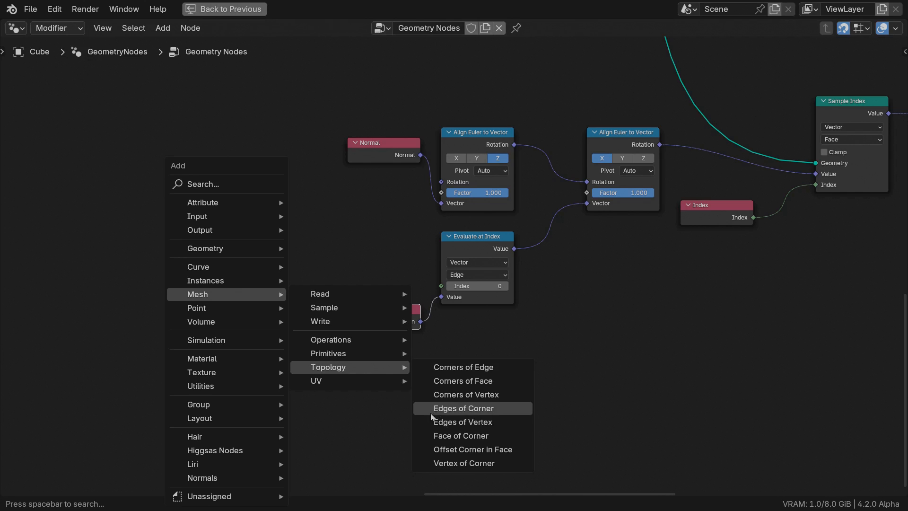
pyautogui.moveTo(462, 421)
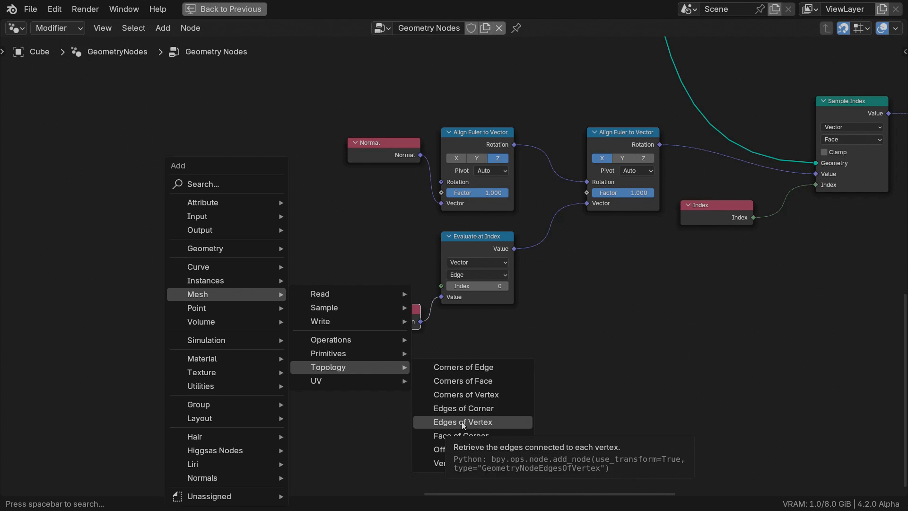
pyautogui.moveTo(471, 408)
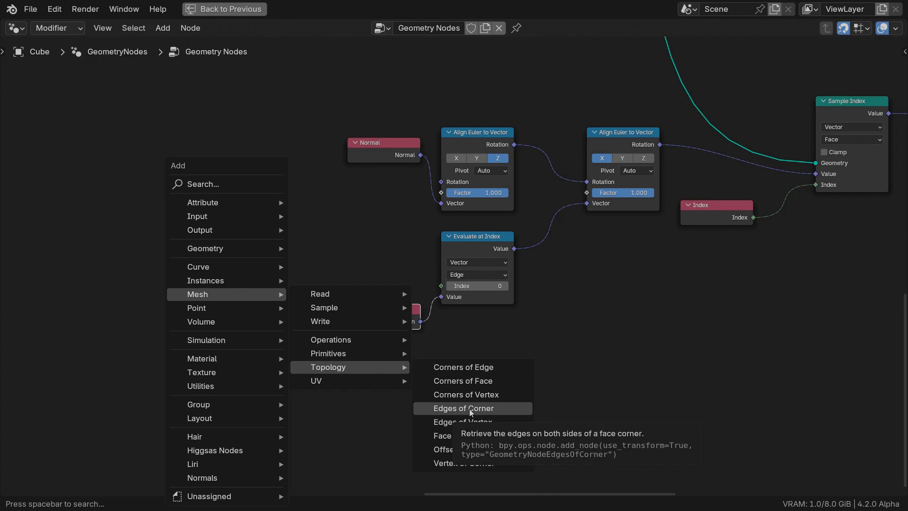
# Step: Add an Edges of Corner node from the Mesh Topology category
pyautogui.click(465, 407)
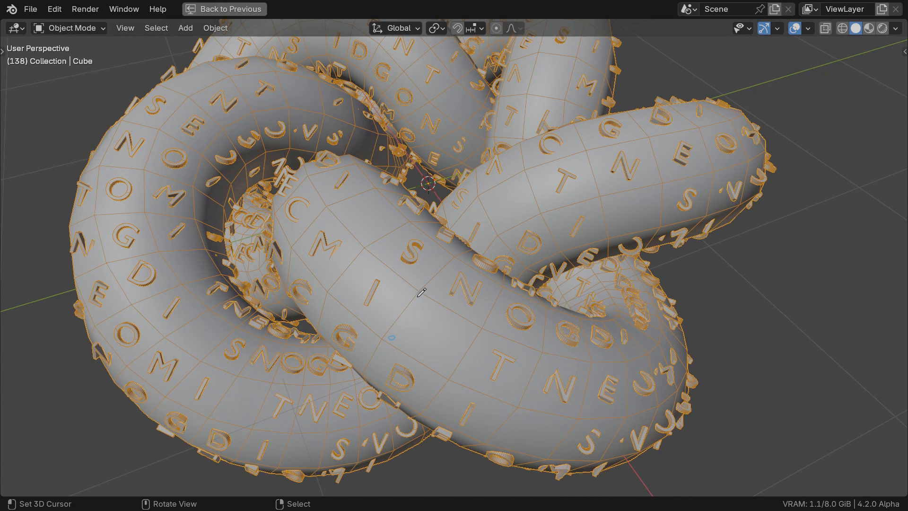
pyautogui.moveTo(454, 372)
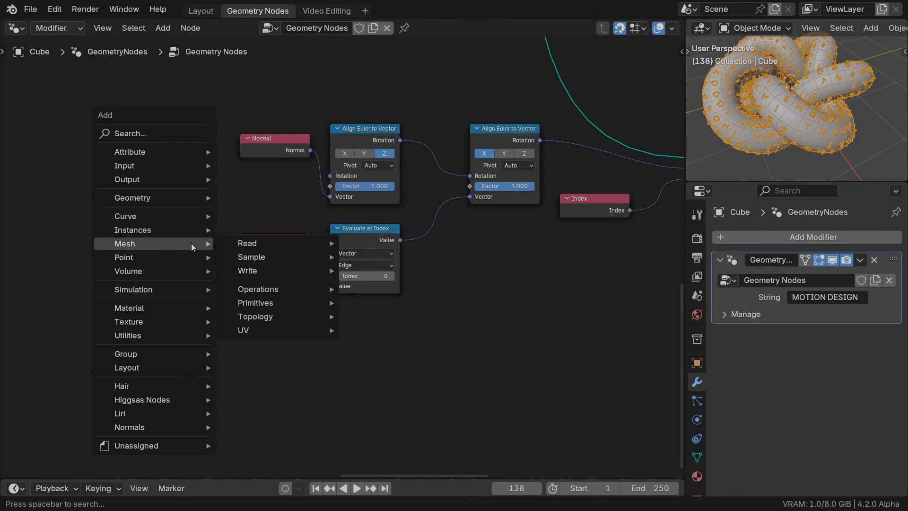
pyautogui.moveTo(255, 316)
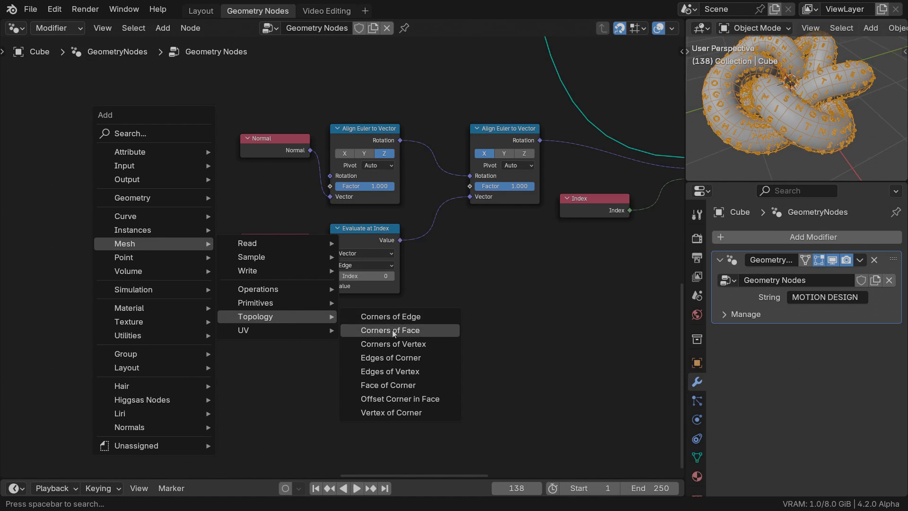
# Step: Add a Corners of Face node beside the Edges of Corner node
pyautogui.click(390, 330)
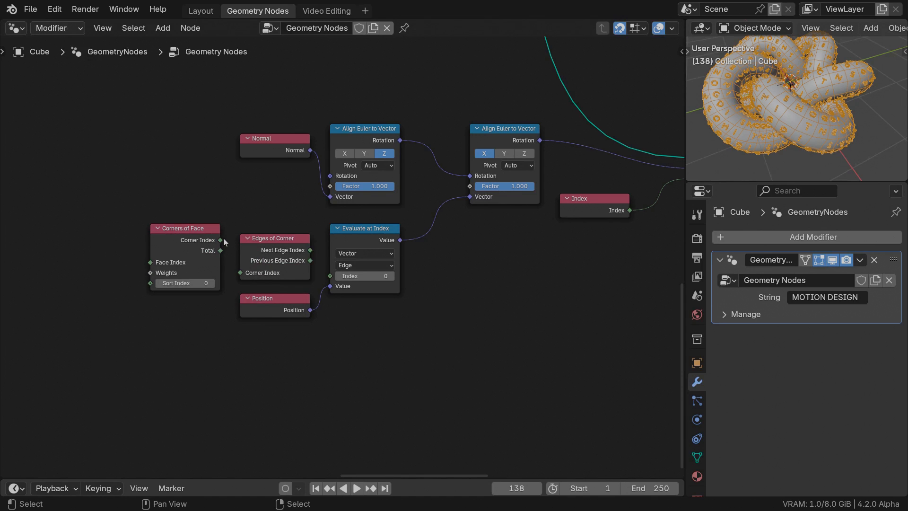
pyautogui.moveTo(246, 273)
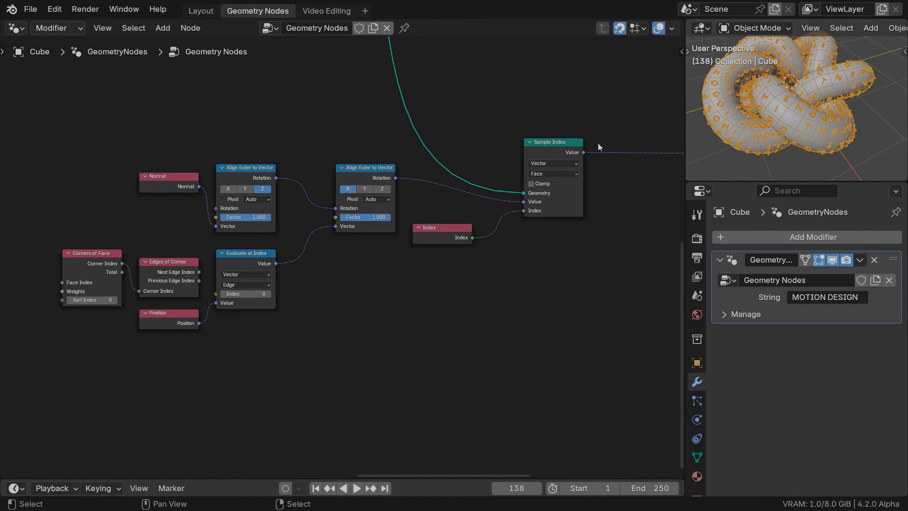
pyautogui.moveTo(245, 293)
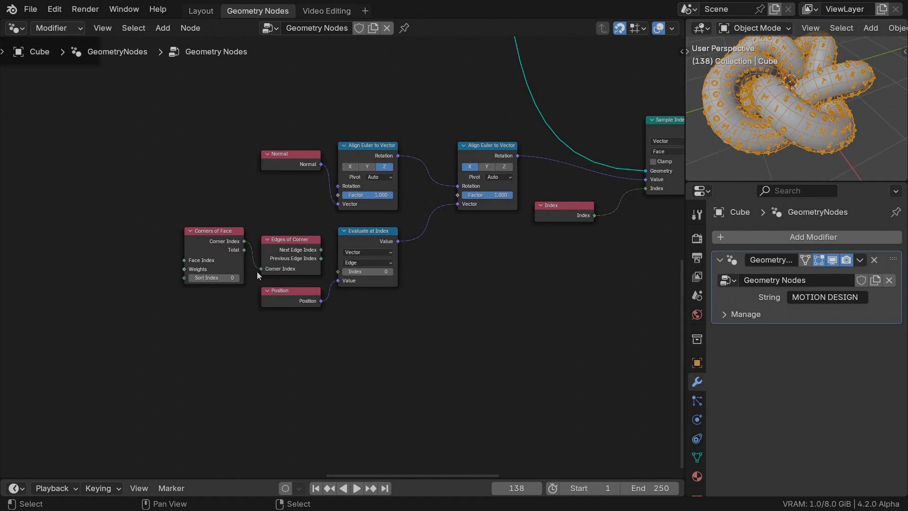
pyautogui.moveTo(183, 269)
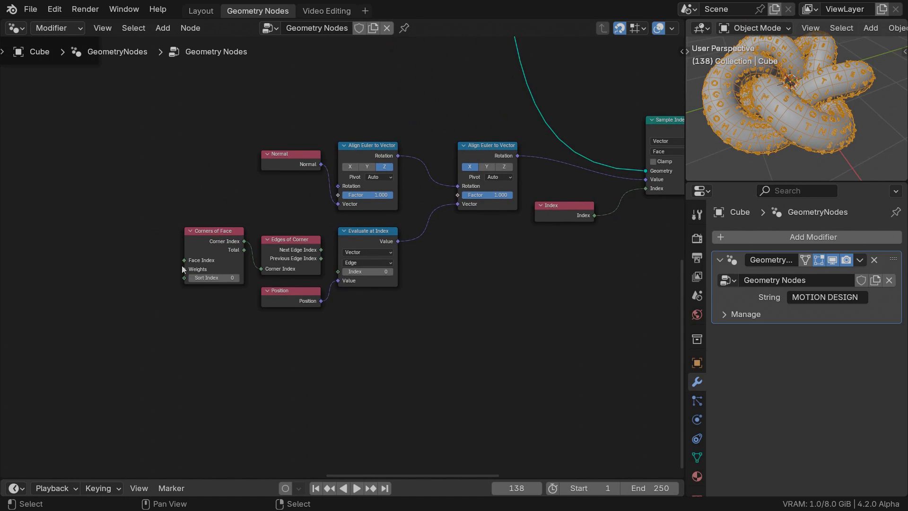
pyautogui.moveTo(215, 293)
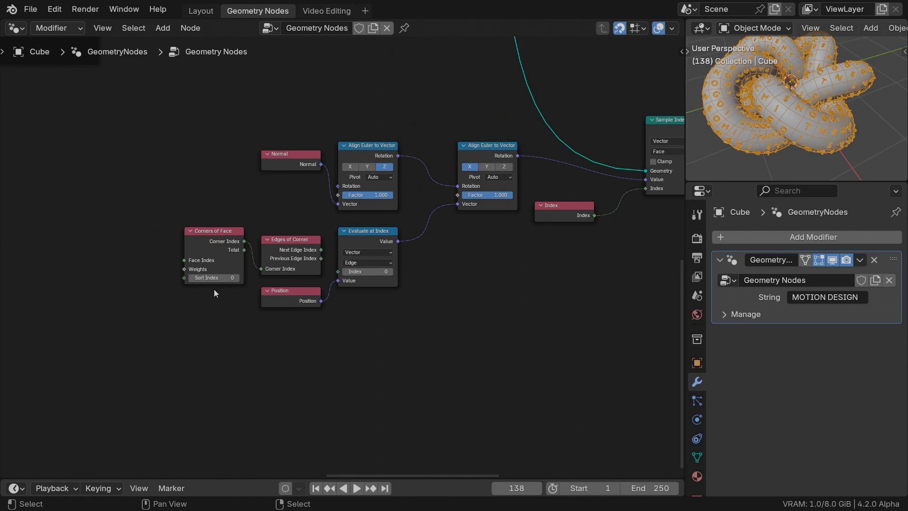
pyautogui.moveTo(240, 285)
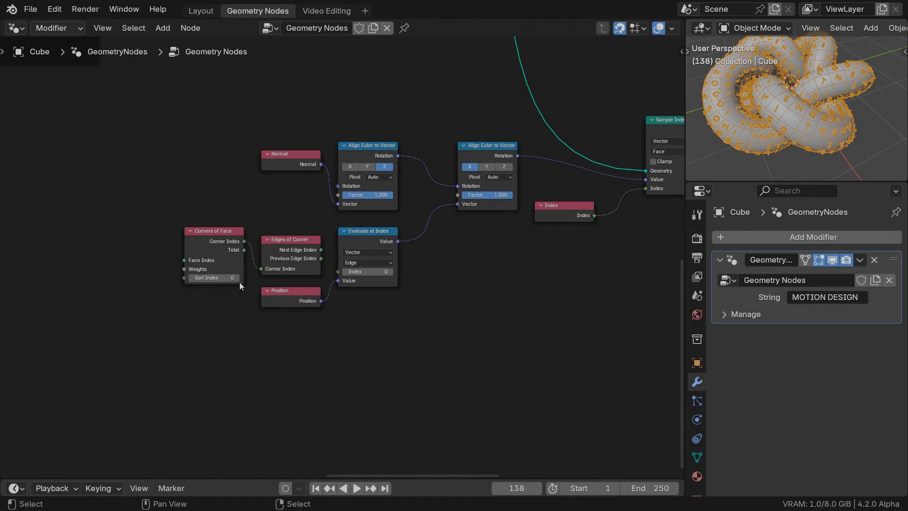
# Step: Feed the Edges of Corner edge index into Evaluate at Index and check the reoriented letters in the viewport
pyautogui.doubleClick(213, 277)
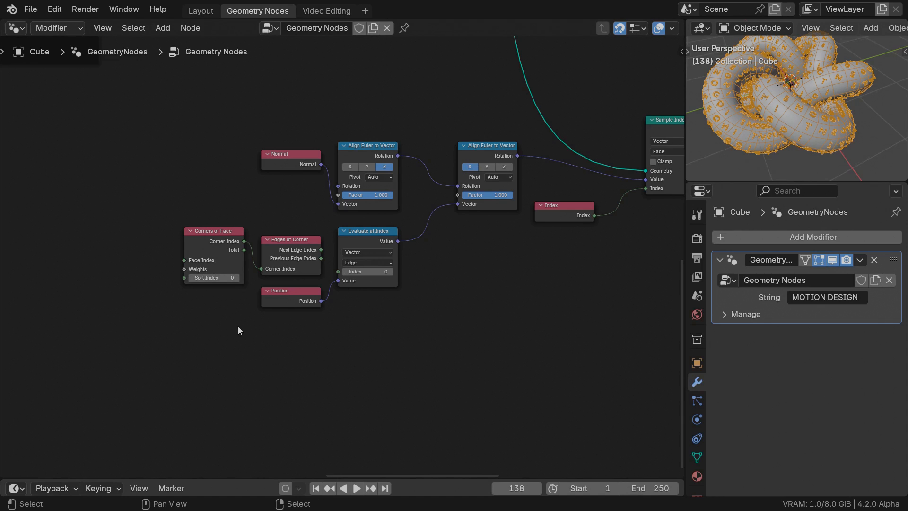
pyautogui.moveTo(182, 295)
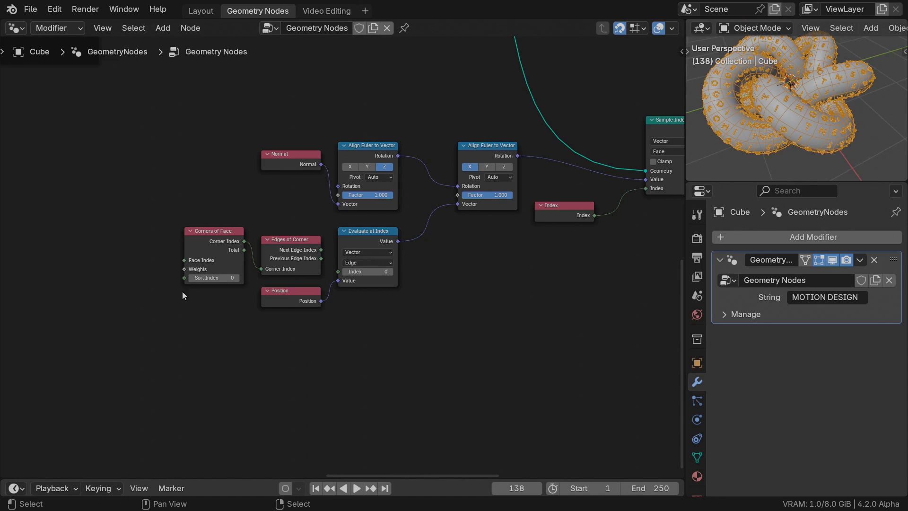
pyautogui.moveTo(192, 290)
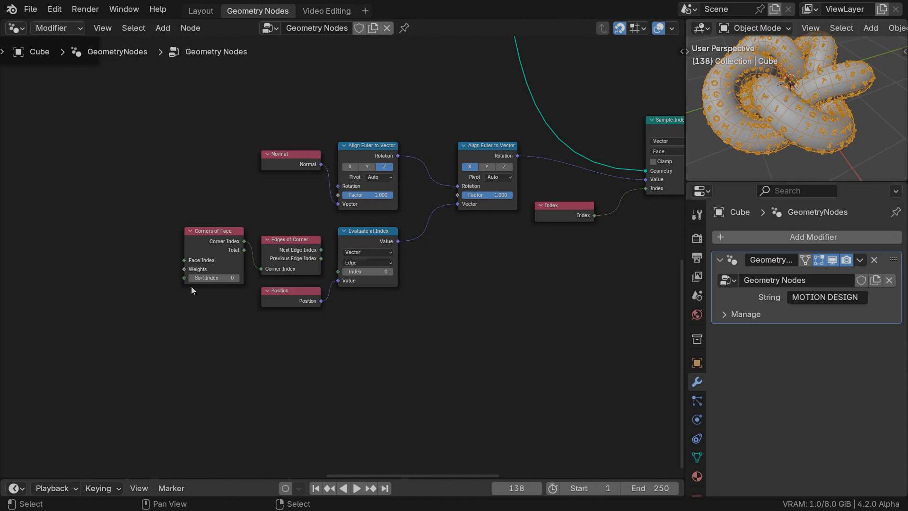
pyautogui.moveTo(190, 283)
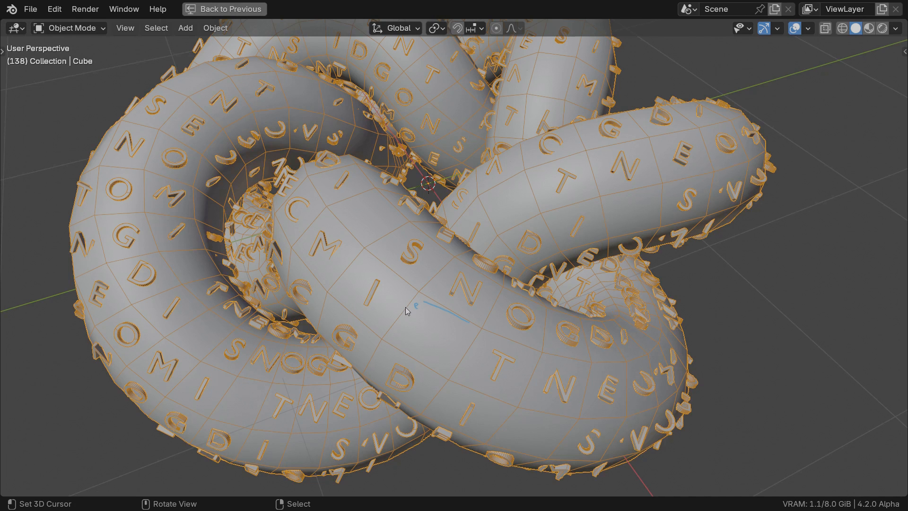
pyautogui.moveTo(425, 359)
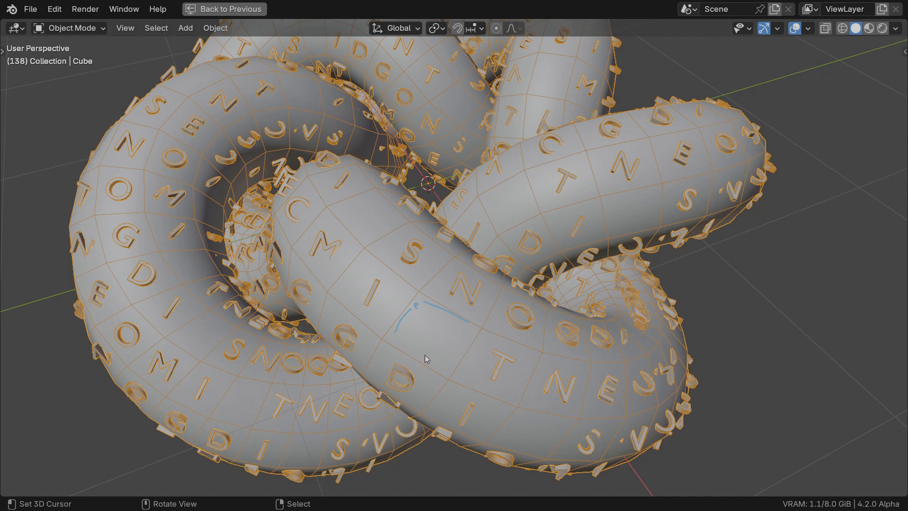
pyautogui.click(257, 10)
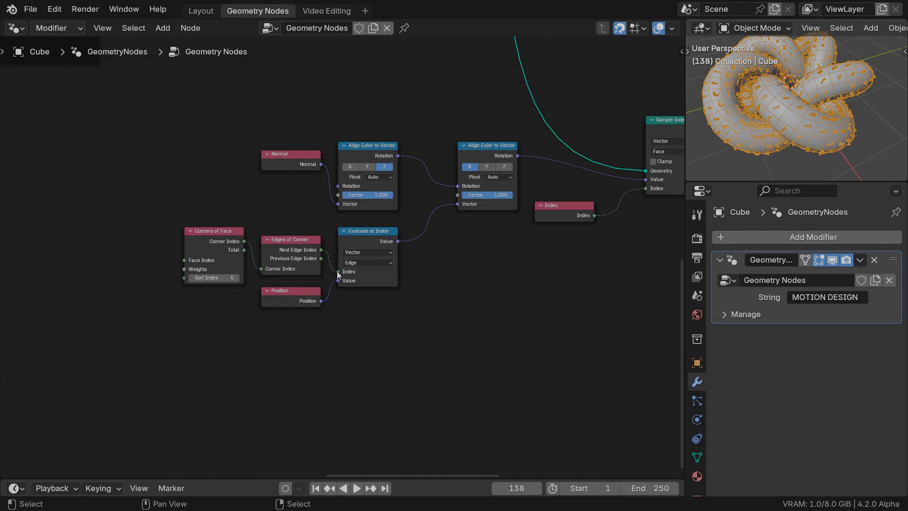
pyautogui.moveTo(338, 280)
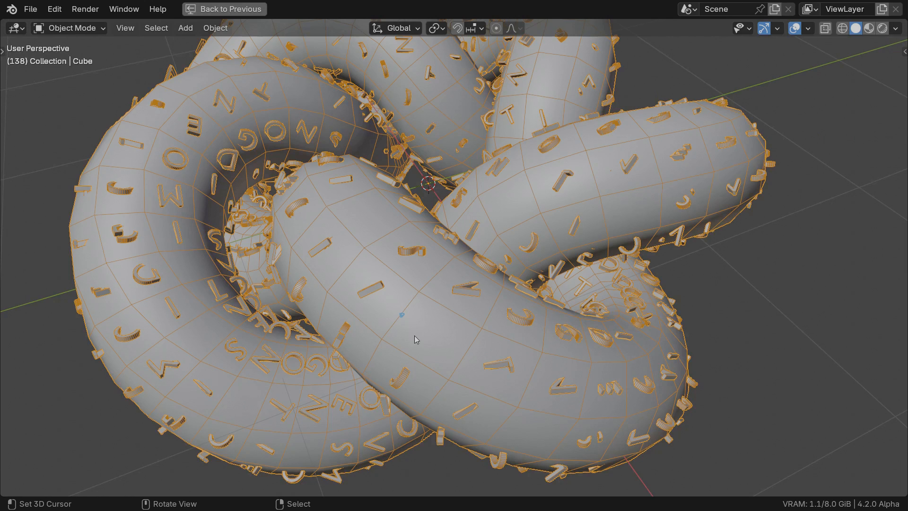
pyautogui.moveTo(398, 323)
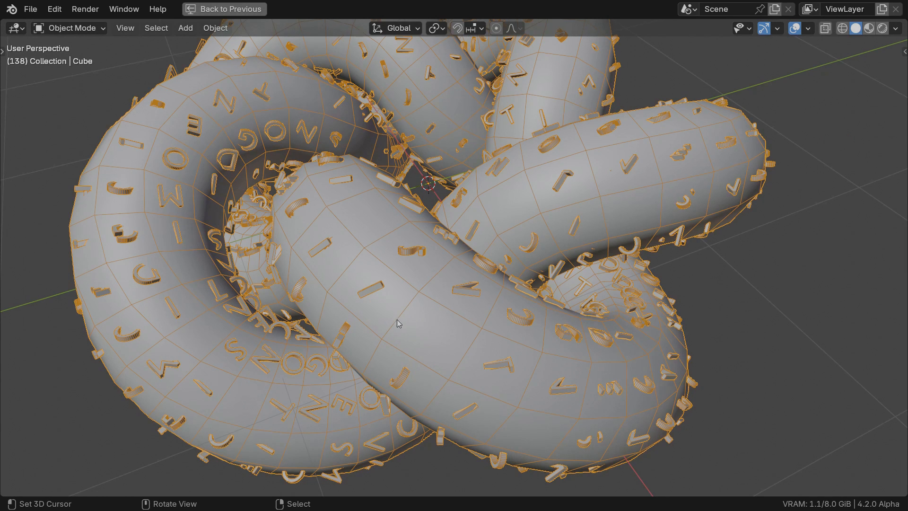
pyautogui.click(398, 319)
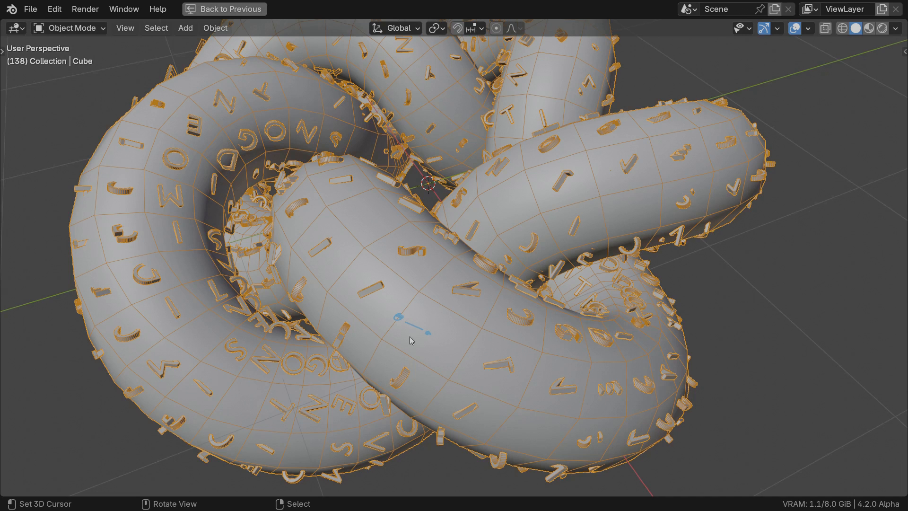
pyautogui.click(257, 10)
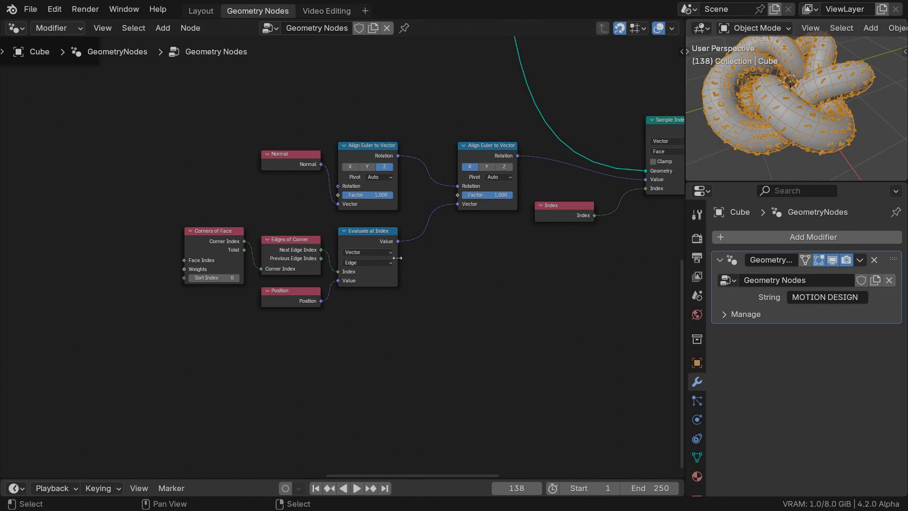
pyautogui.write('subt')
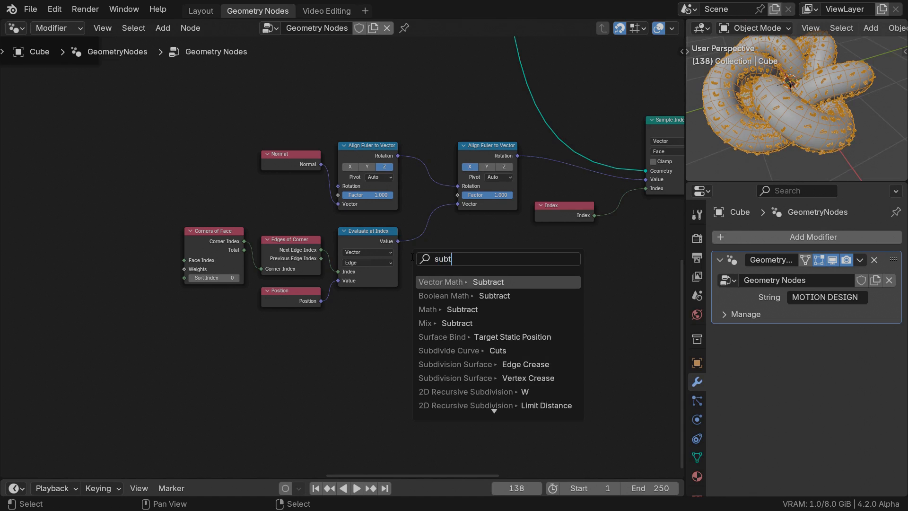
pyautogui.click(460, 282)
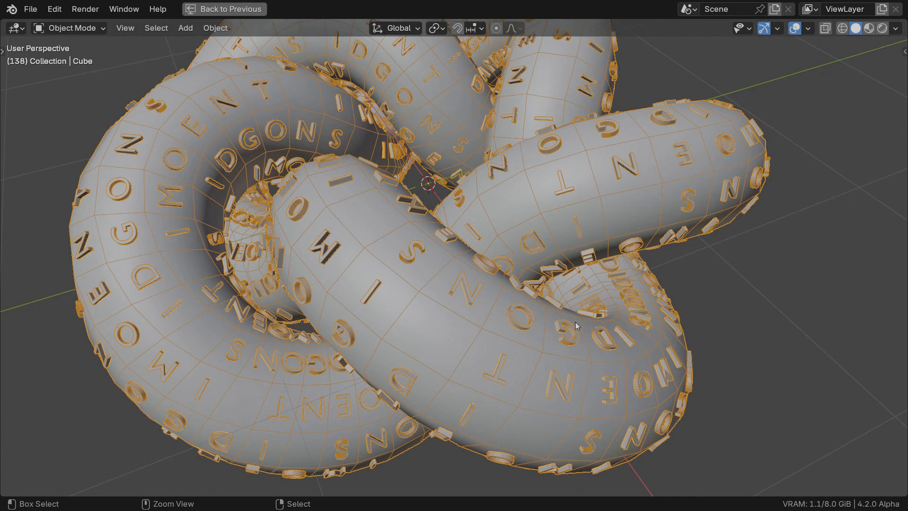
pyautogui.click(258, 10)
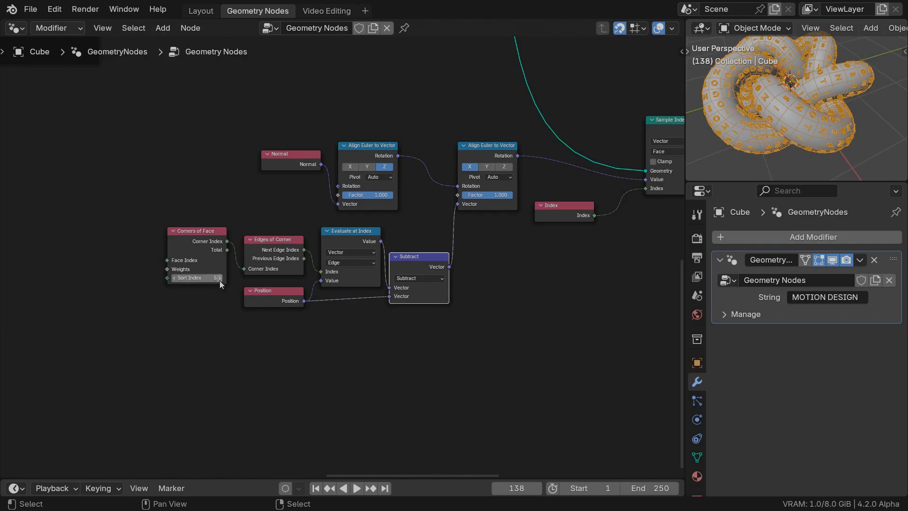
pyautogui.click(194, 277)
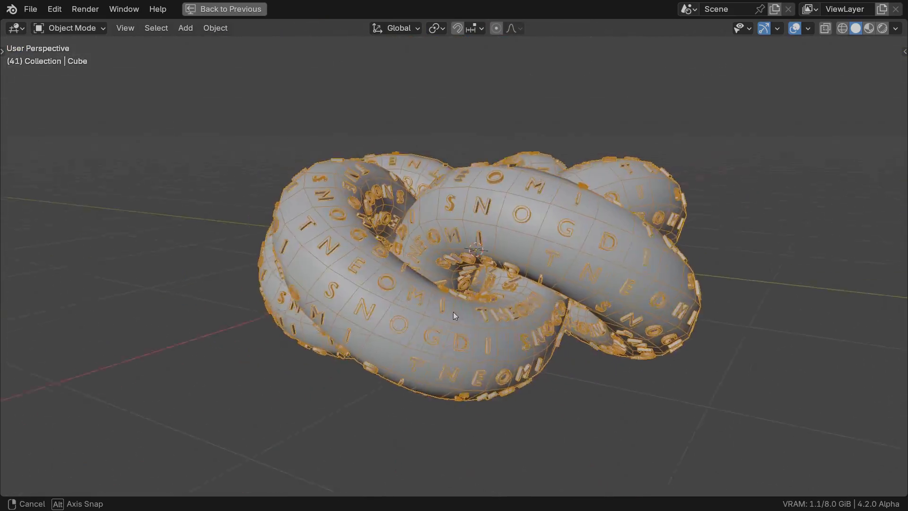
pyautogui.moveTo(452, 316); pyautogui.dragTo(435, 345)
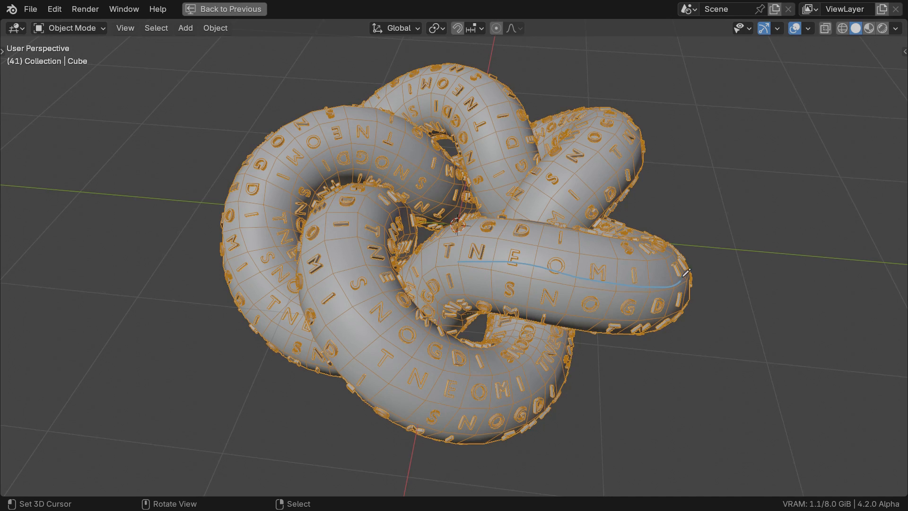
pyautogui.moveTo(689, 385)
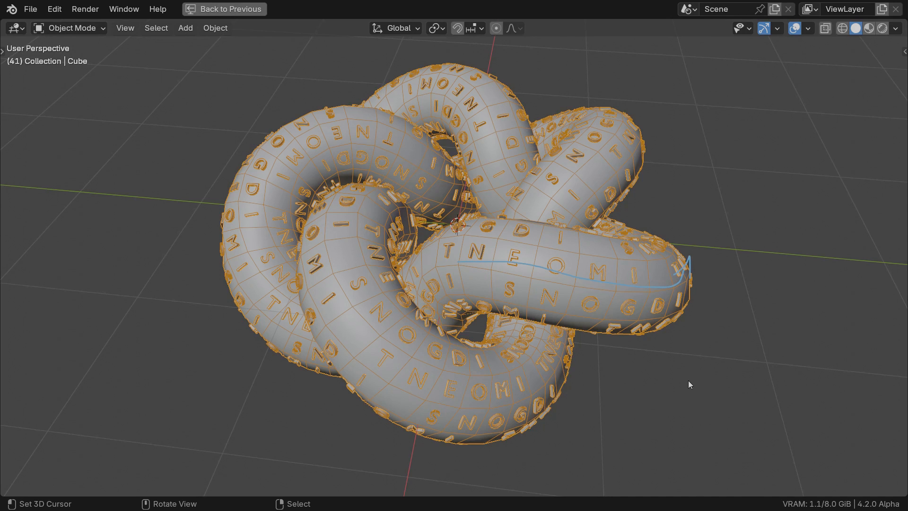
pyautogui.moveTo(634, 274)
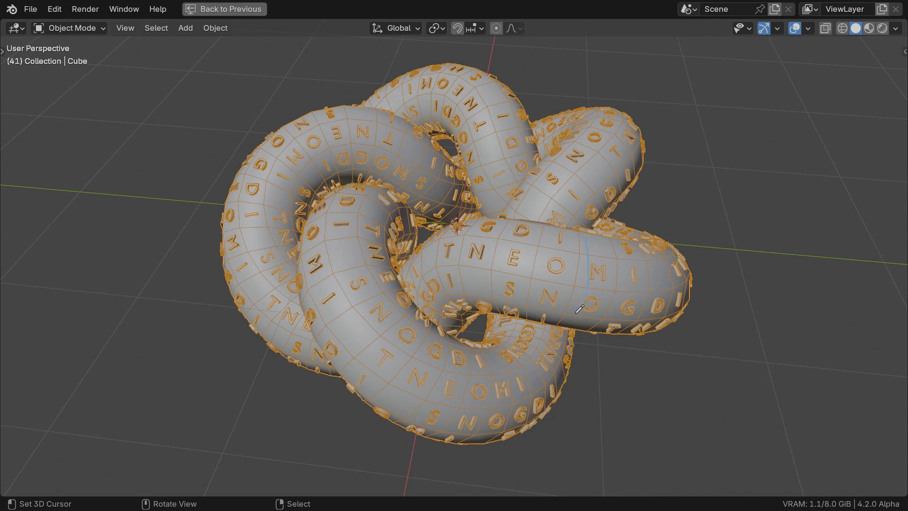
pyautogui.moveTo(597, 345)
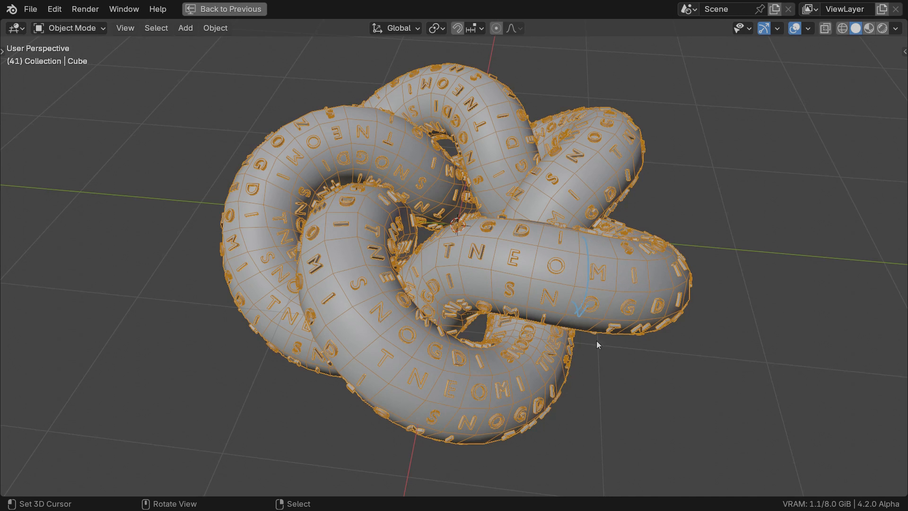
pyautogui.click(257, 10)
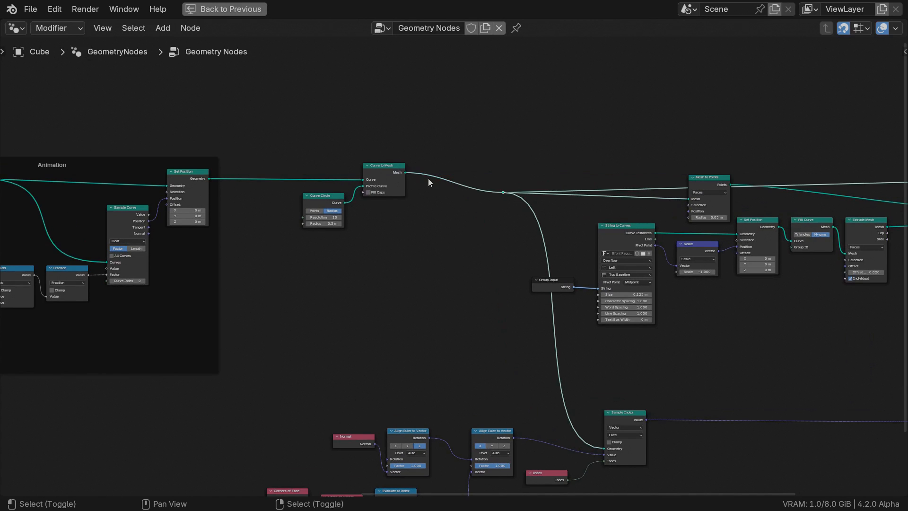
# Step: Add a Sort Elements node after Curve to Mesh, sorting on the Face domain
pyautogui.write('sor')
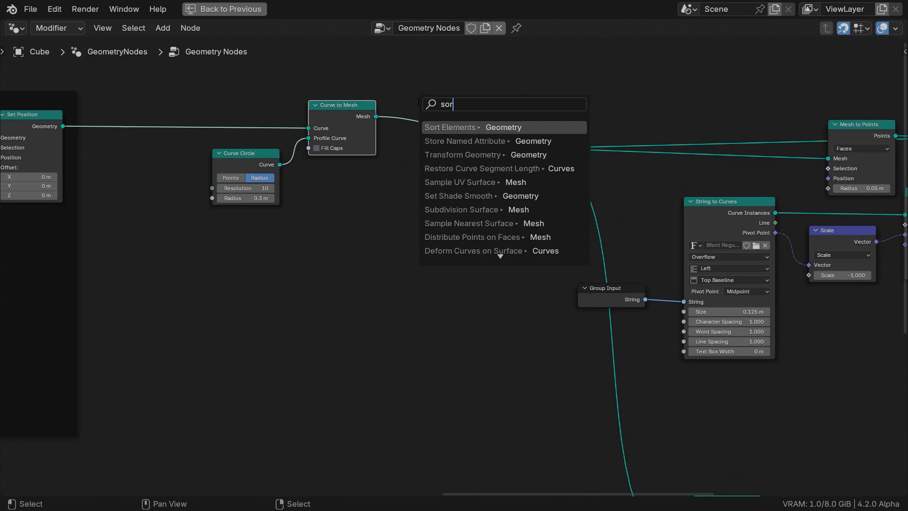
pyautogui.click(452, 126)
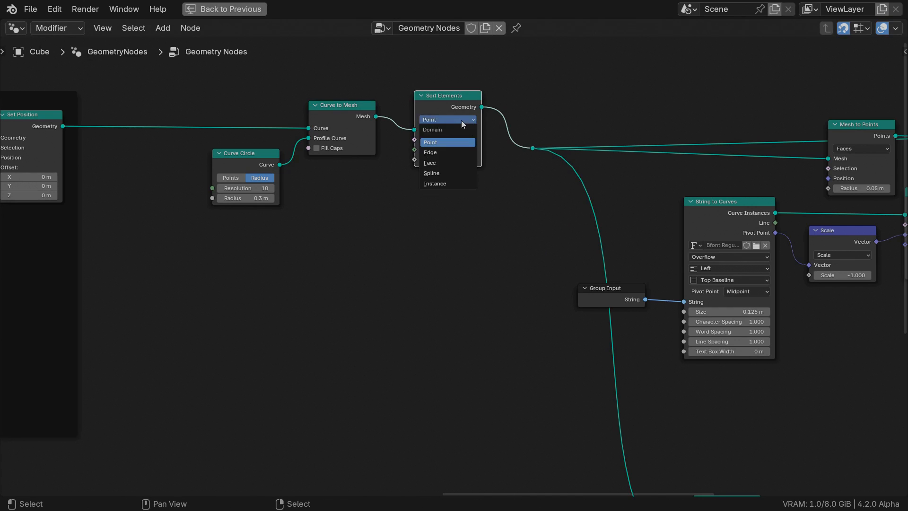
pyautogui.click(430, 163)
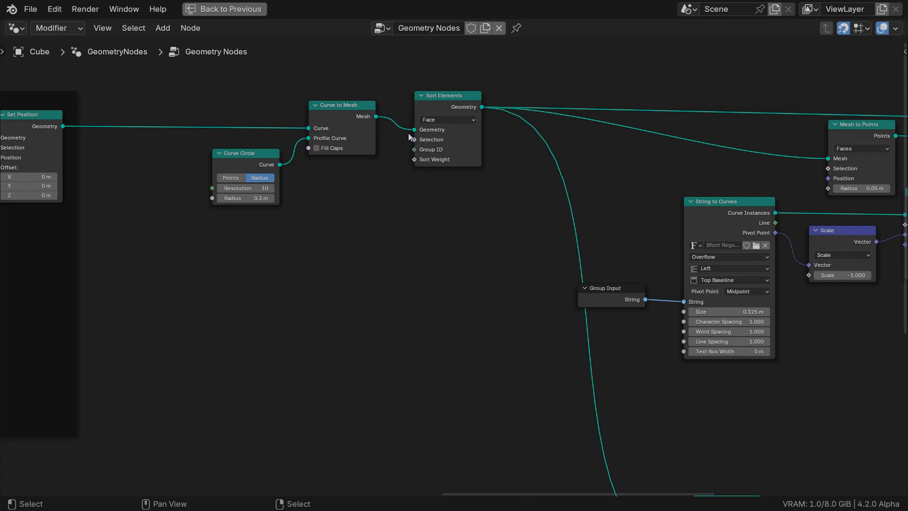
pyautogui.moveTo(414, 162)
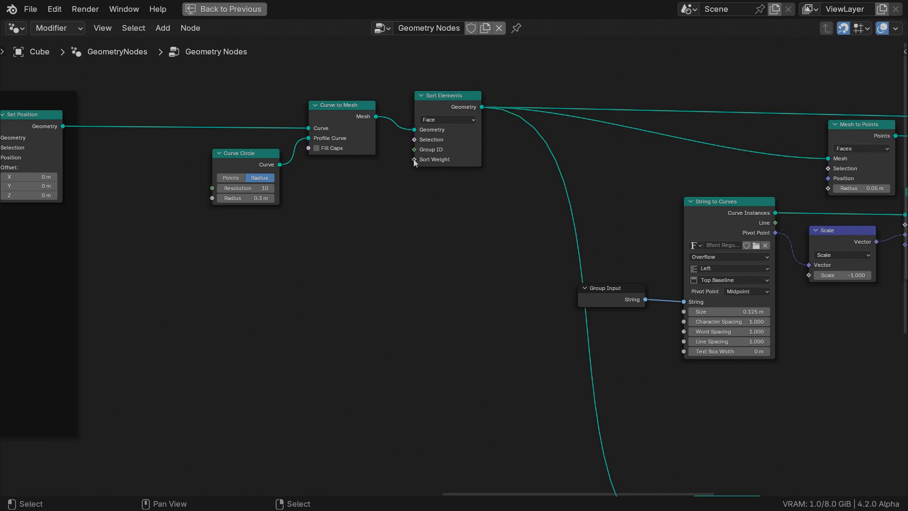
pyautogui.moveTo(403, 201)
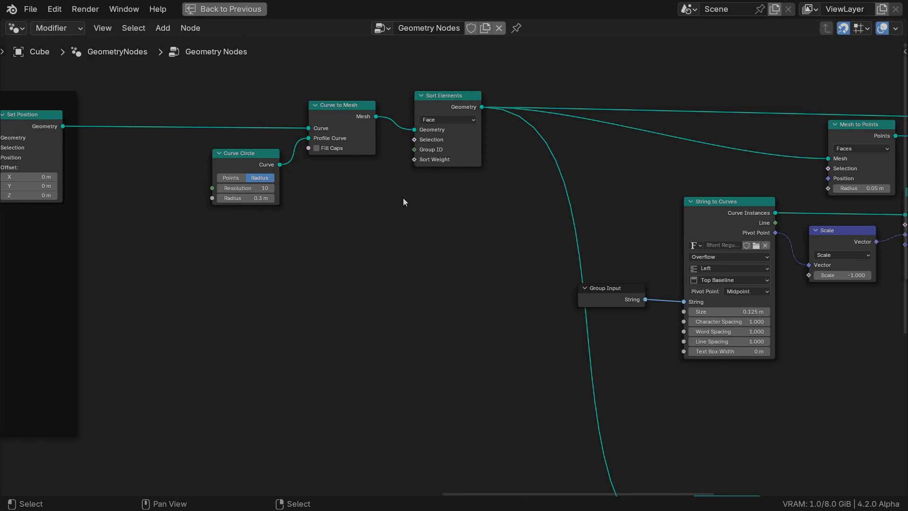
pyautogui.moveTo(407, 168)
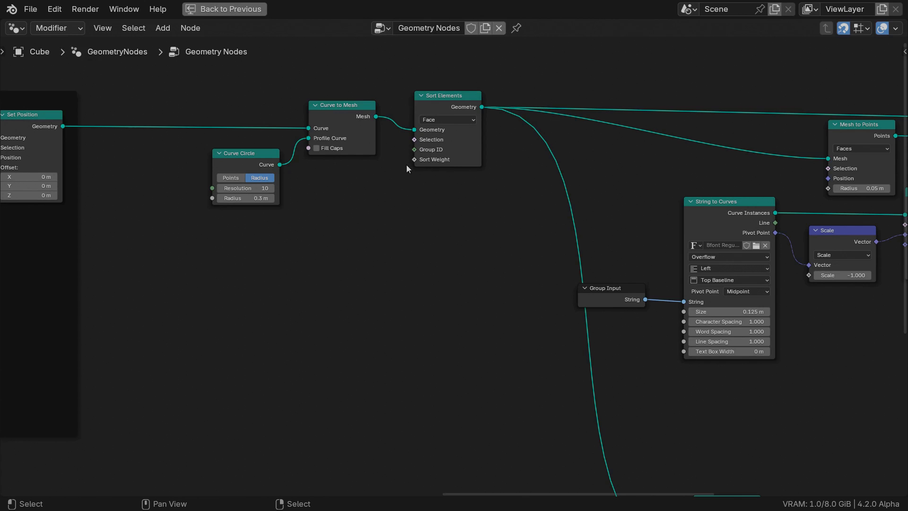
pyautogui.moveTo(417, 167)
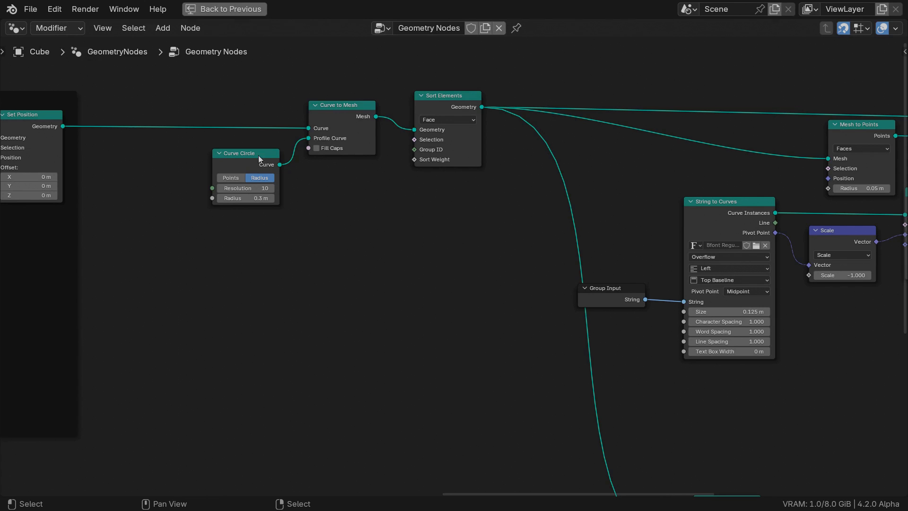
# Step: Capture the profile circle's Spline Parameter factor and feed it into Sort Weight
pyautogui.write('capt')
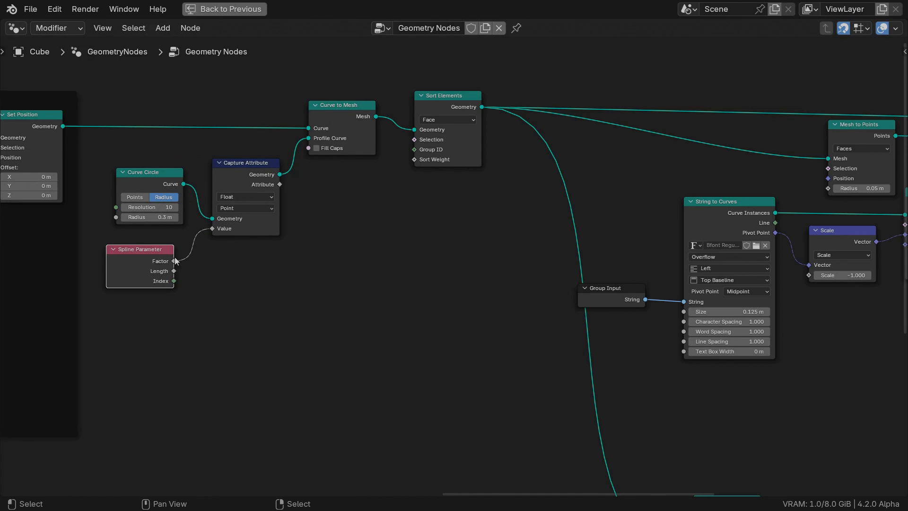
pyautogui.moveTo(280, 185)
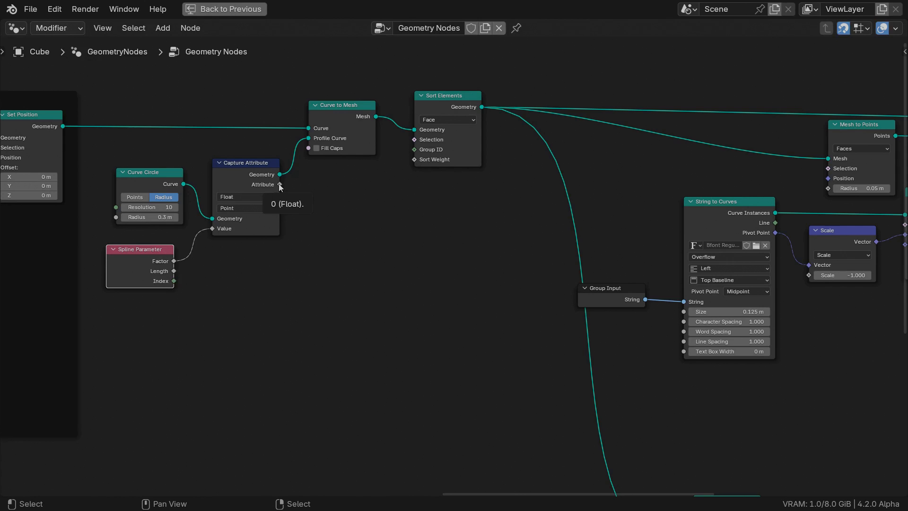
pyautogui.moveTo(280, 185); pyautogui.dragTo(388, 227)
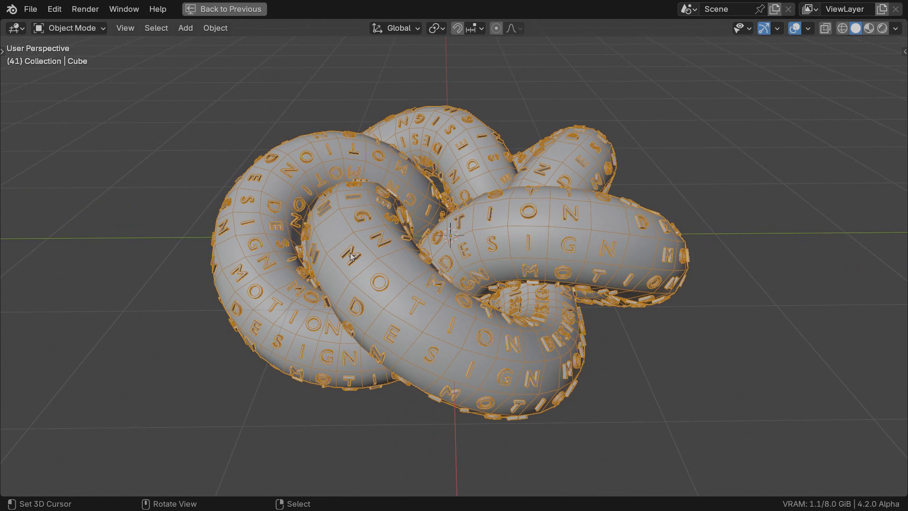
# Step: Trace an annotation stroke along the tube showing the letters now read in order
pyautogui.moveTo(351, 259); pyautogui.dragTo(440, 315)
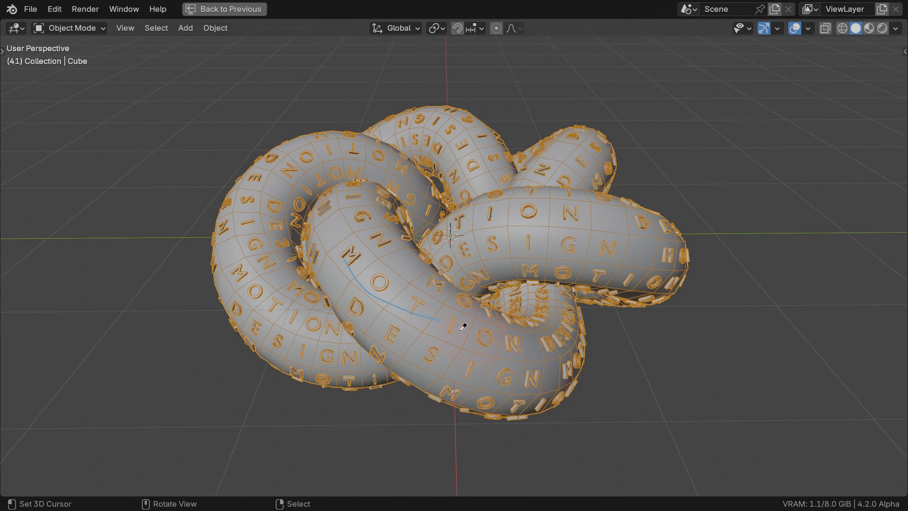
pyautogui.click(257, 10)
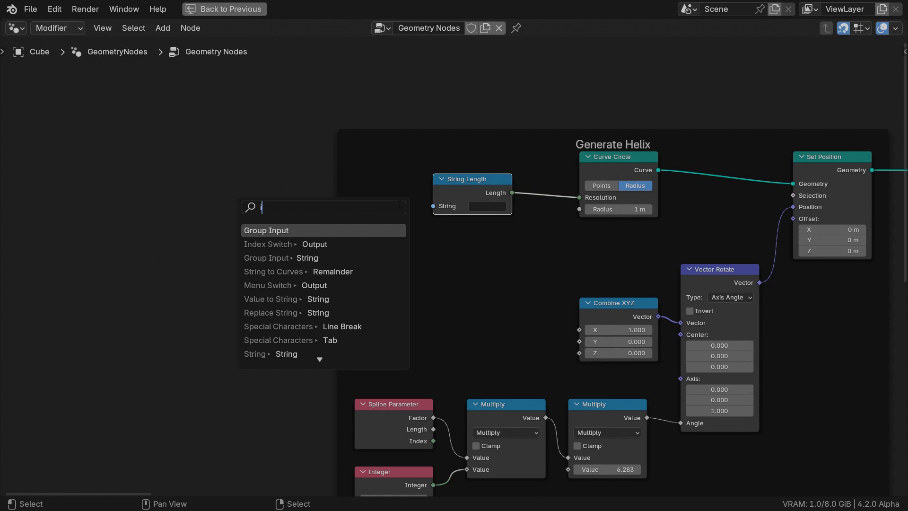
# Step: Drive the helix circle resolution with the group input's String Length multiplied by an Integer of 10
pyautogui.click(265, 230)
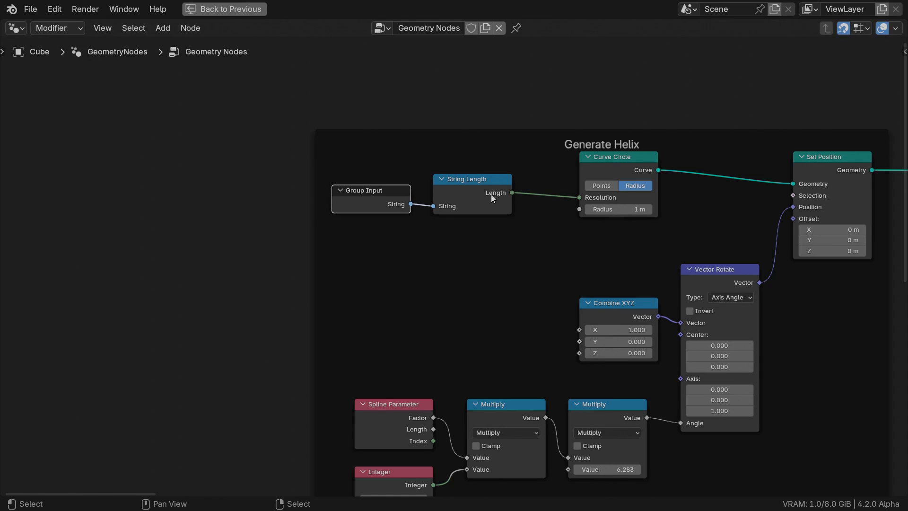
pyautogui.write('mul')
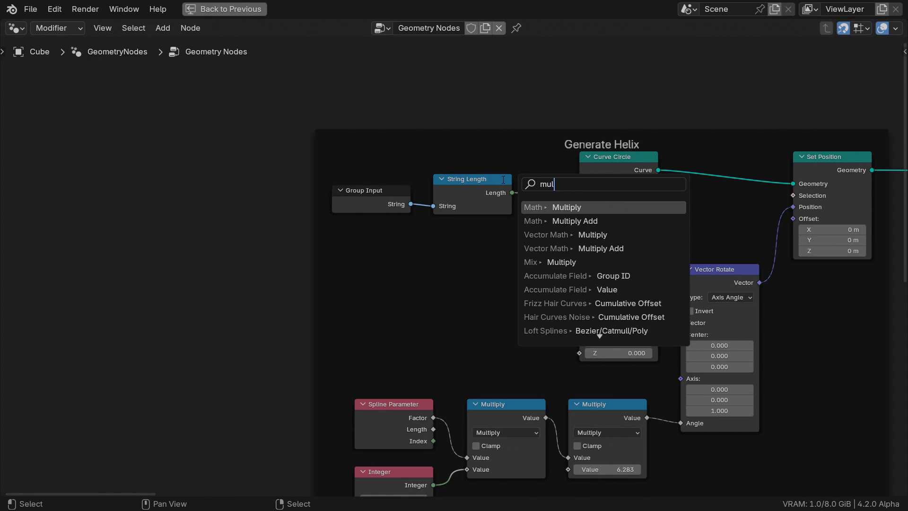
pyautogui.click(567, 207)
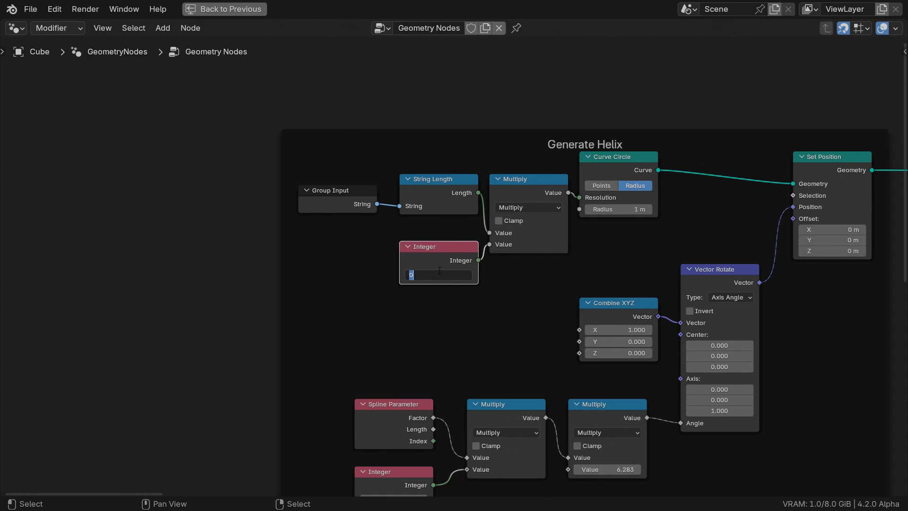
pyautogui.write('10')
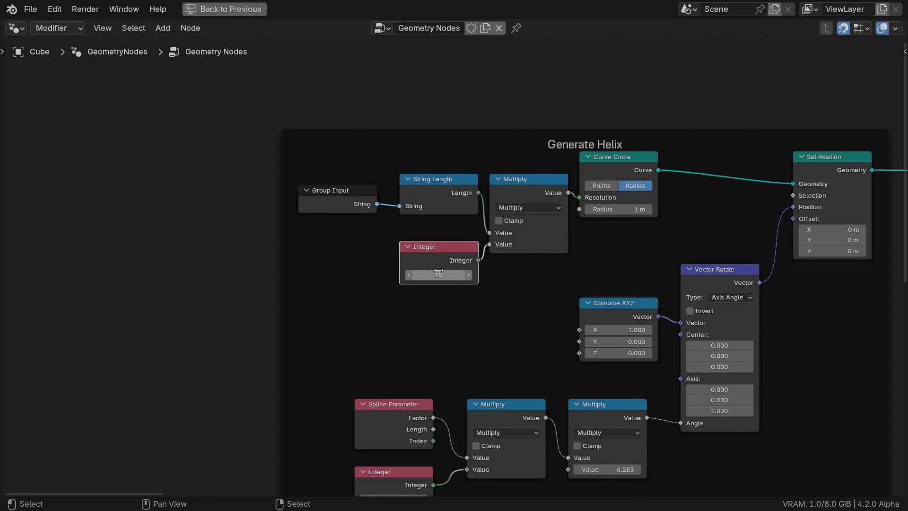
pyautogui.moveTo(510, 324)
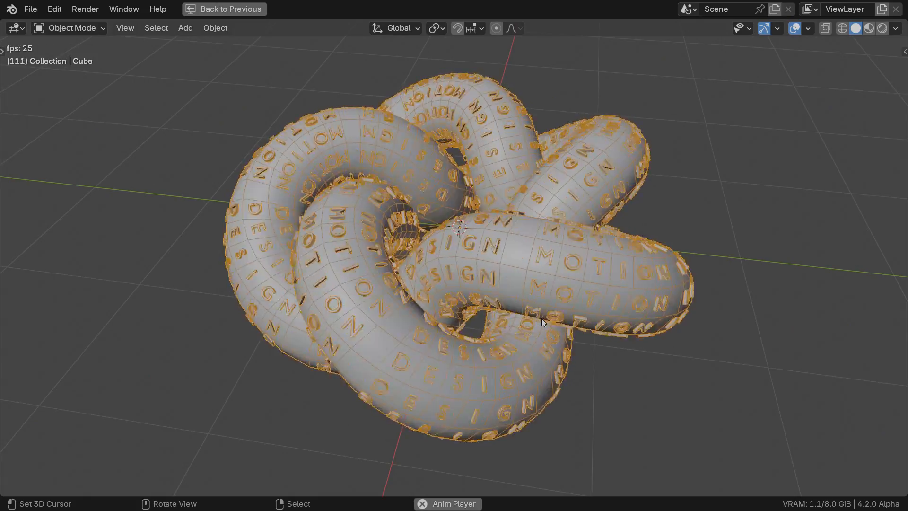
# Step: Map Scene Time frames 0–250 to a 0 to -0.200 shift added to the Spline Parameter
pyautogui.click(257, 11)
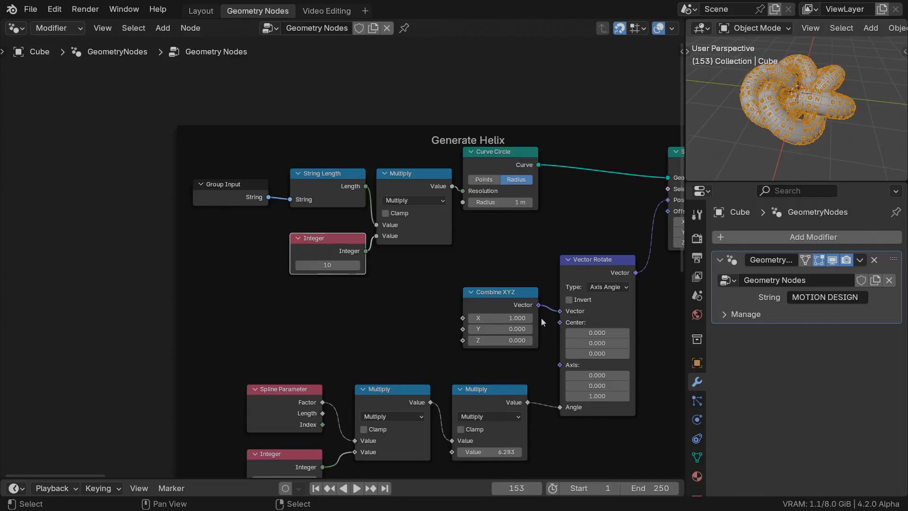
pyautogui.scroll(-3)
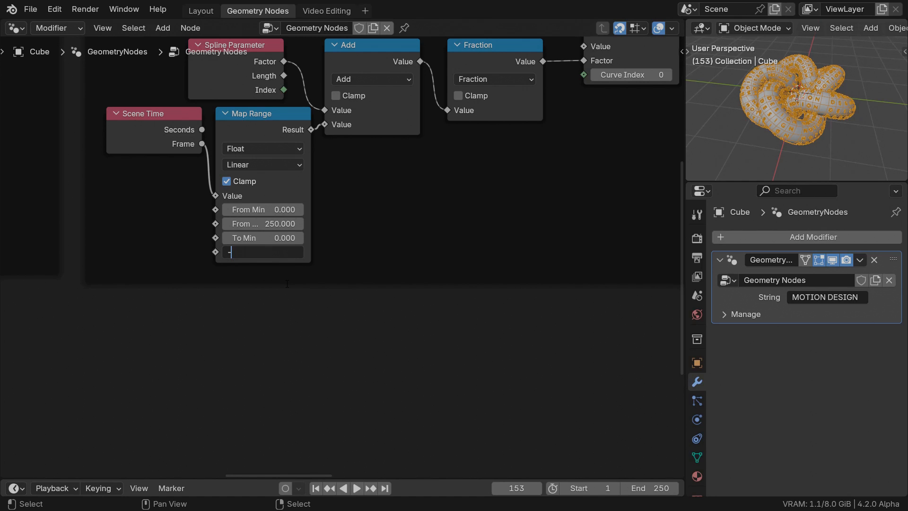
pyautogui.write('-0.200')
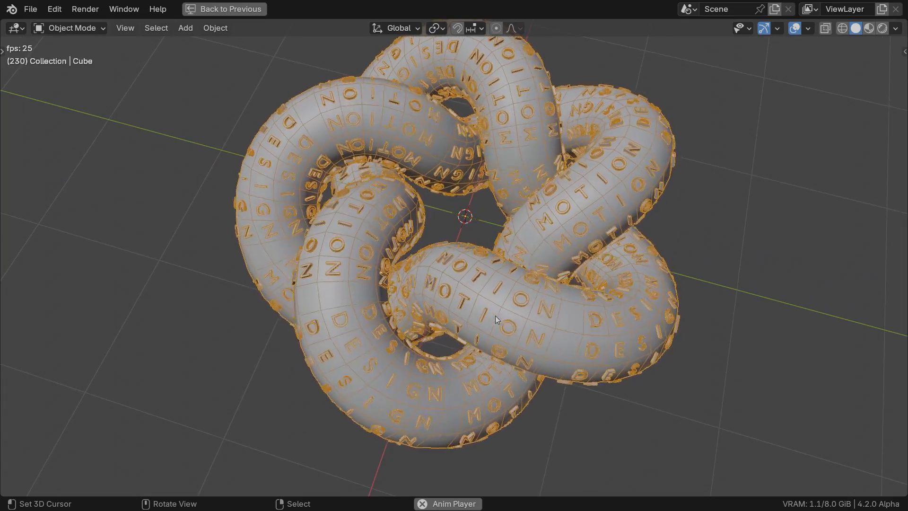
# Step: Play the animation and orbit the knot as the letters slide along it
pyautogui.moveTo(494, 319); pyautogui.dragTo(652, 330)
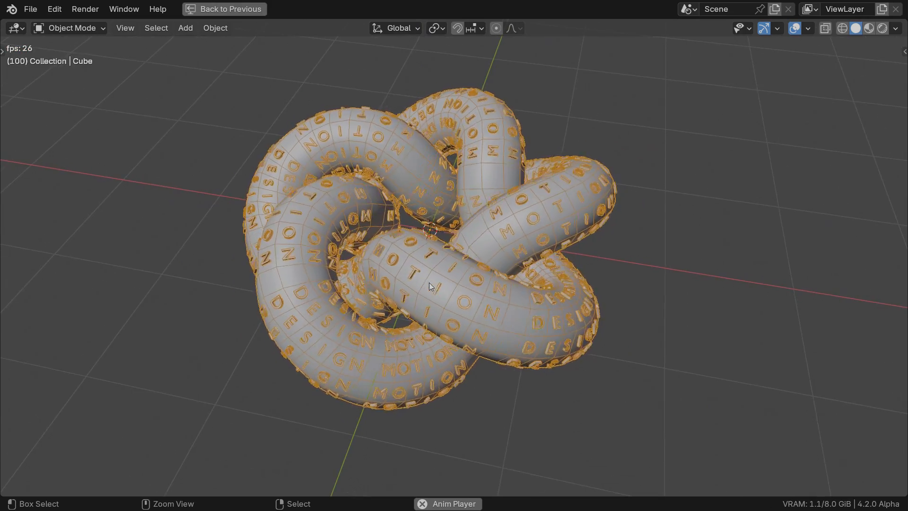
pyautogui.click(257, 11)
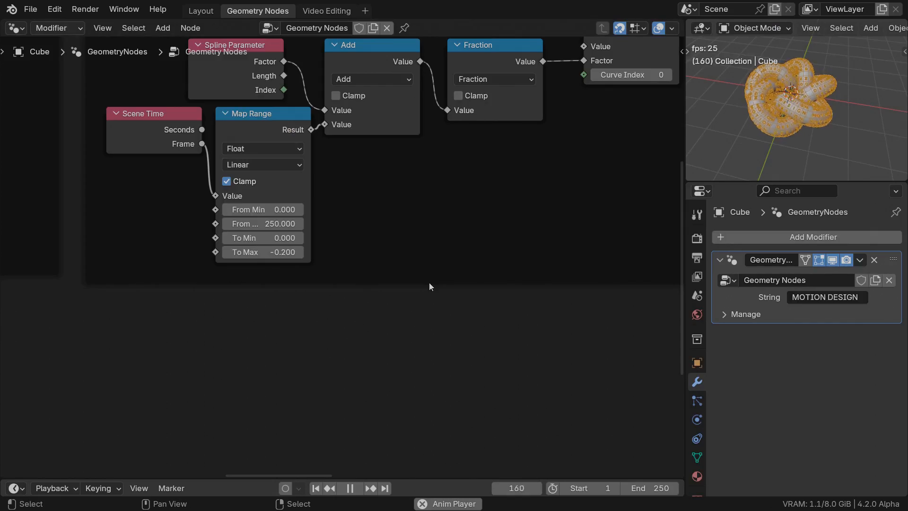